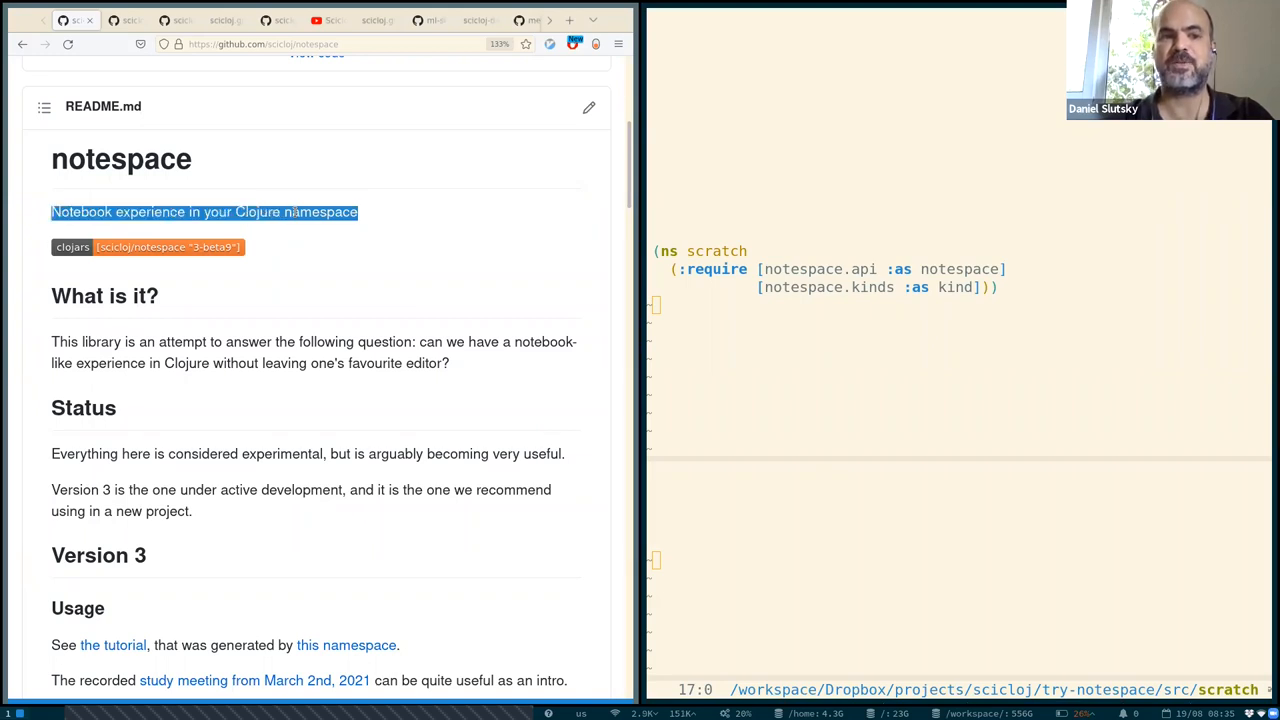
Write (comment (notespace/init-with-browser)) in scratch.clj and evaluate it to open localhost:1903.
left_click(715, 346)
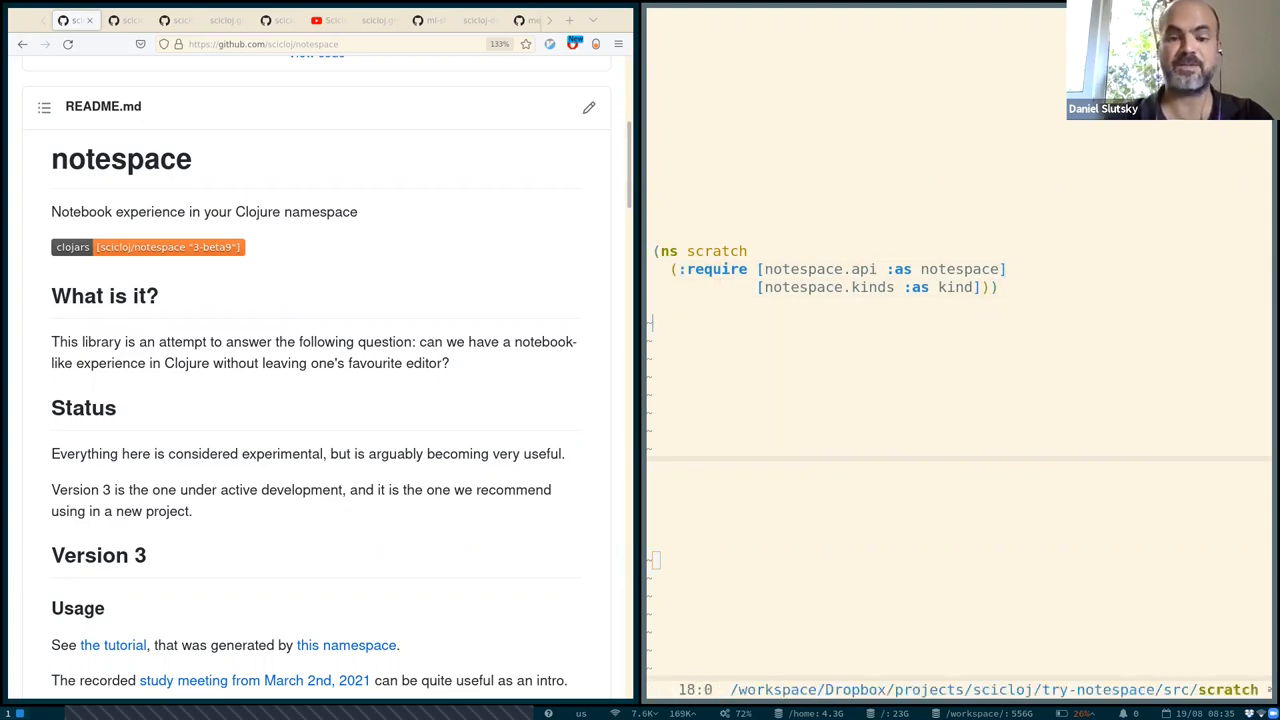
type("(comment")
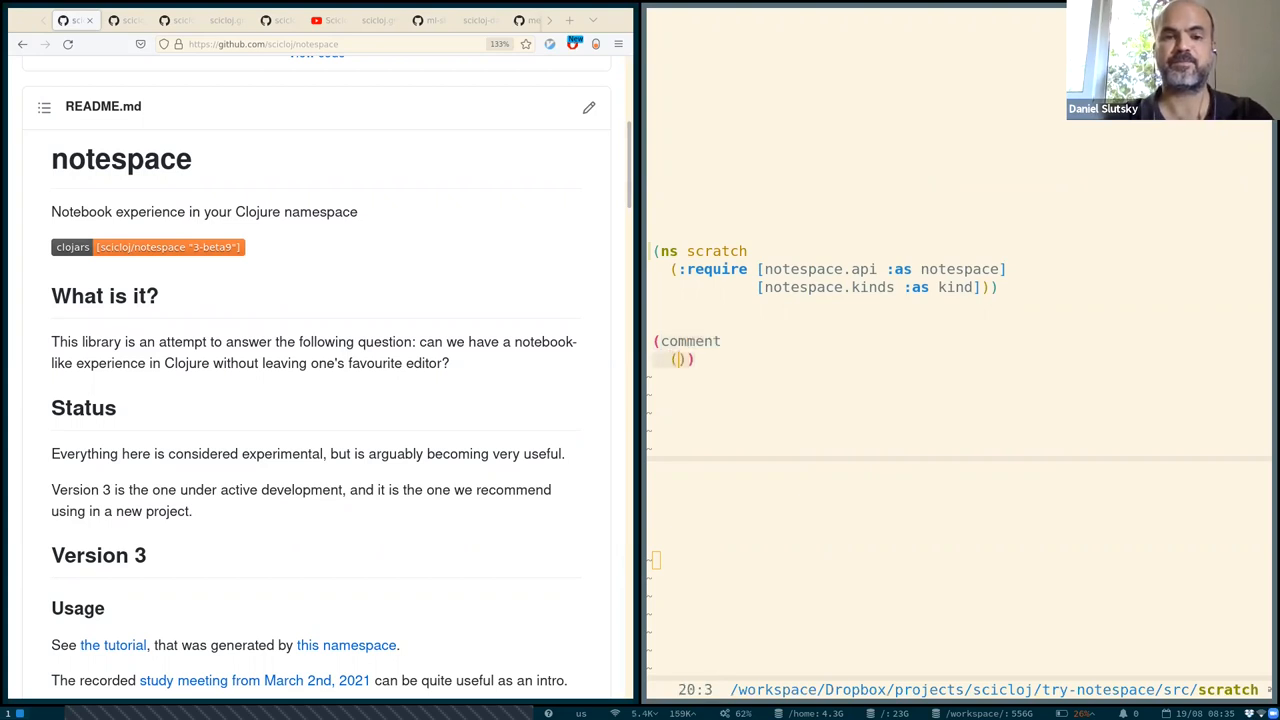
type("notespace/")
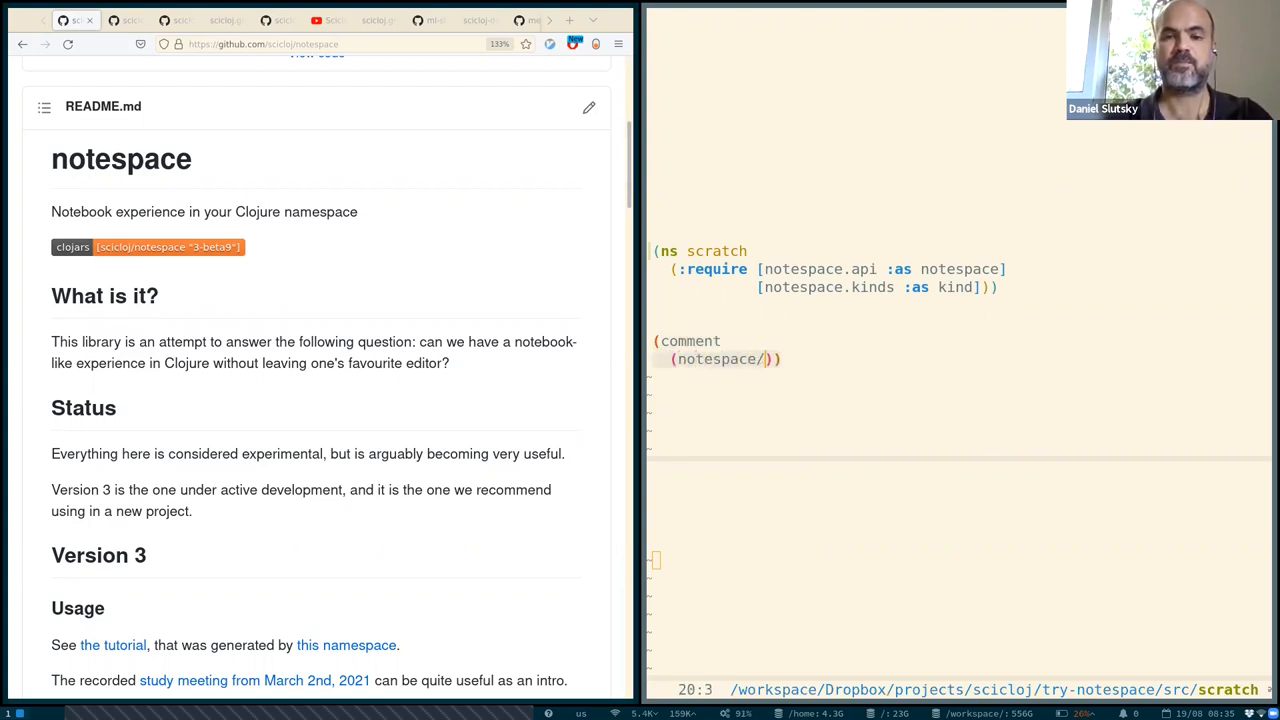
type("init-with-browser")
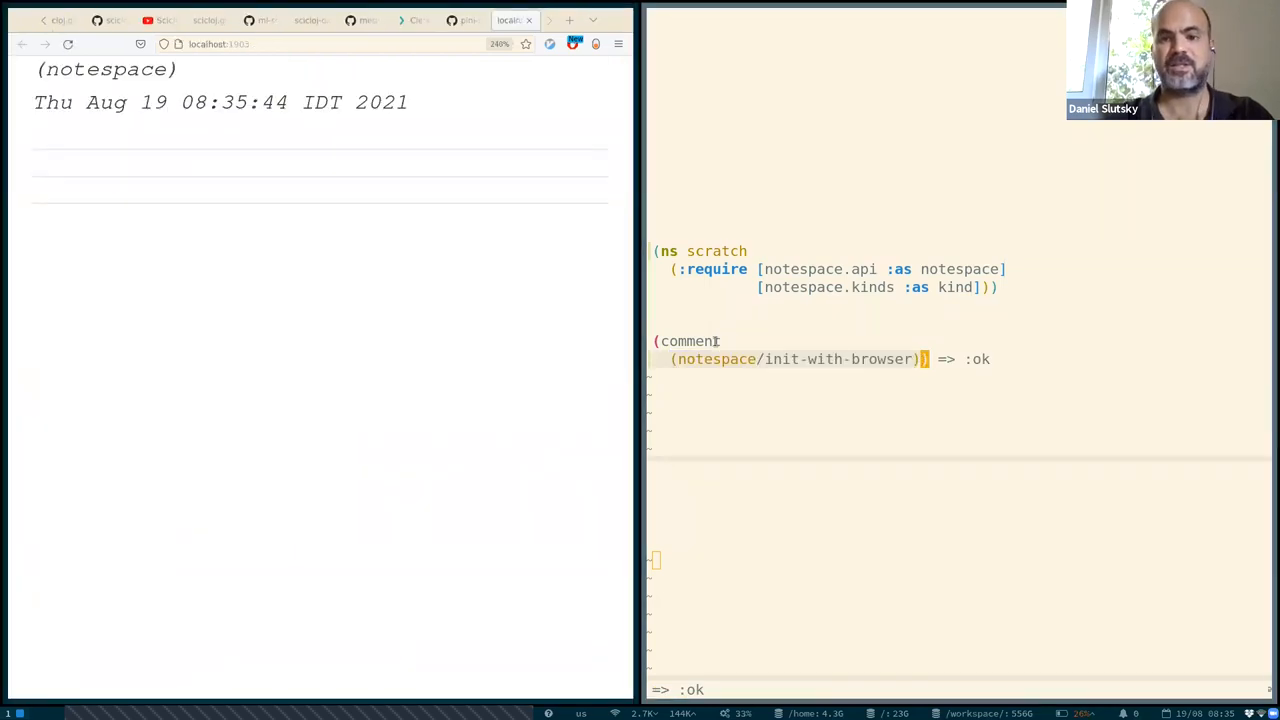
mouse_move(1016, 366)
type("(+ ")
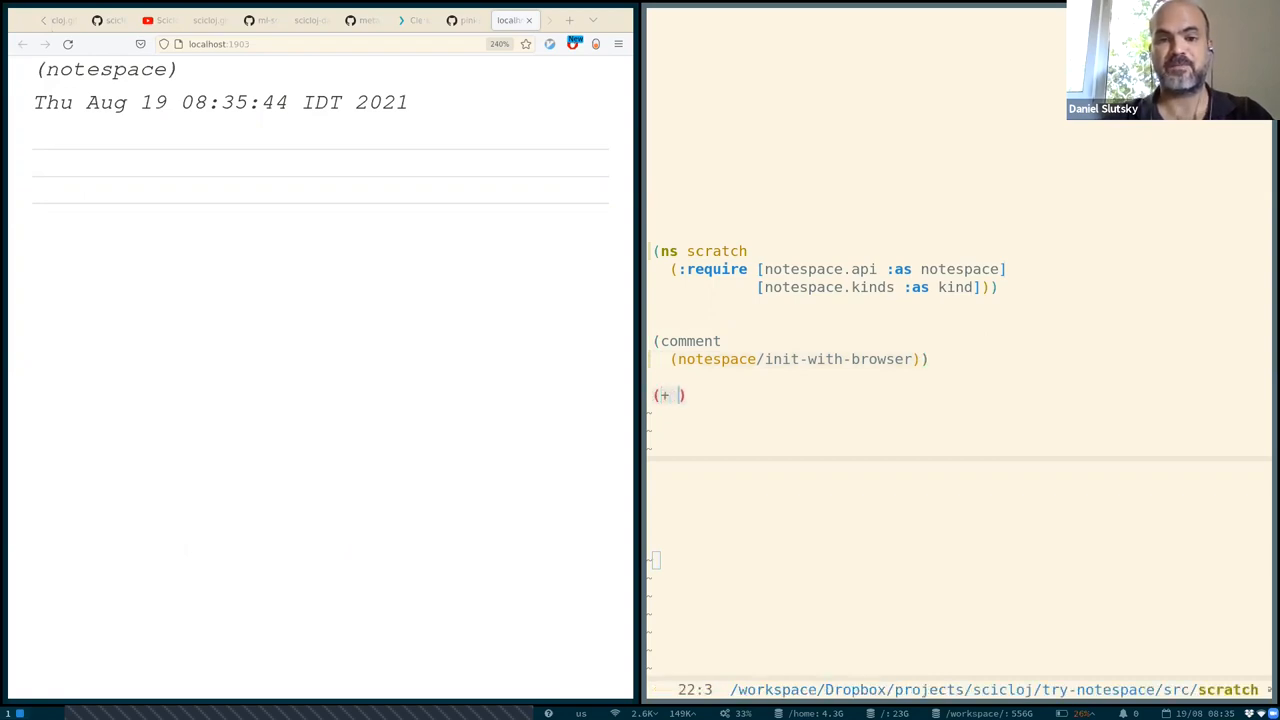
Add (+ 1 2) and (notespace/eval-this-notespace) to scratch.clj and evaluate it.
type("1 2")
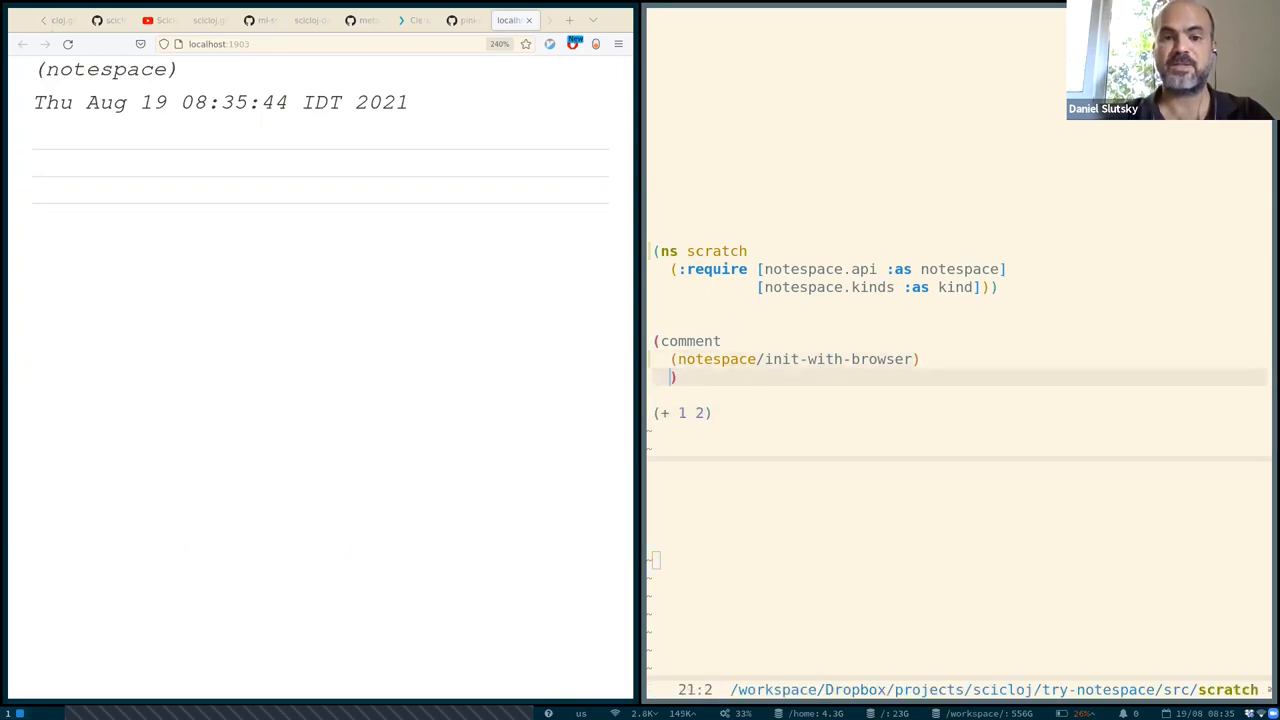
type("notespace/eval-this-notespace")
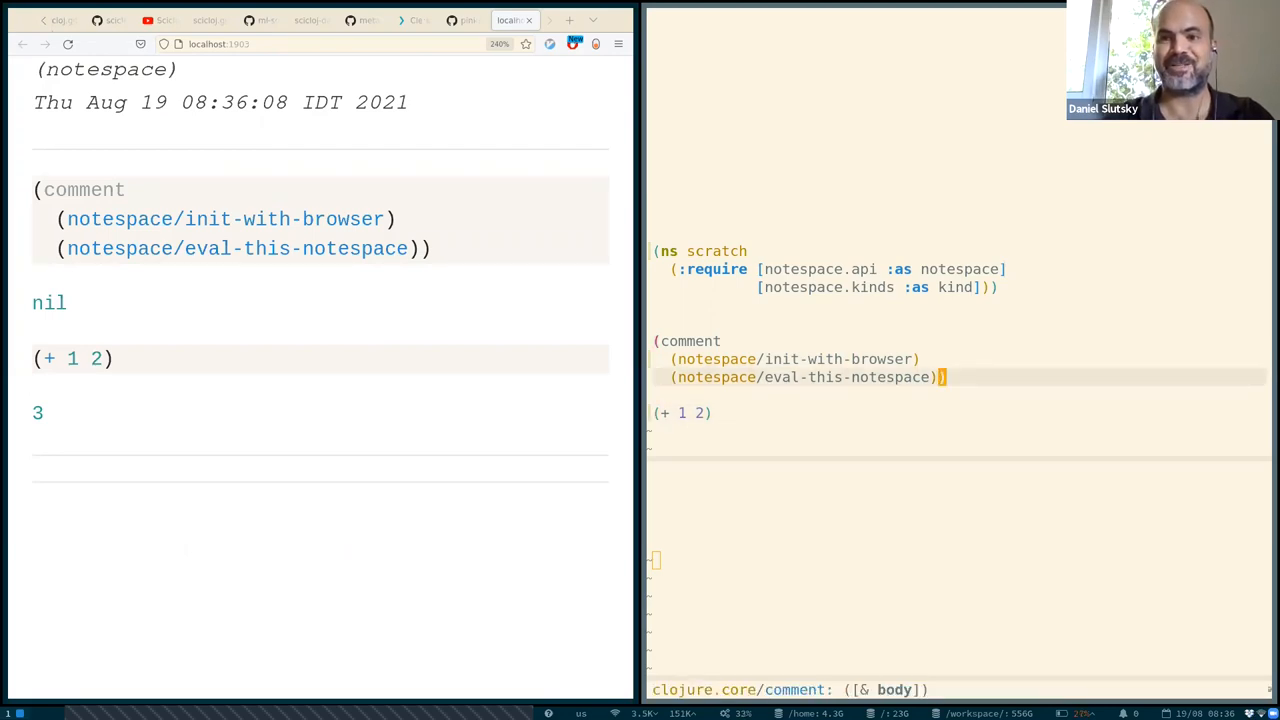
key("Down")
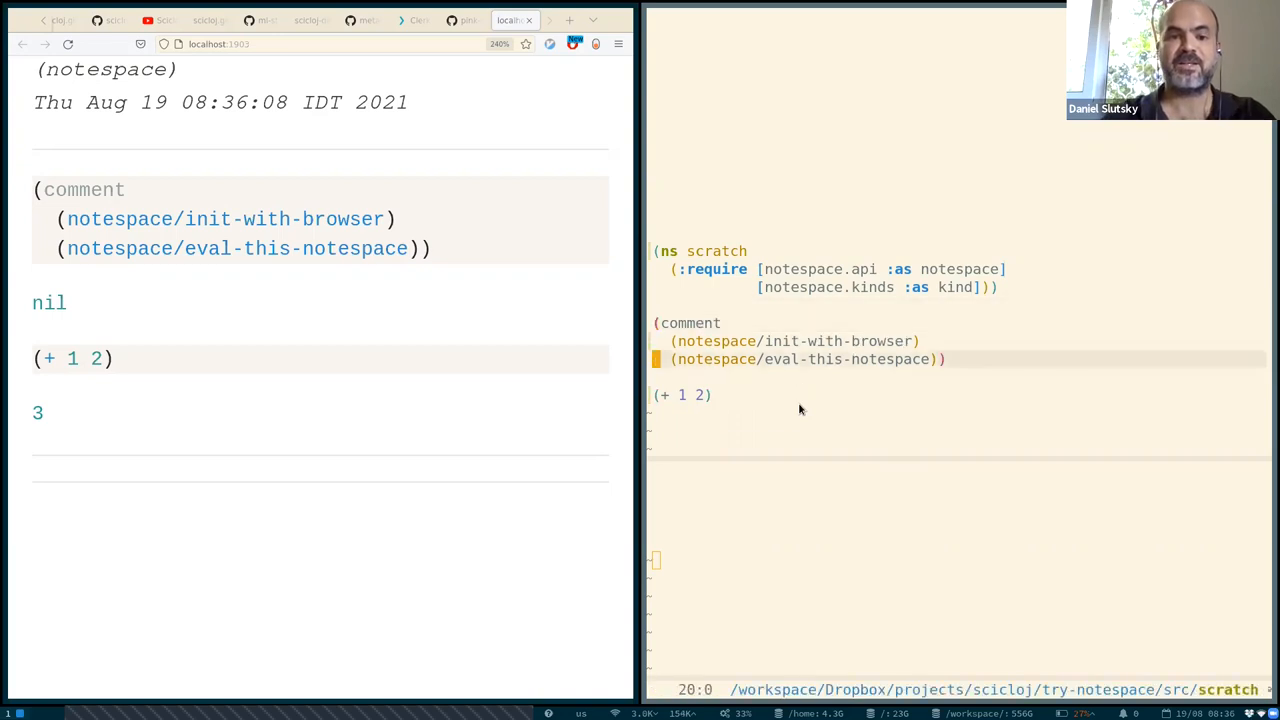
Insert an ["example: ..."] cell above the sum and change it to (+ 1 23).
type("[]")
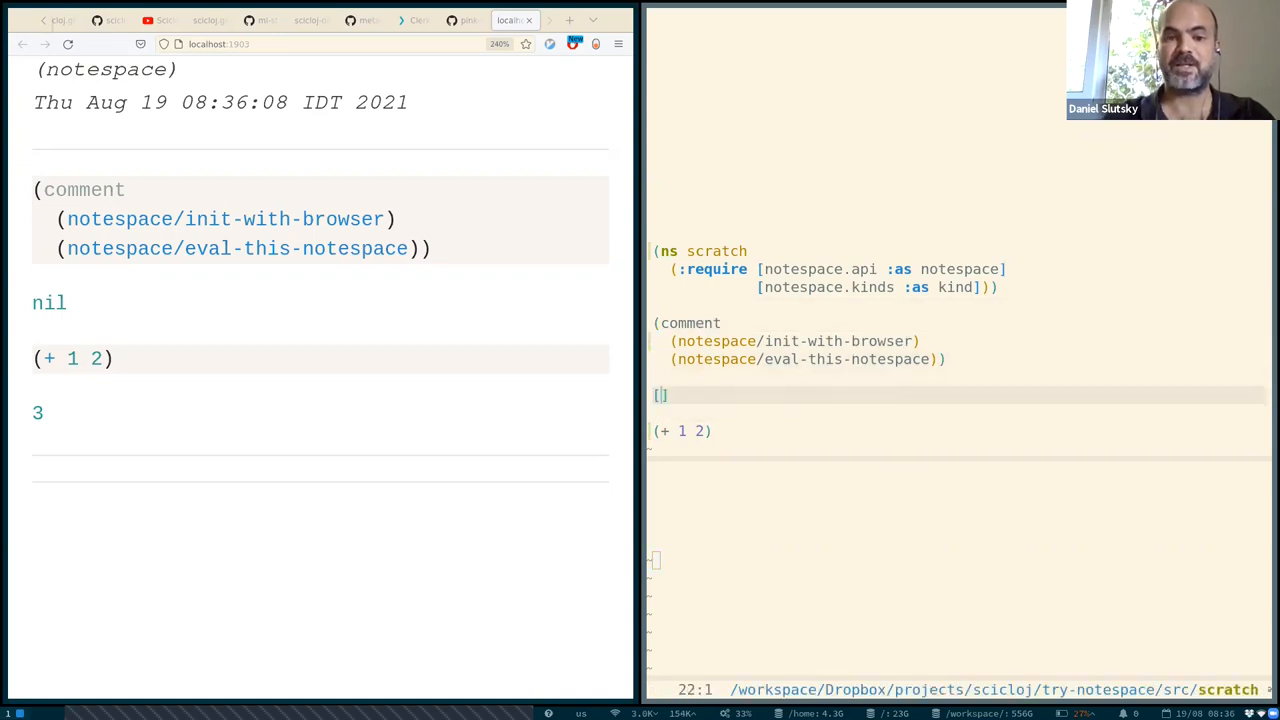
type("\"example\"")
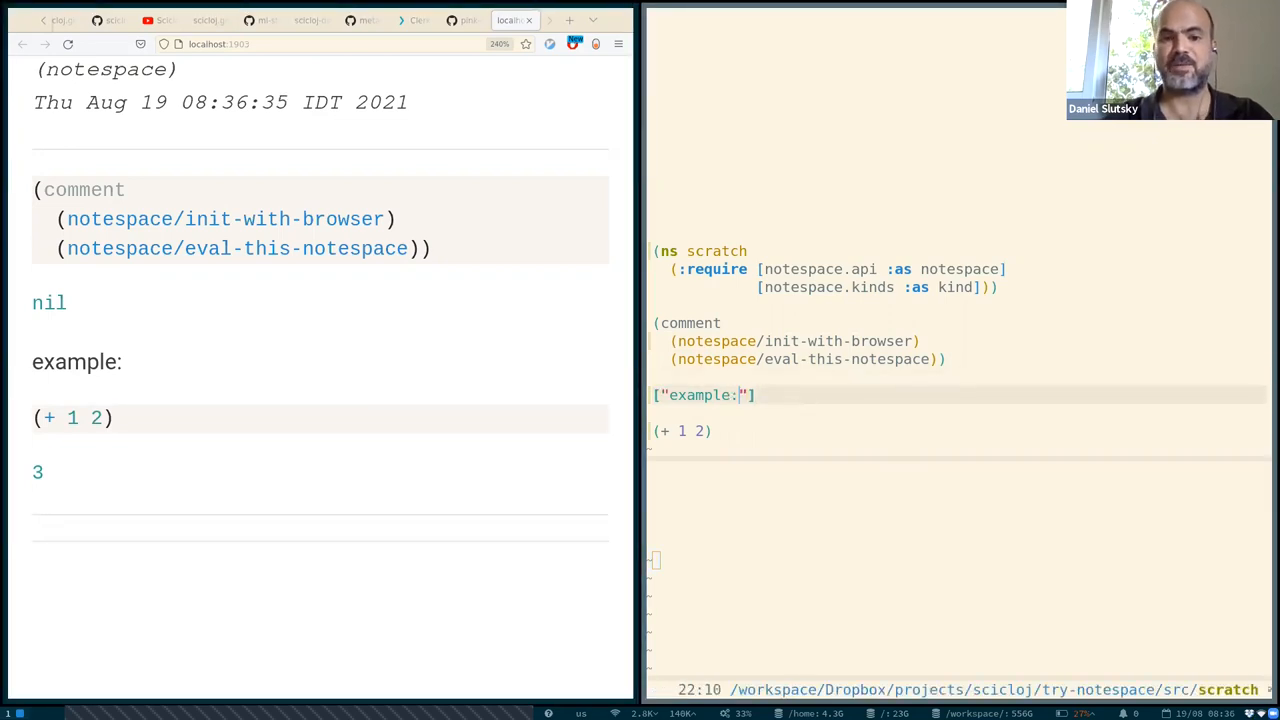
type("3")
type(" ...")
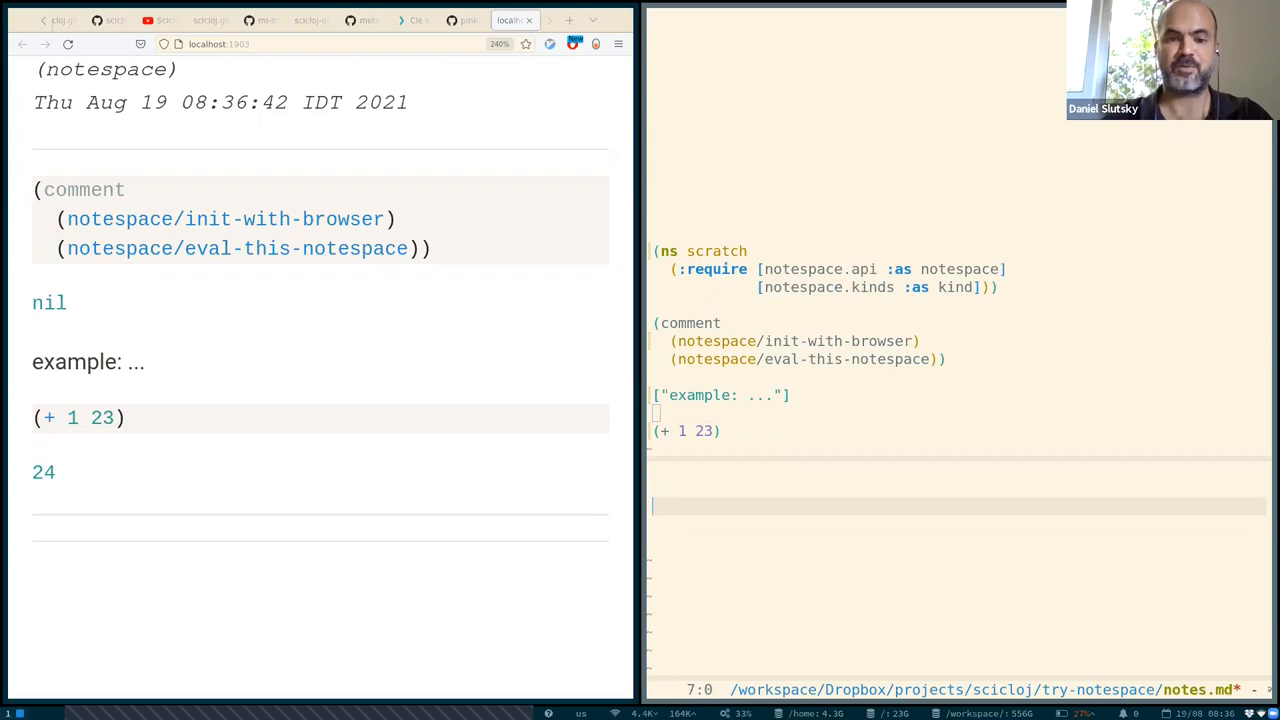
Type 'literate programming -- documenting and coding at the same place and time' in notes.md.
type("litrea")
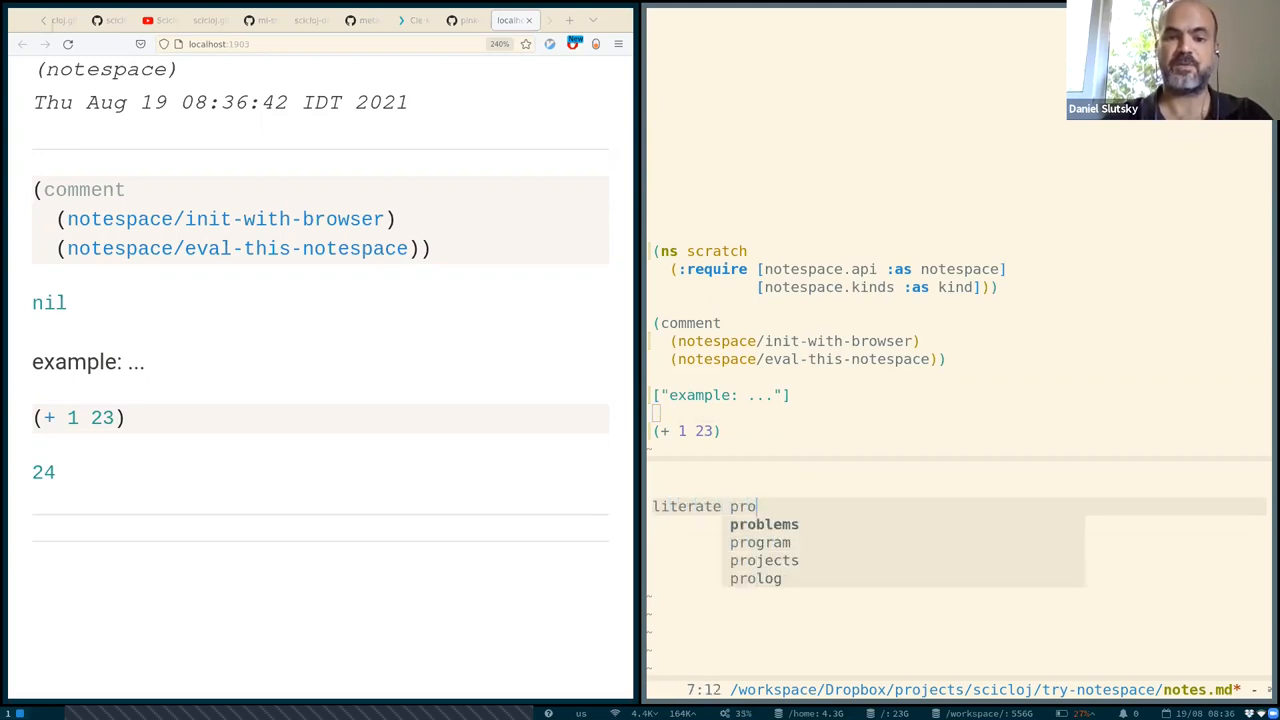
type("gramming")
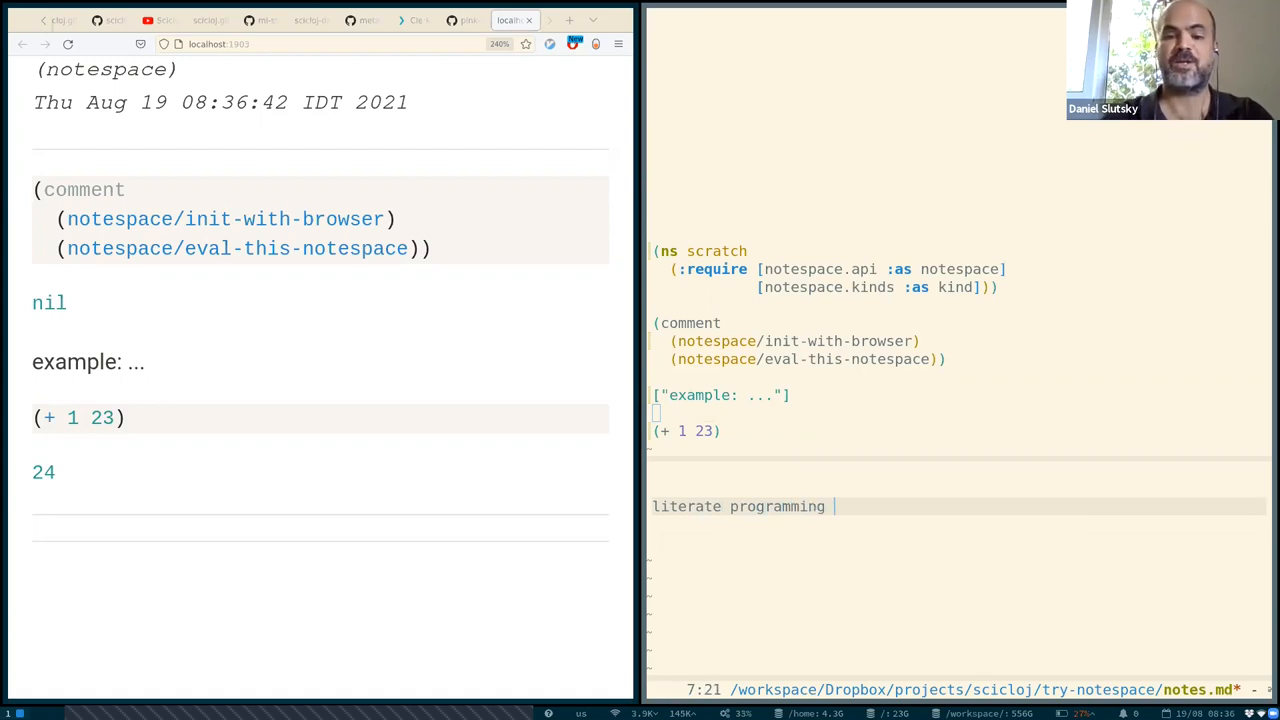
type("--")
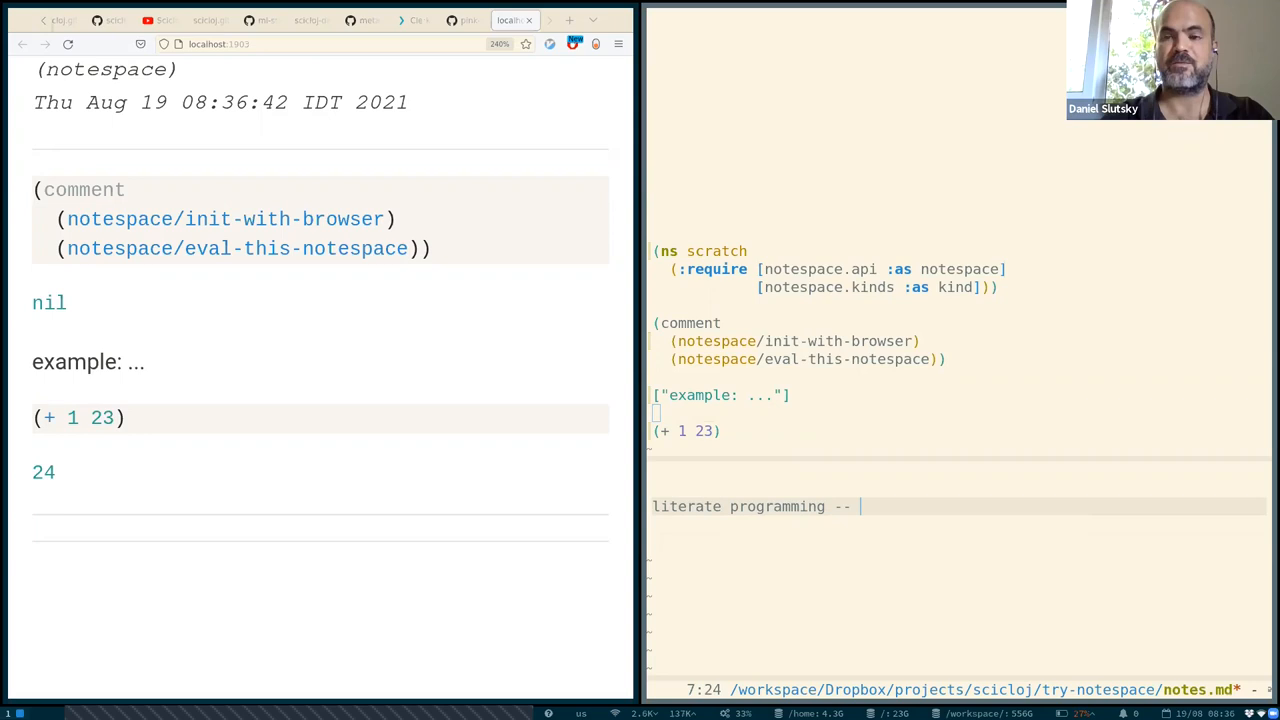
type("docume")
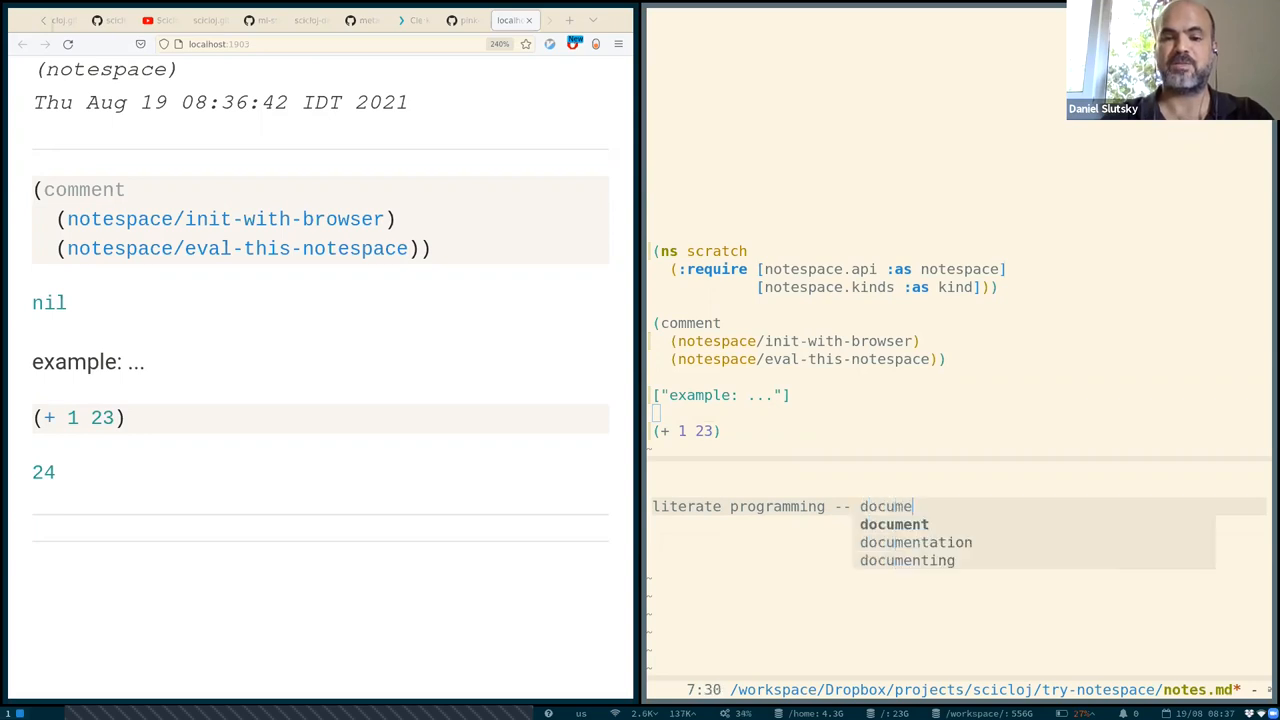
type("nting and coding at the same")
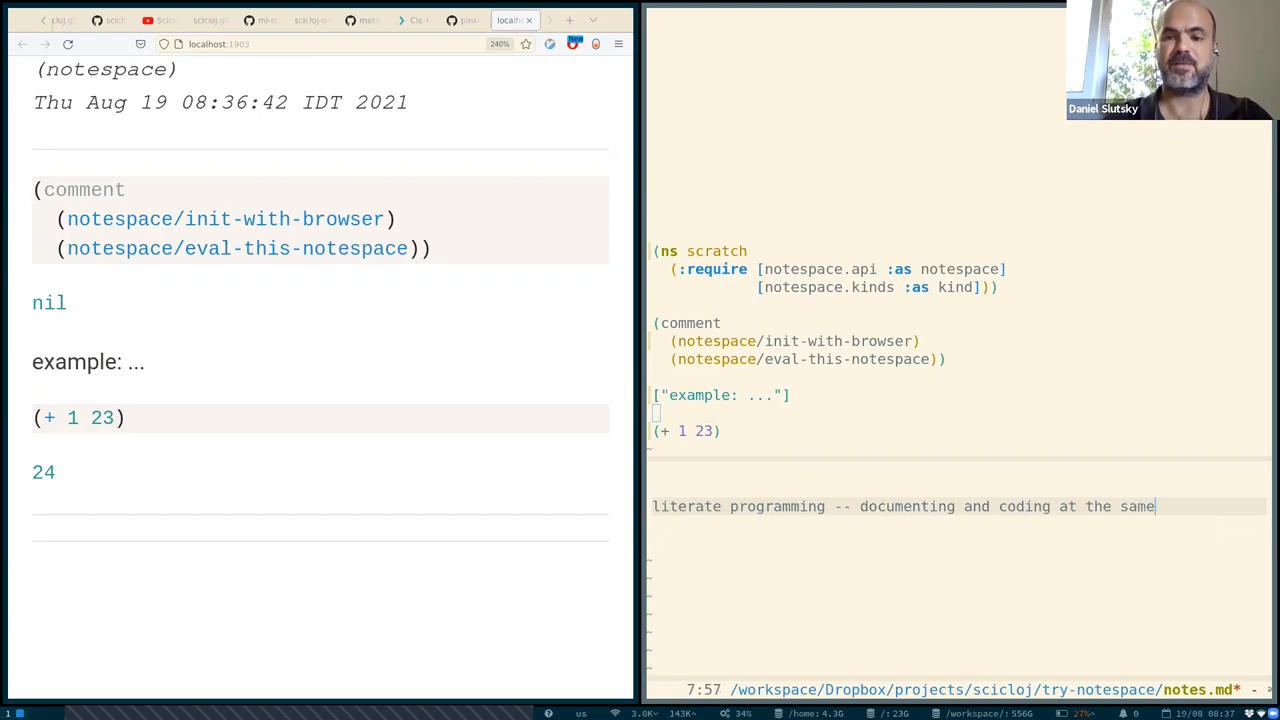
type("place and time")
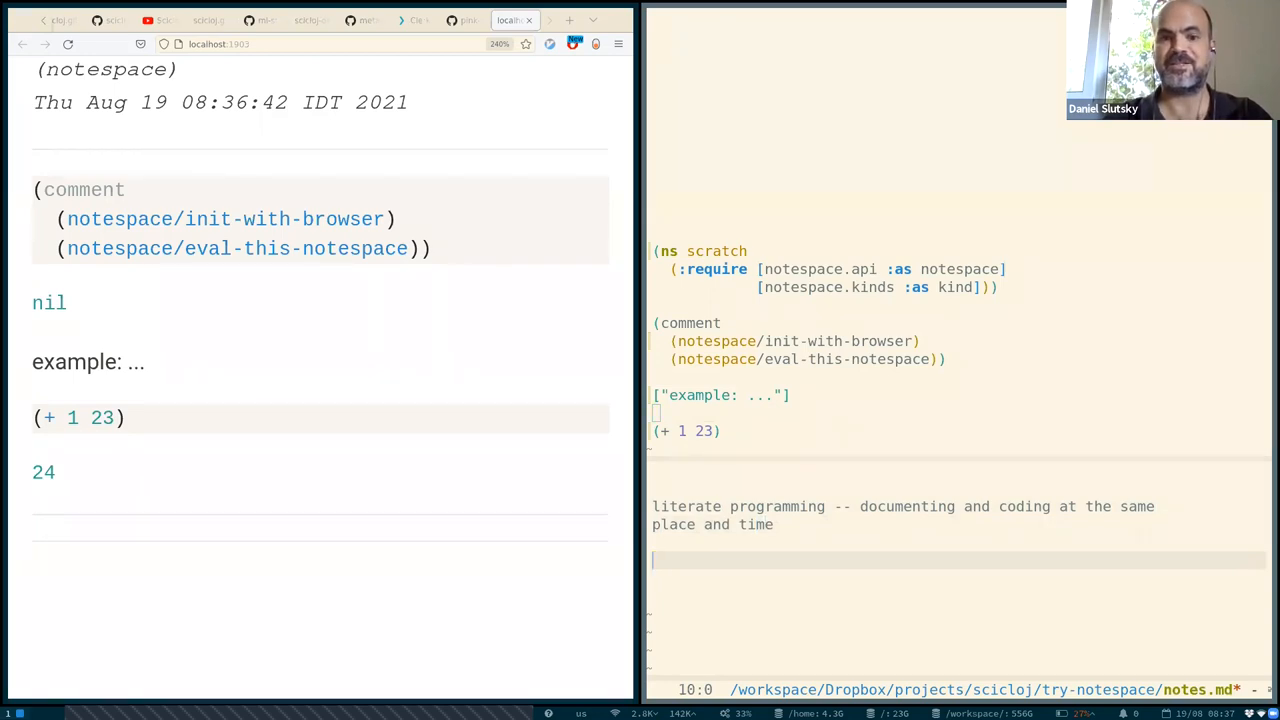
Add the line 'dynamic, playful data exploration' below it.
type("dynamic")
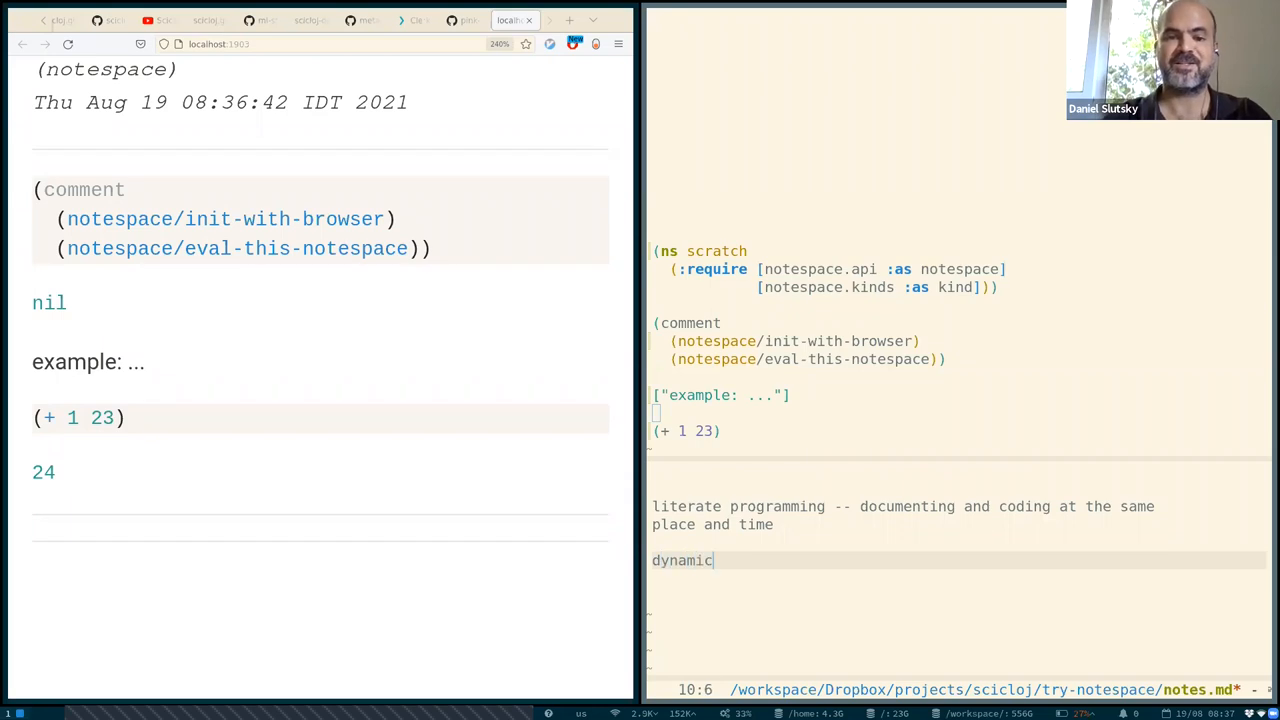
type(", playful,")
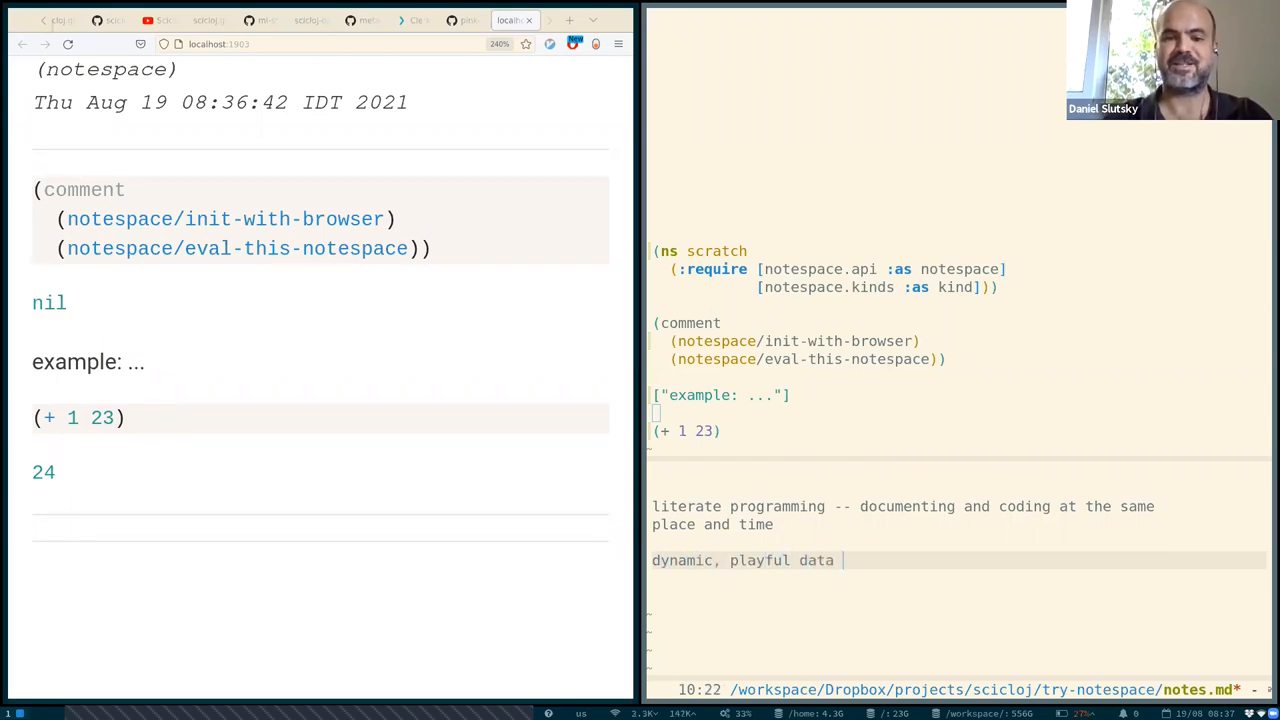
type("exploration")
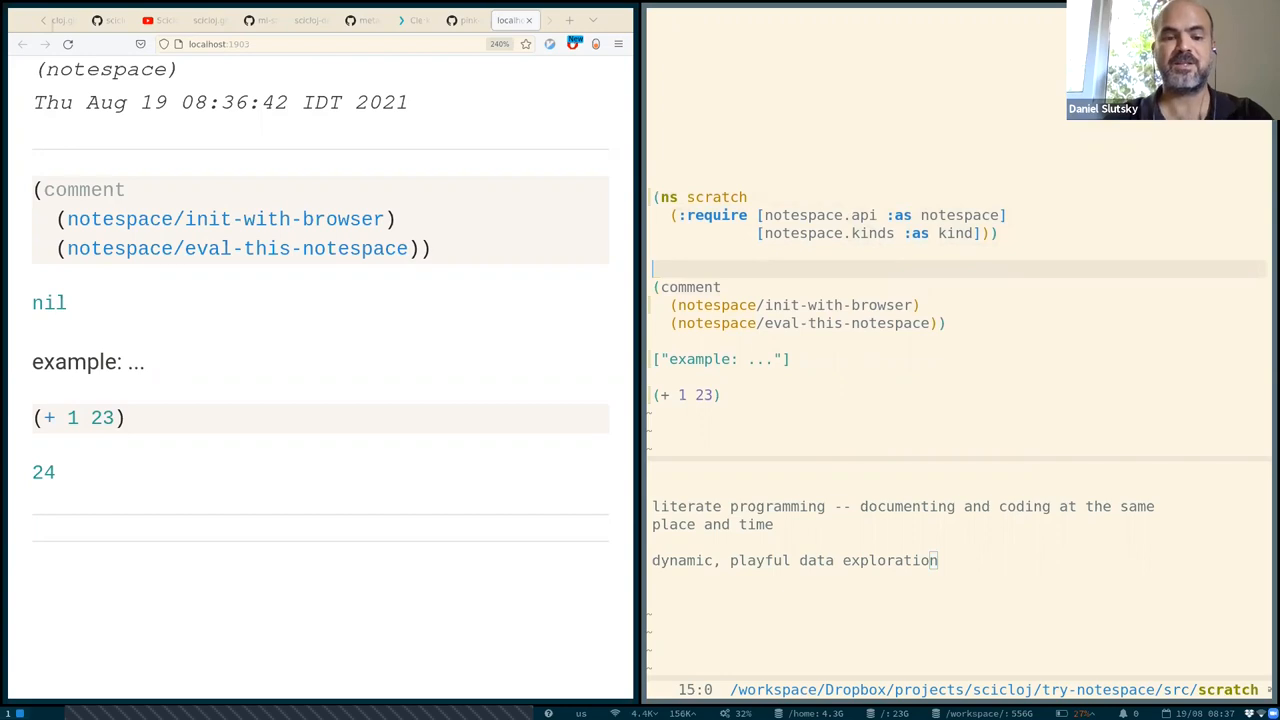
Prefix the comment form with ^kind/hidden and add a ^kind/hiccup [:h1 "hi!"] cell.
type("^kind")
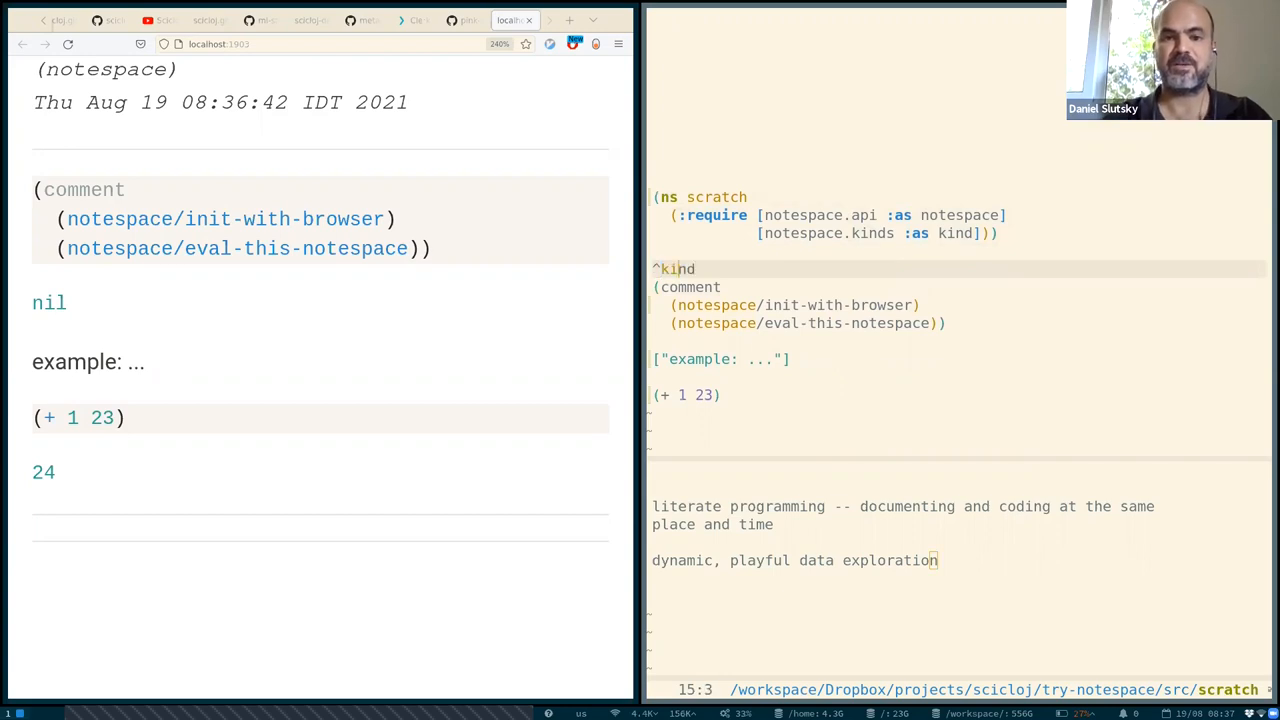
type("/hidden")
type("^")
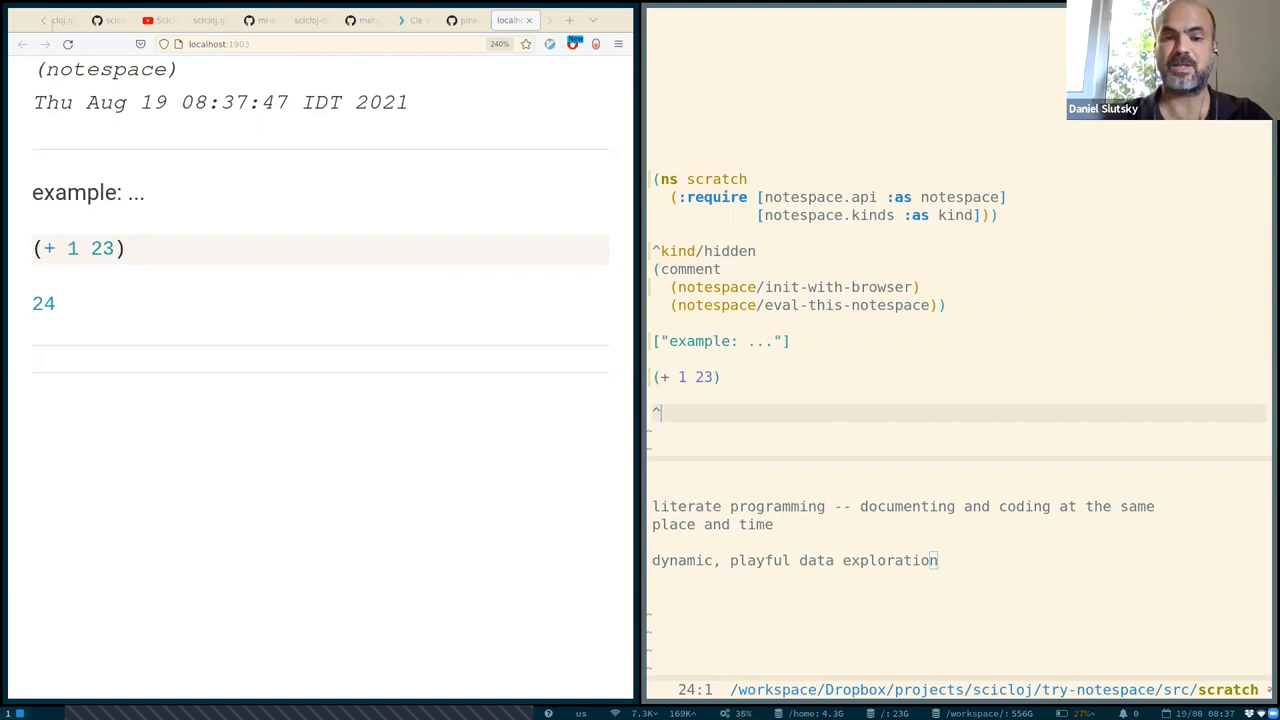
type("kind/hiccup")
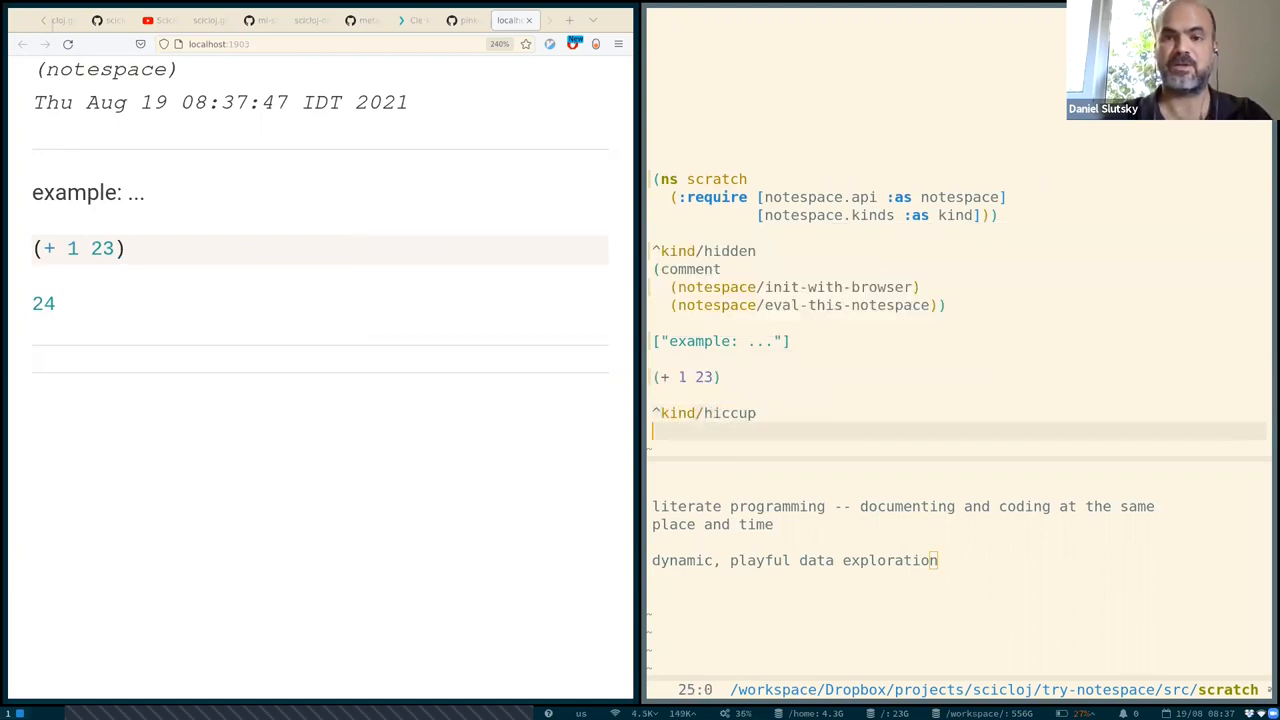
type("[:")
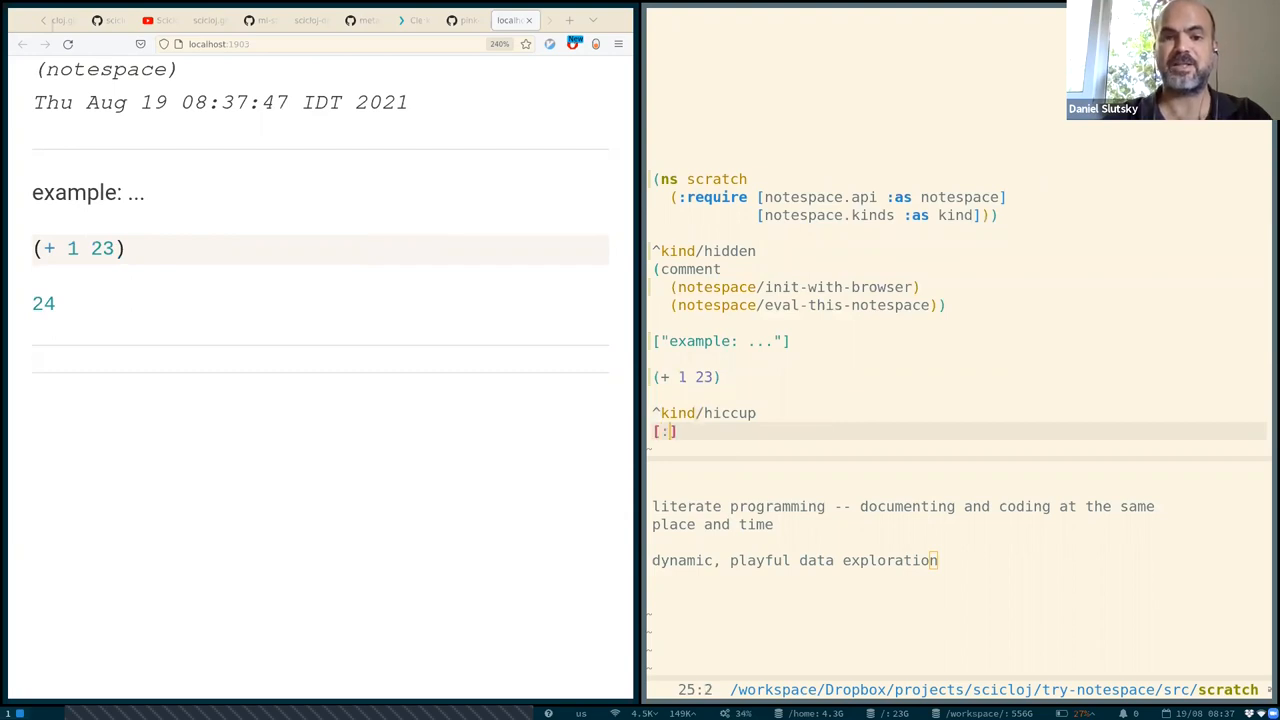
type("h1 \"hi!\"")
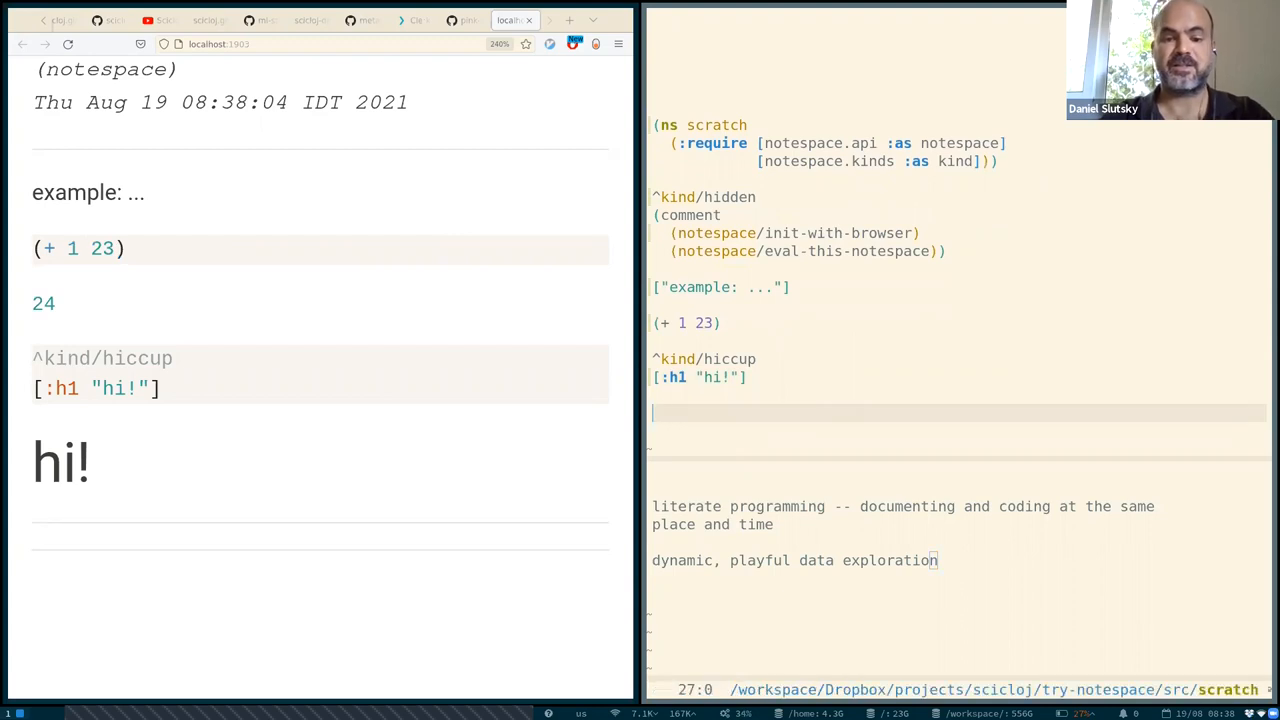
Add a ^kind/hiccup sparklinespot cell plotting the data [3 1 91 -2 -34].
type("^kind/")
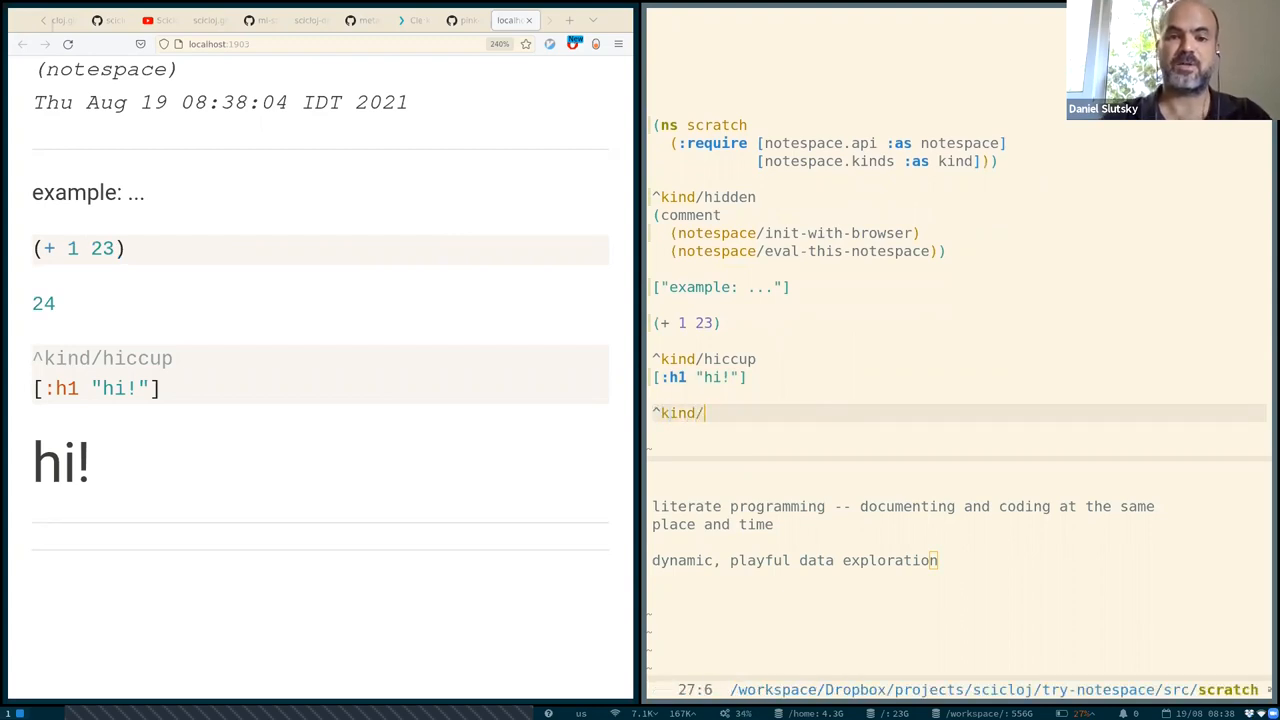
type("hiccup")
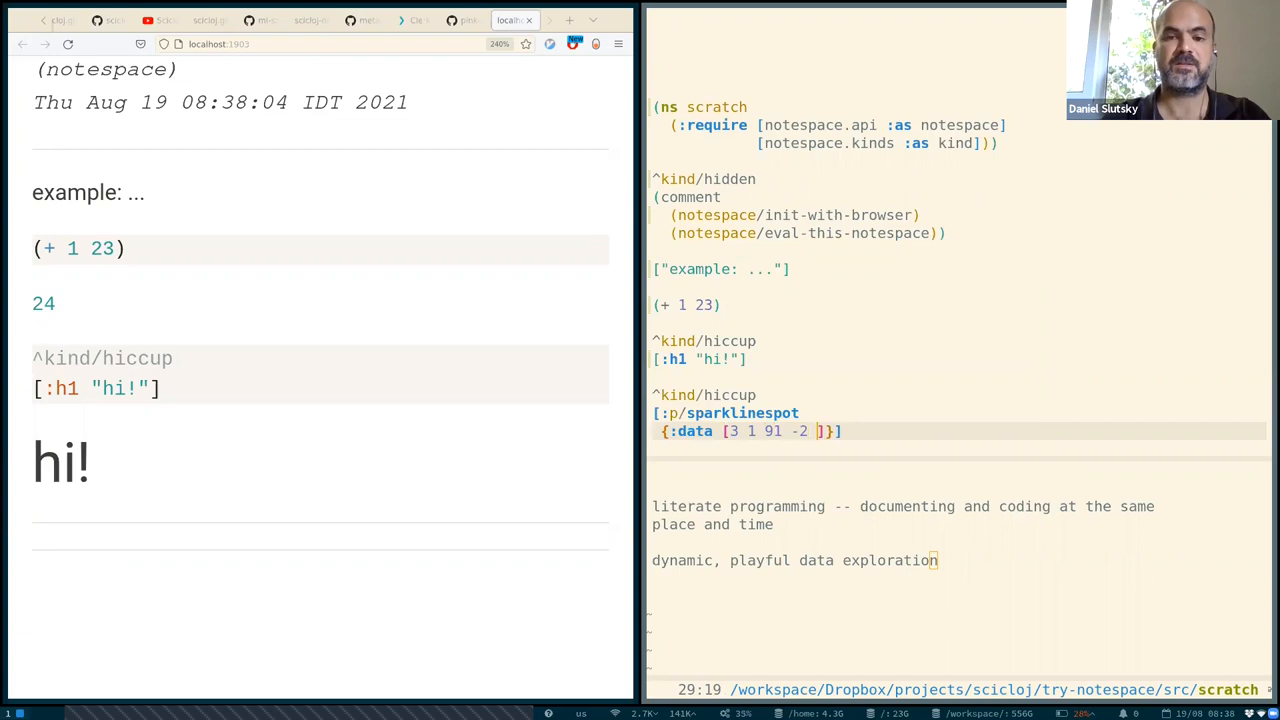
type("-34")
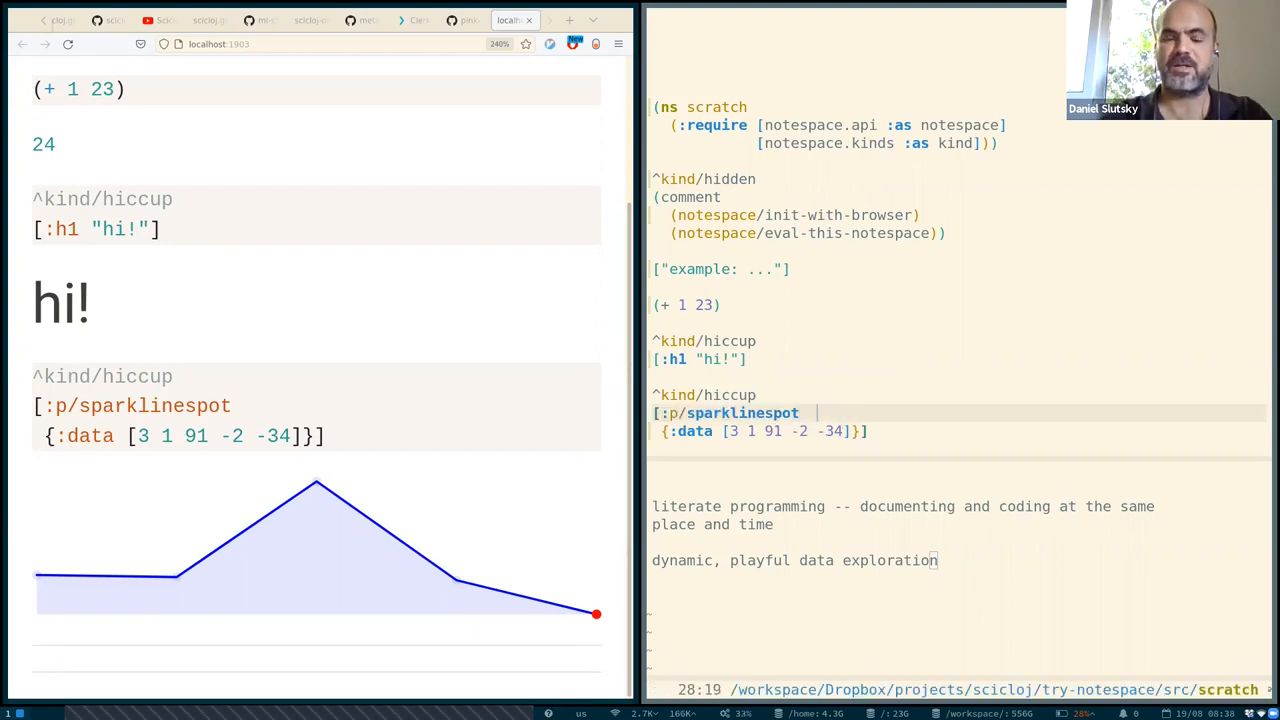
Start a ; comment after [:p/sparklinespot naming the Pink-Gorilla project.
type(";")
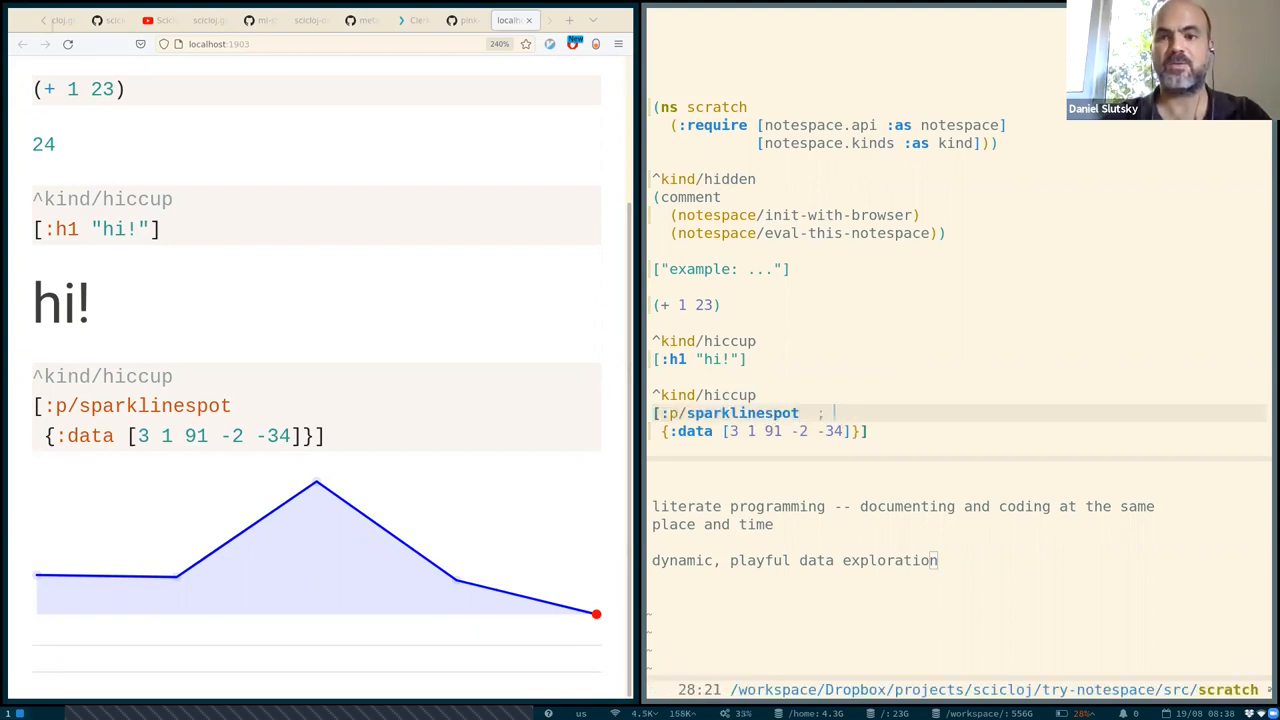
type("Pink-Gori")
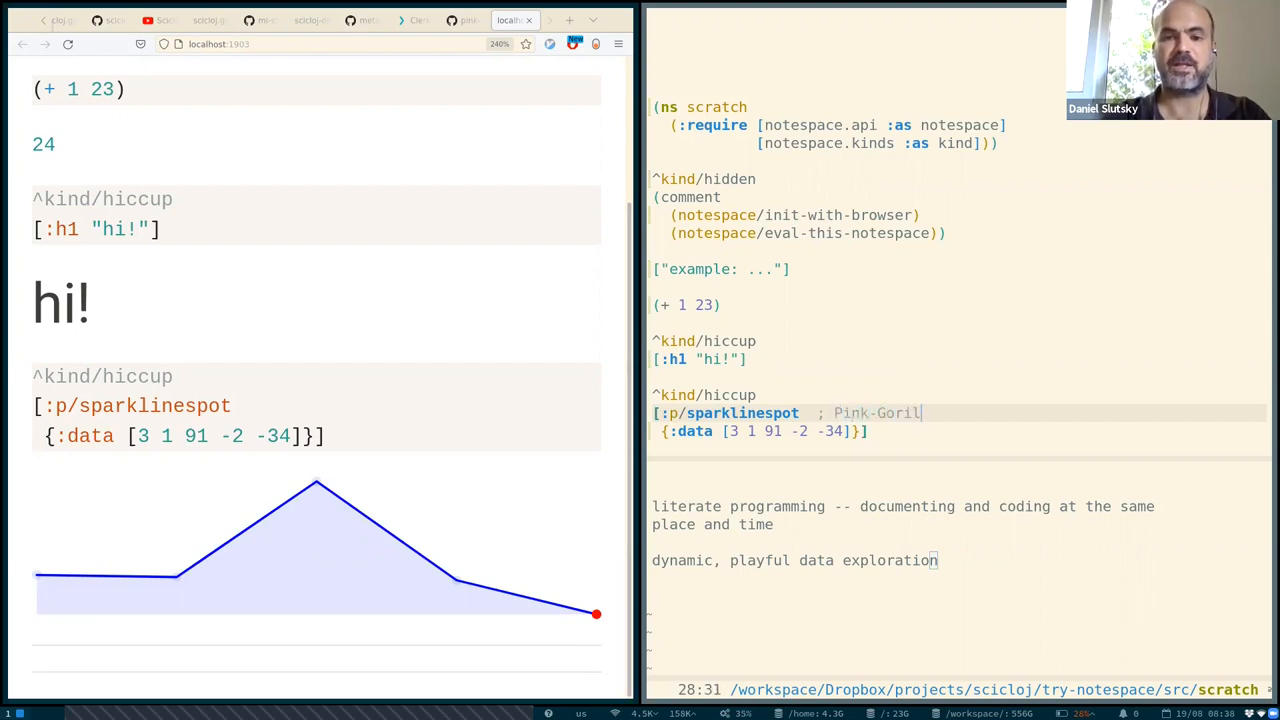
type("la/Gorilla-UI")
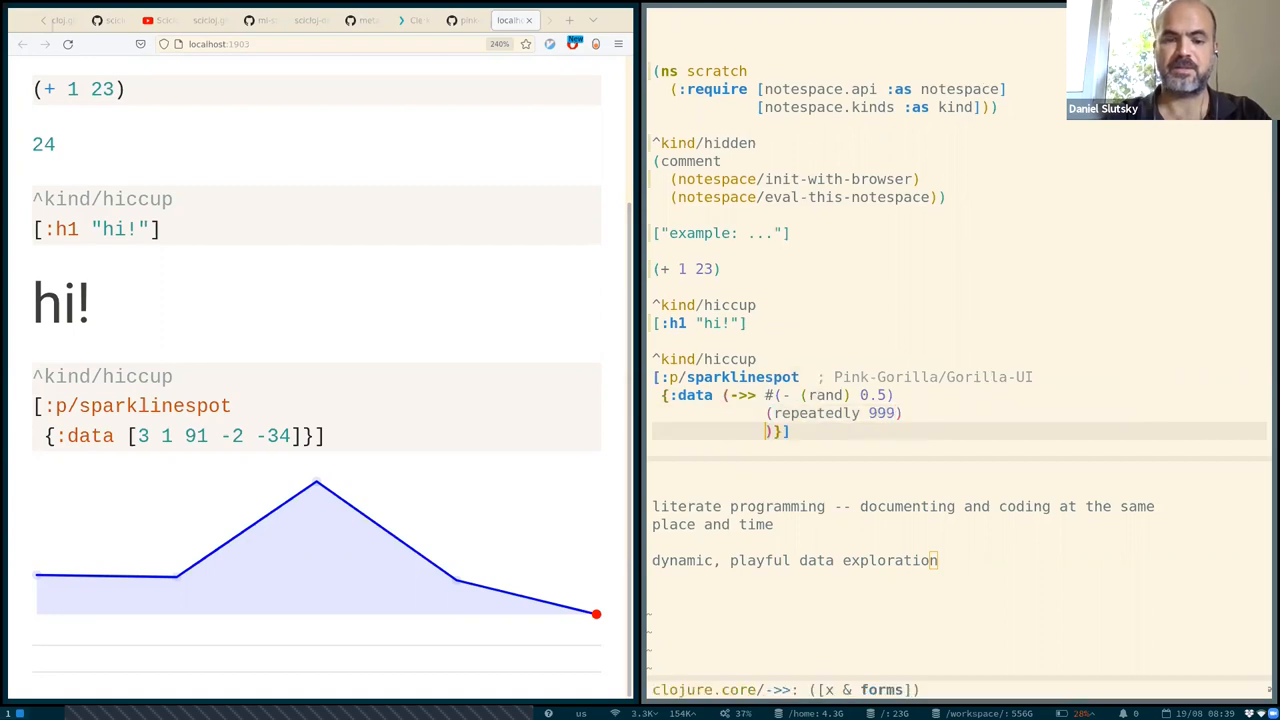
Credit Pink-Gorilla/Gorilla-UI and feed the sparkline 999 random values from (rand) minus 0.5.
type("red")
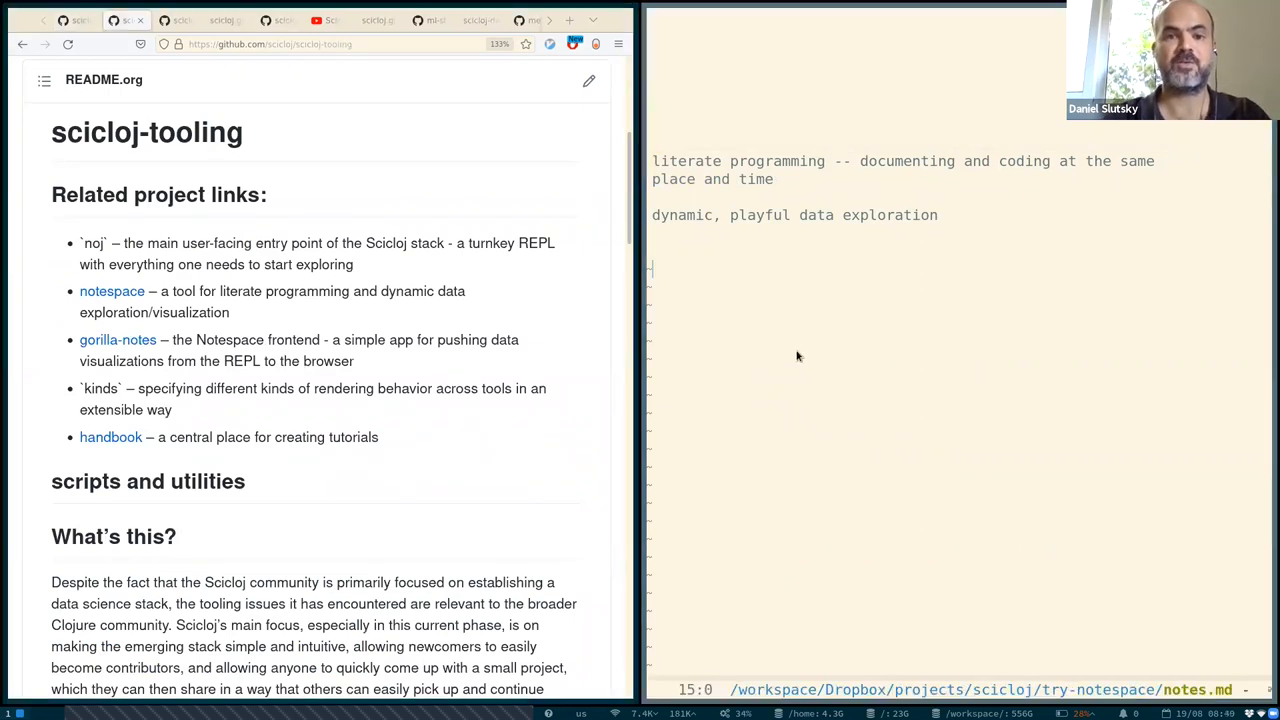
Add a scicloj-tooling credit line at the end of notes.md.
type("scicloj0t")
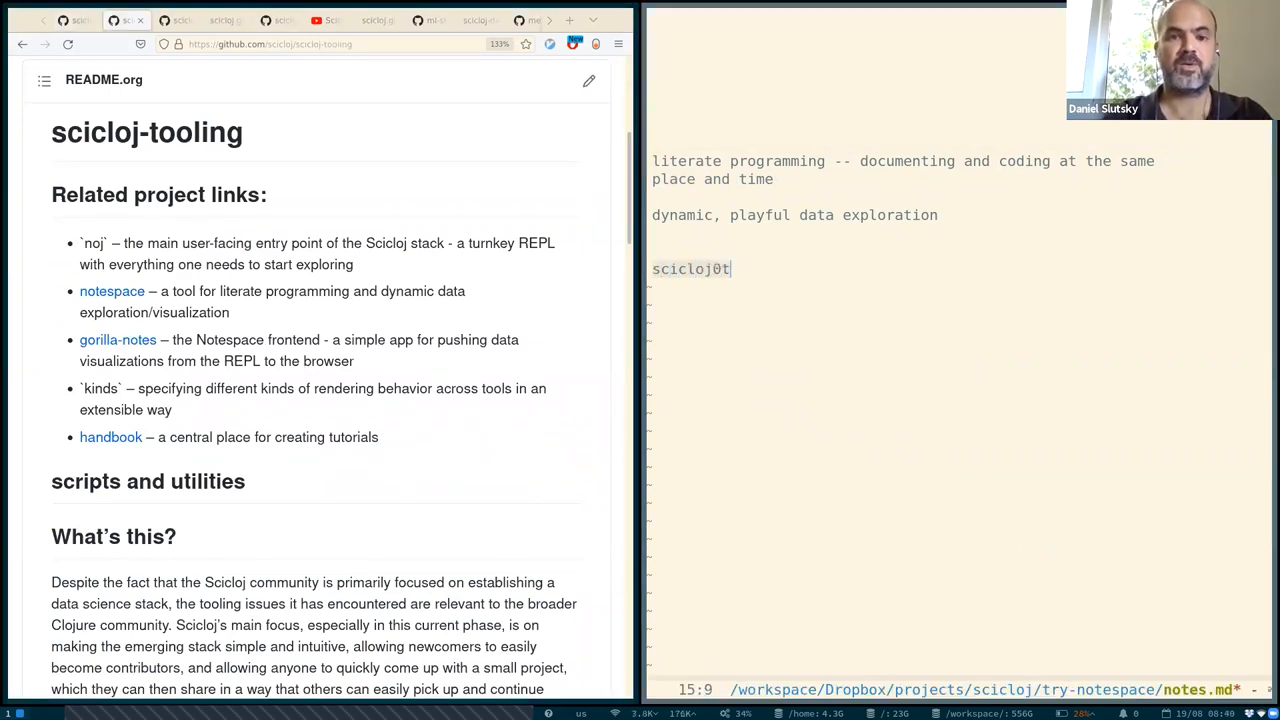
type("-tooling --")
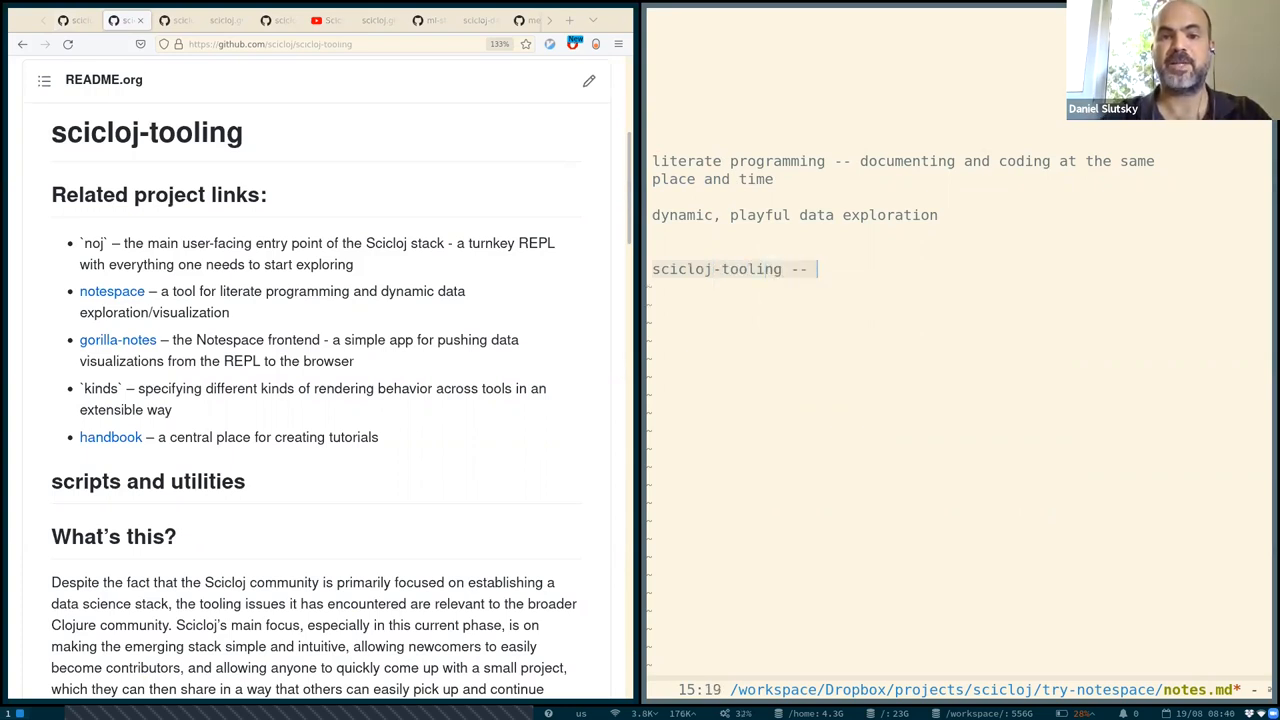
type("Sami Kallinen")
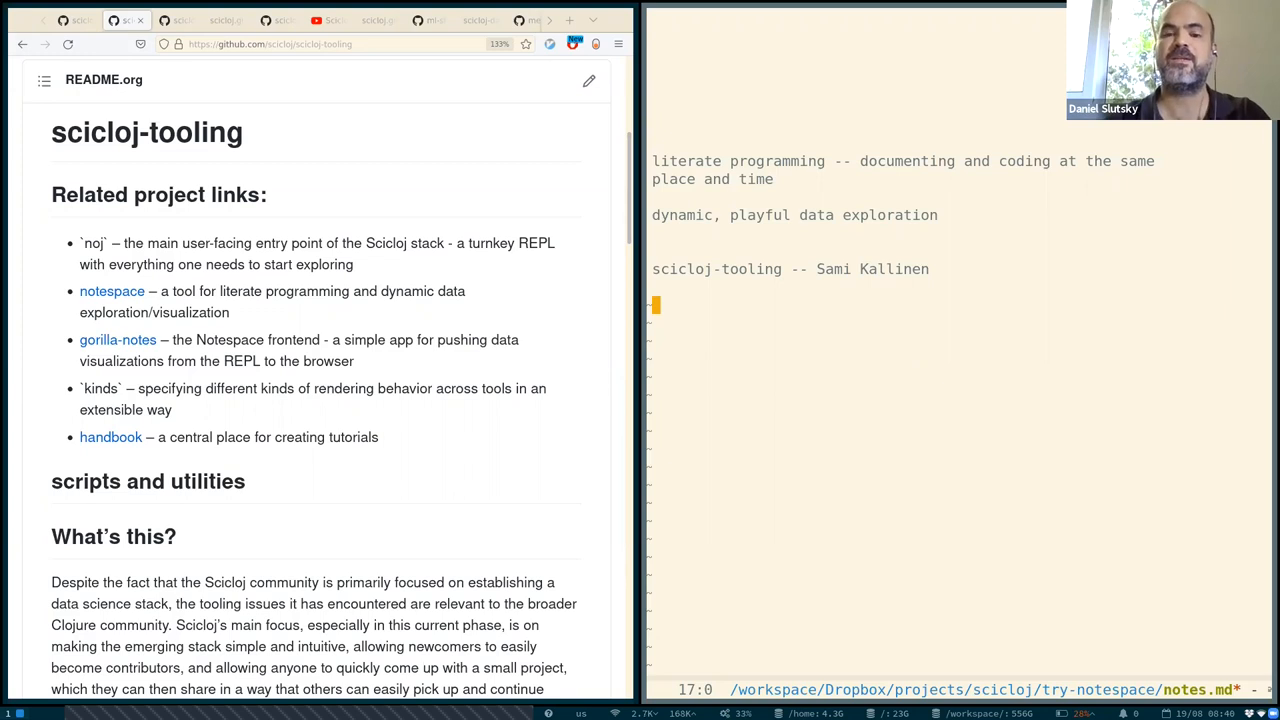
Write 'decompose our tools in a more composable way' below the credit line.
type("decompose")
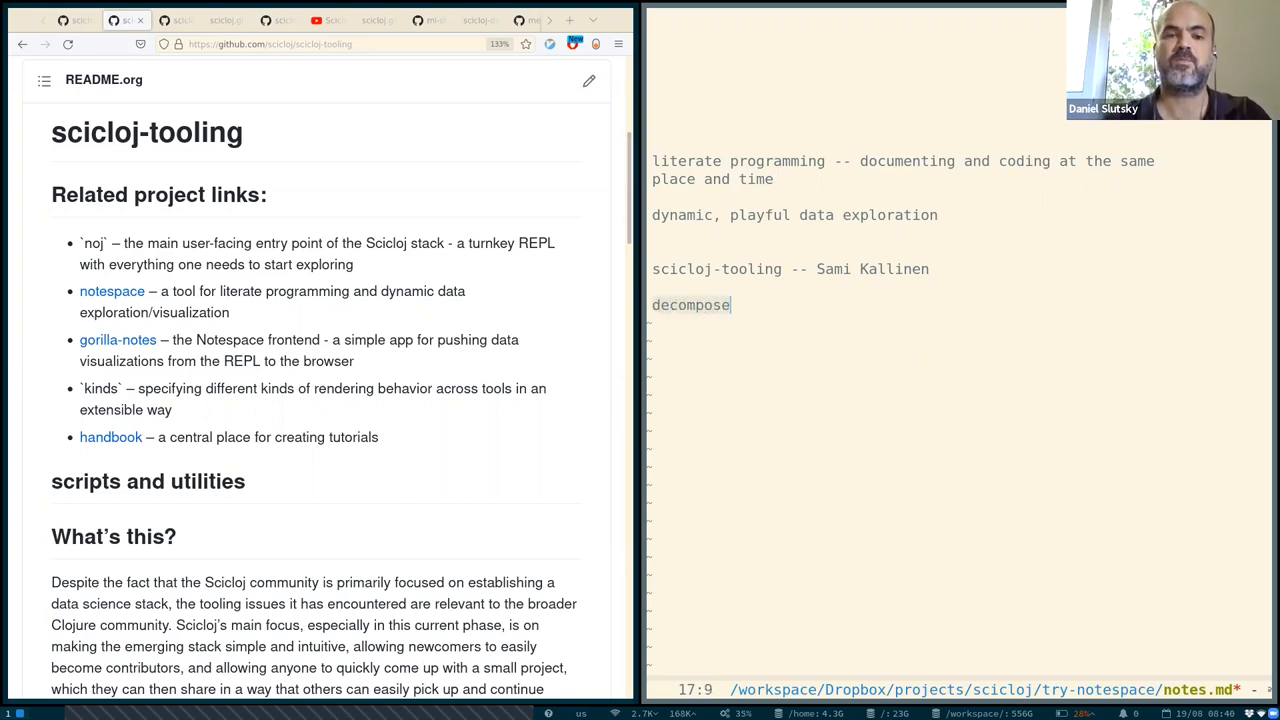
type("our tools in a more")
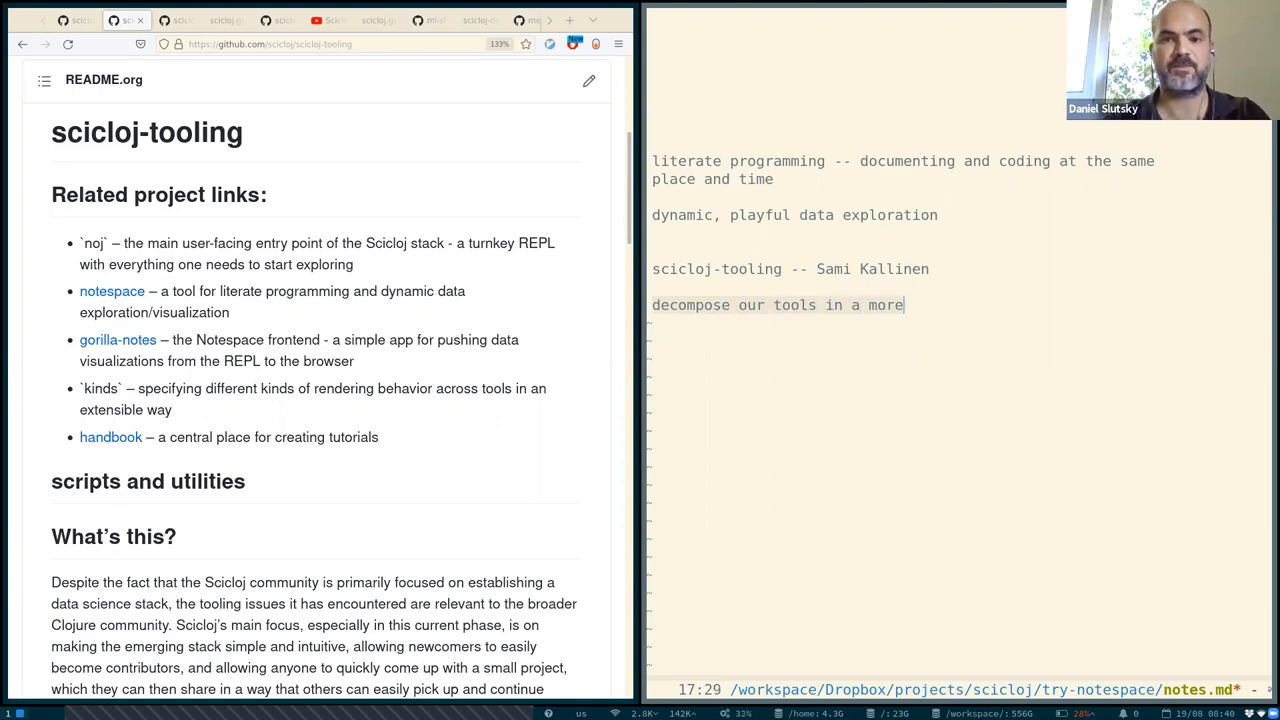
type("composable way")
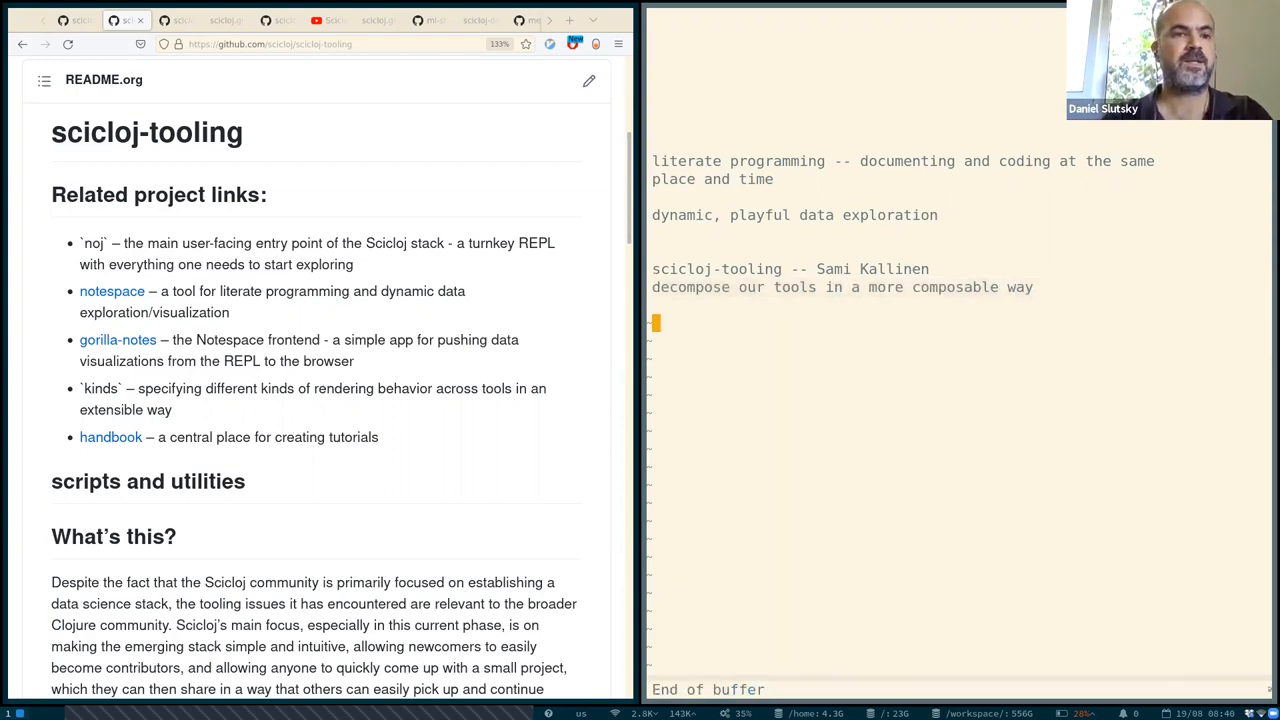
mouse_move(798, 356)
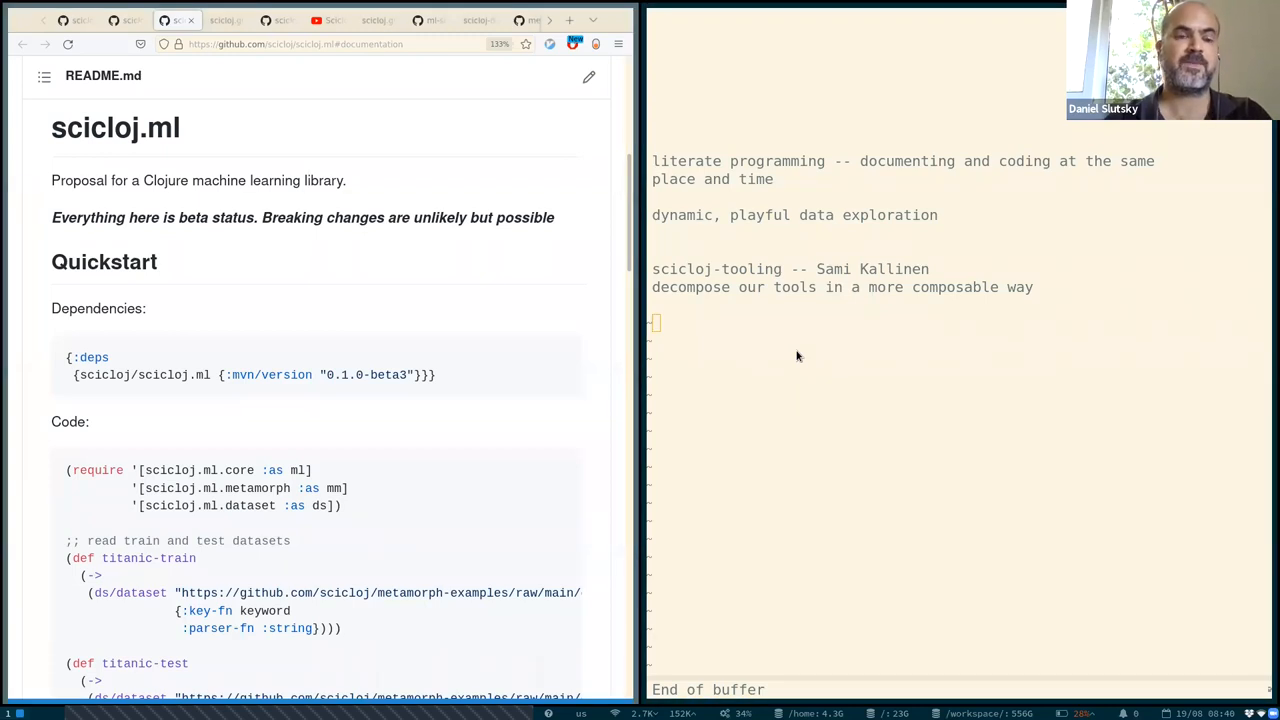
Follow the README's userguide-intro.html documentation link and scroll through the introduction page.
scroll("down", 3)
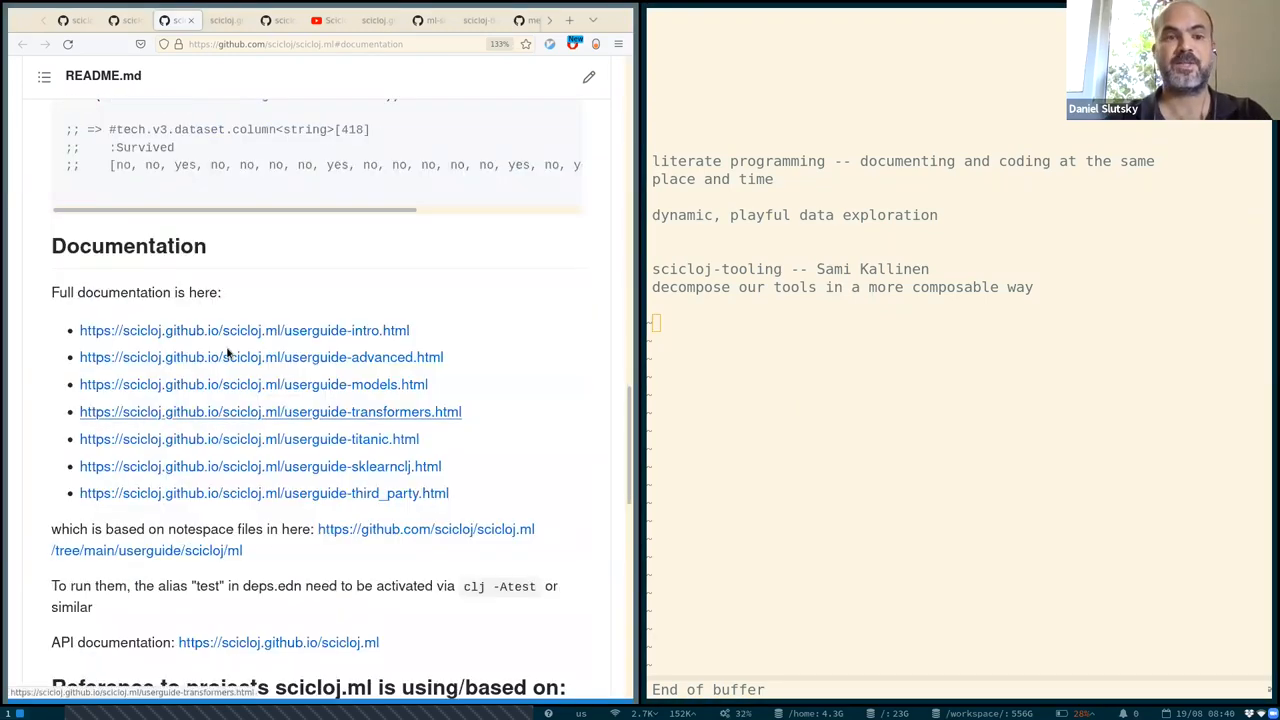
scroll("down", 3)
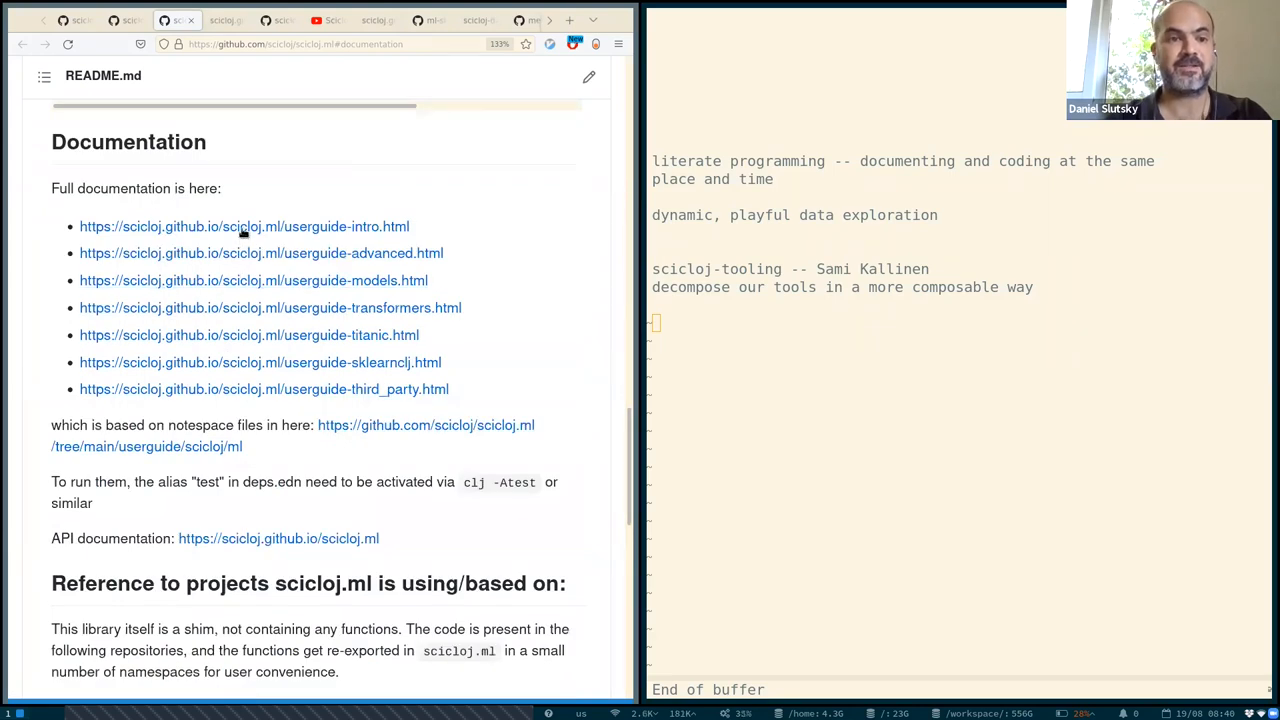
left_click(244, 226)
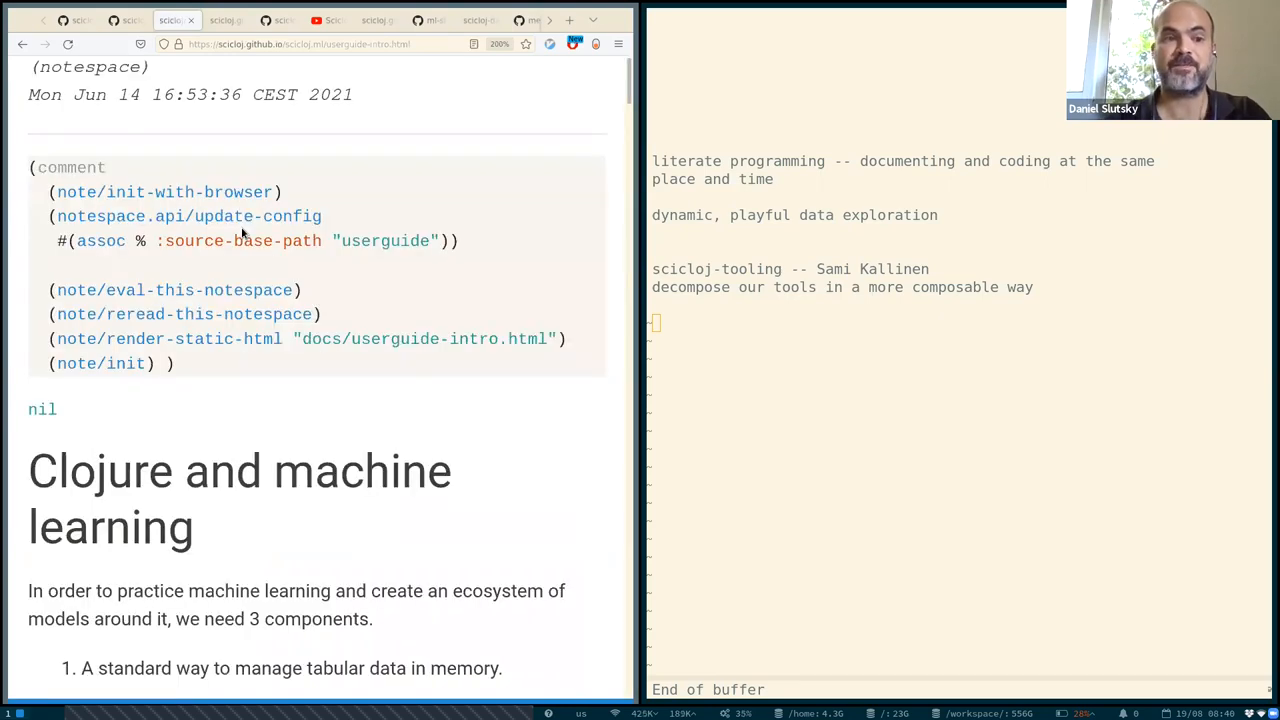
scroll("down", 3)
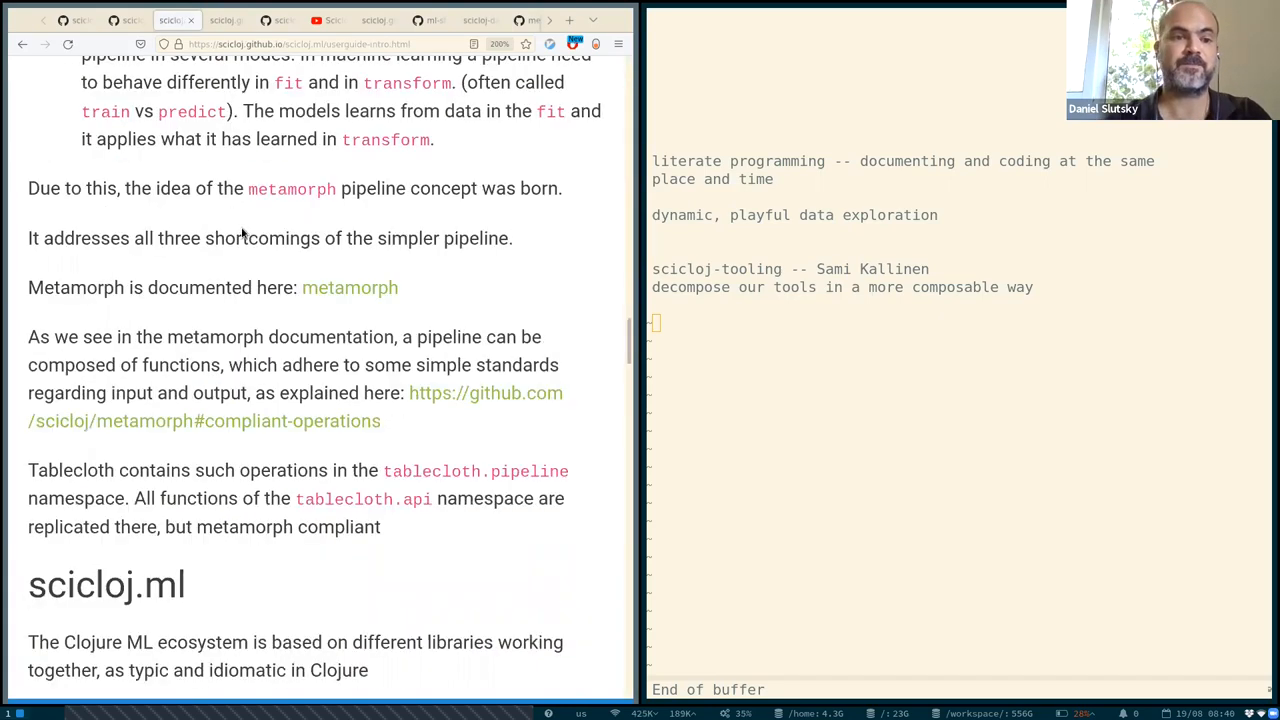
scroll("down", 3)
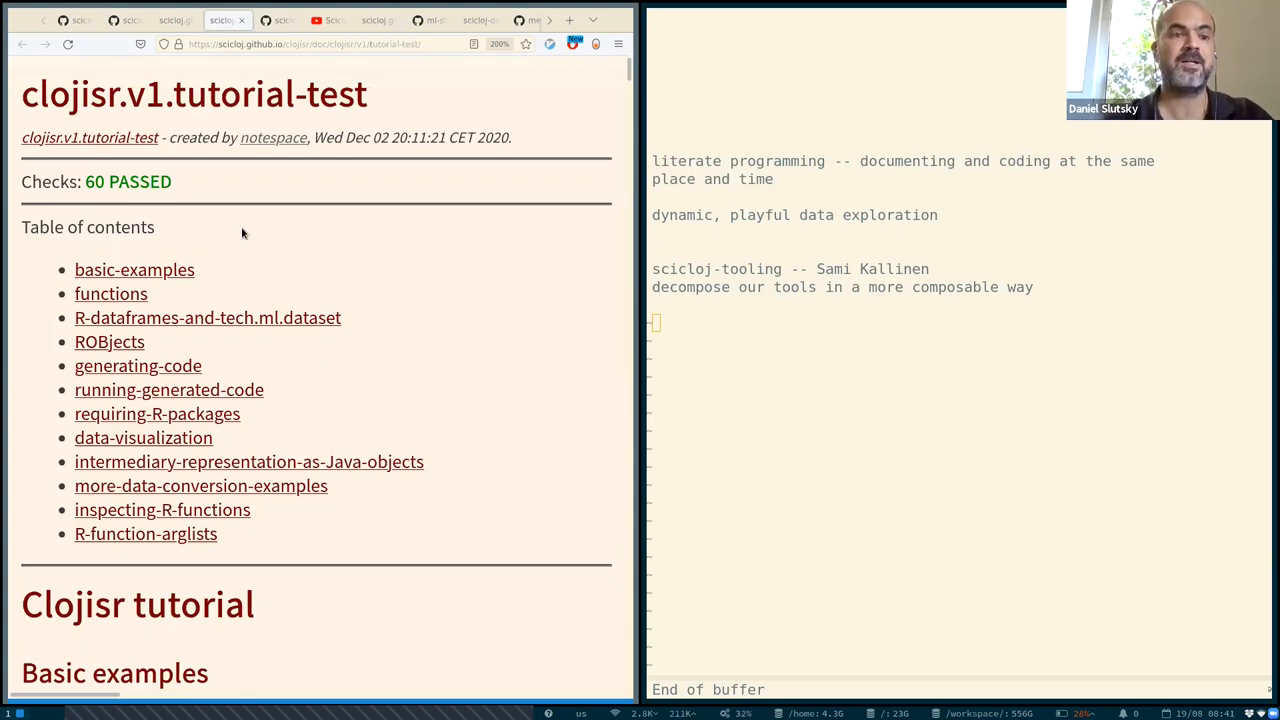
mouse_move(264, 295)
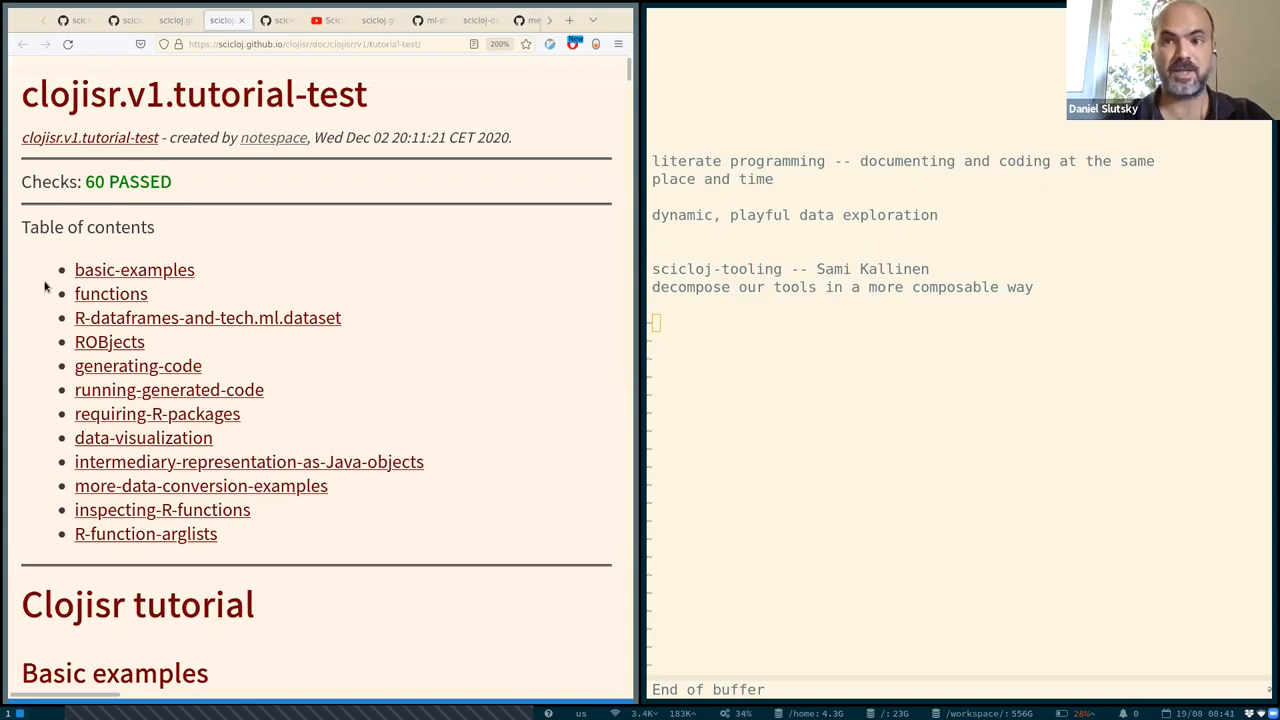
Switch to the clojisr.v1.tutorial-test tab and scroll through the tutorial.
double_click(48, 181)
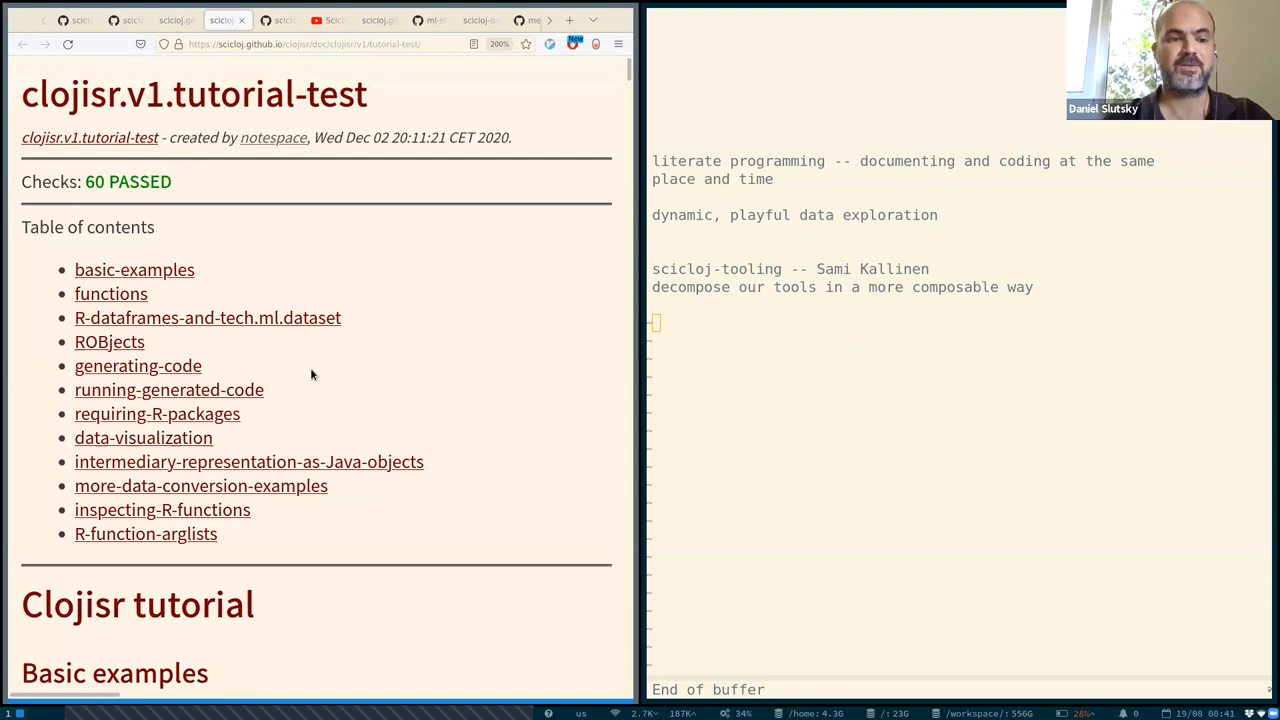
scroll("down", 3)
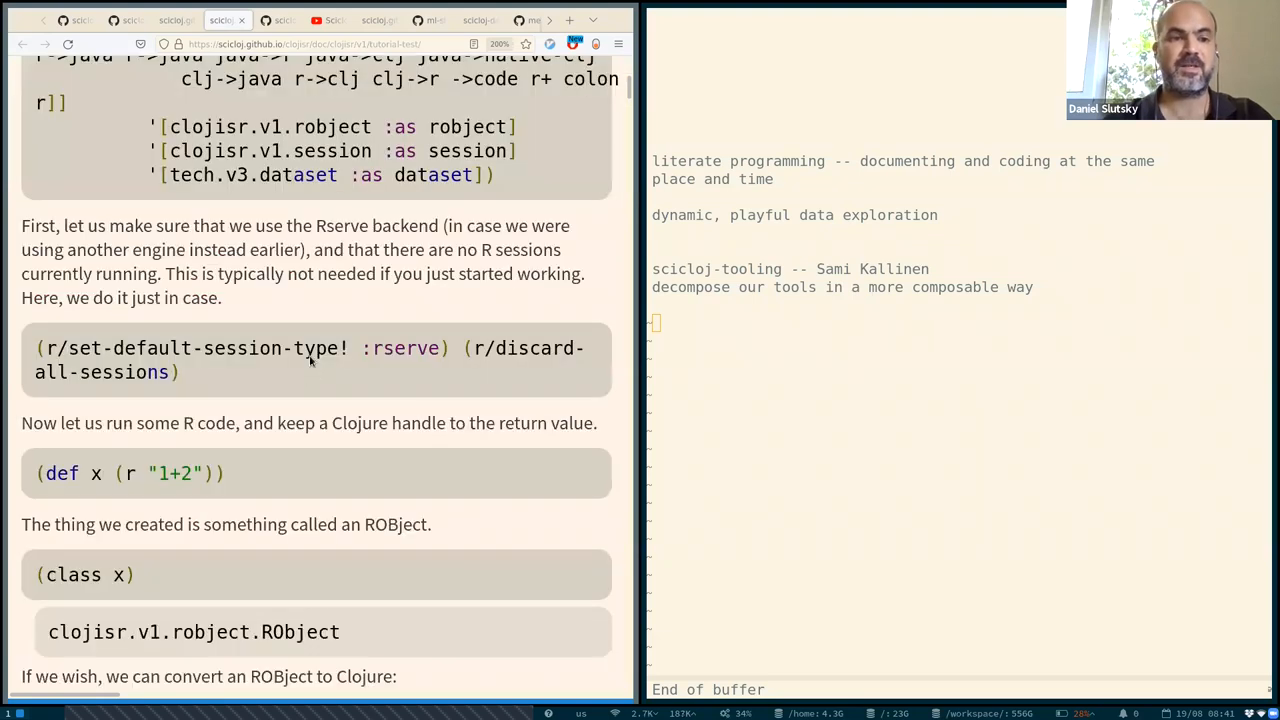
scroll("down", 3)
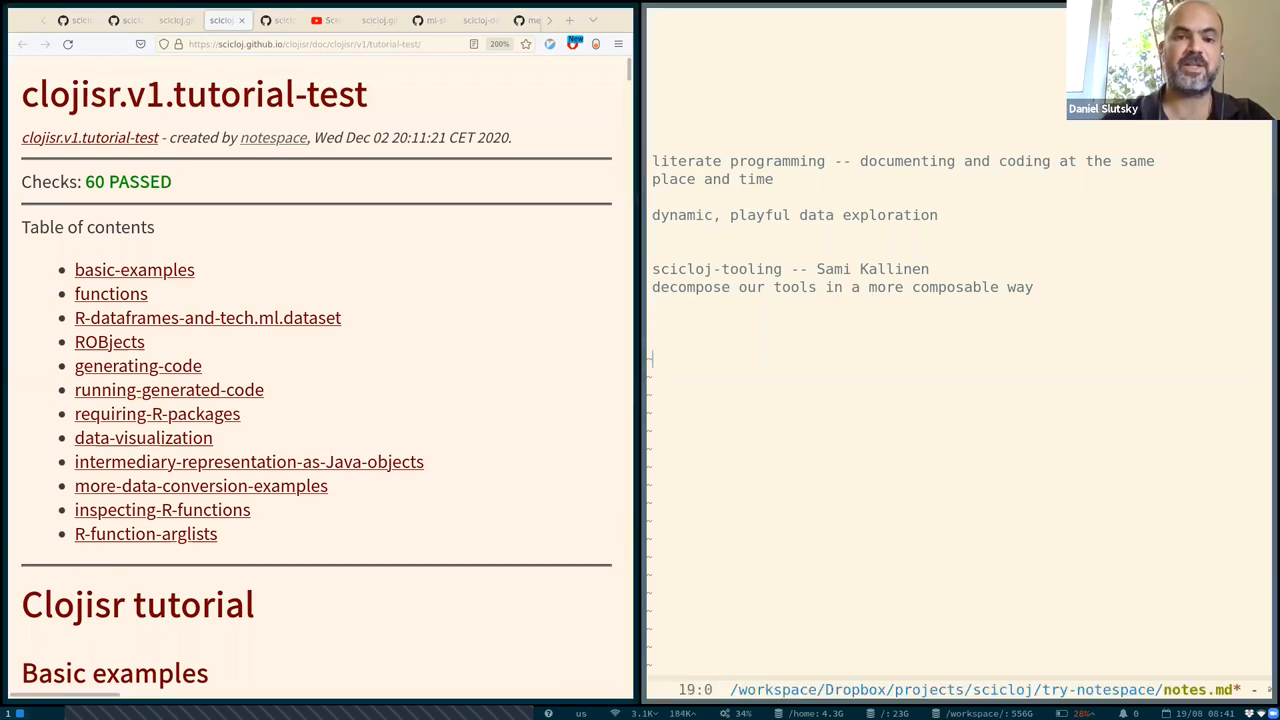
Append the note 'documenting libraries in a testable way (literate testing)' to notes.md.
type("documenting libraries")
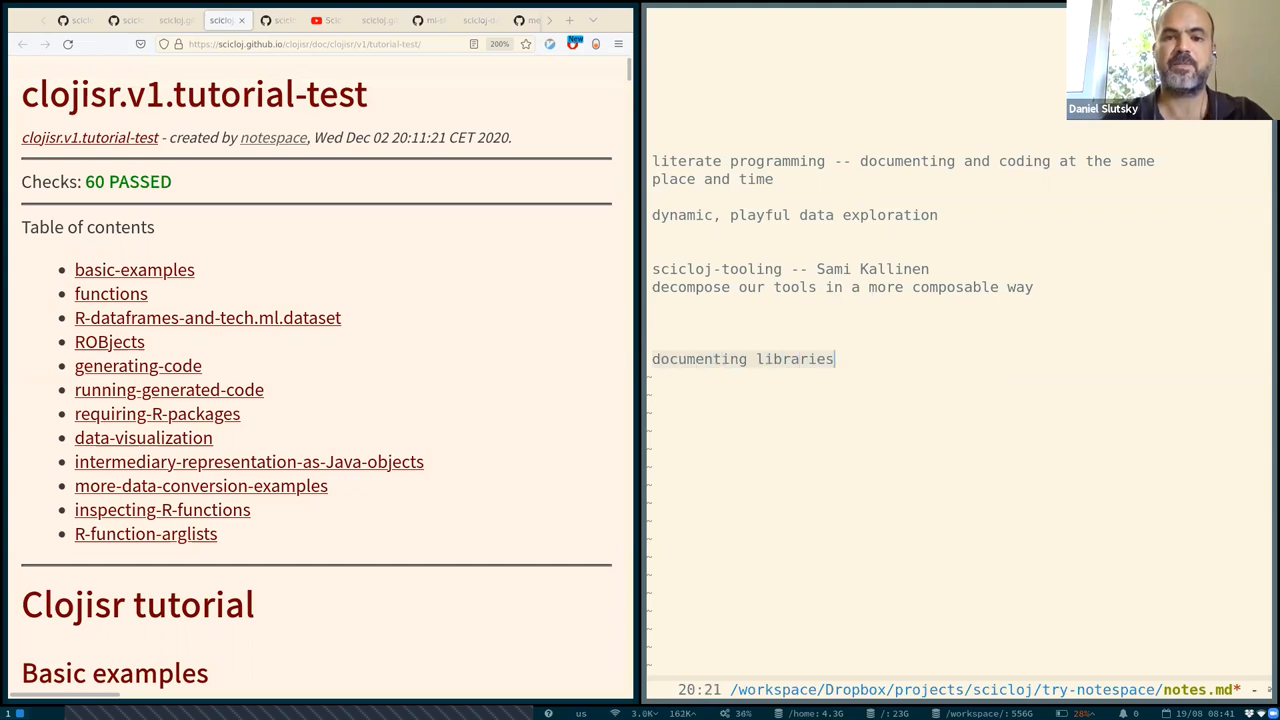
type("in a")
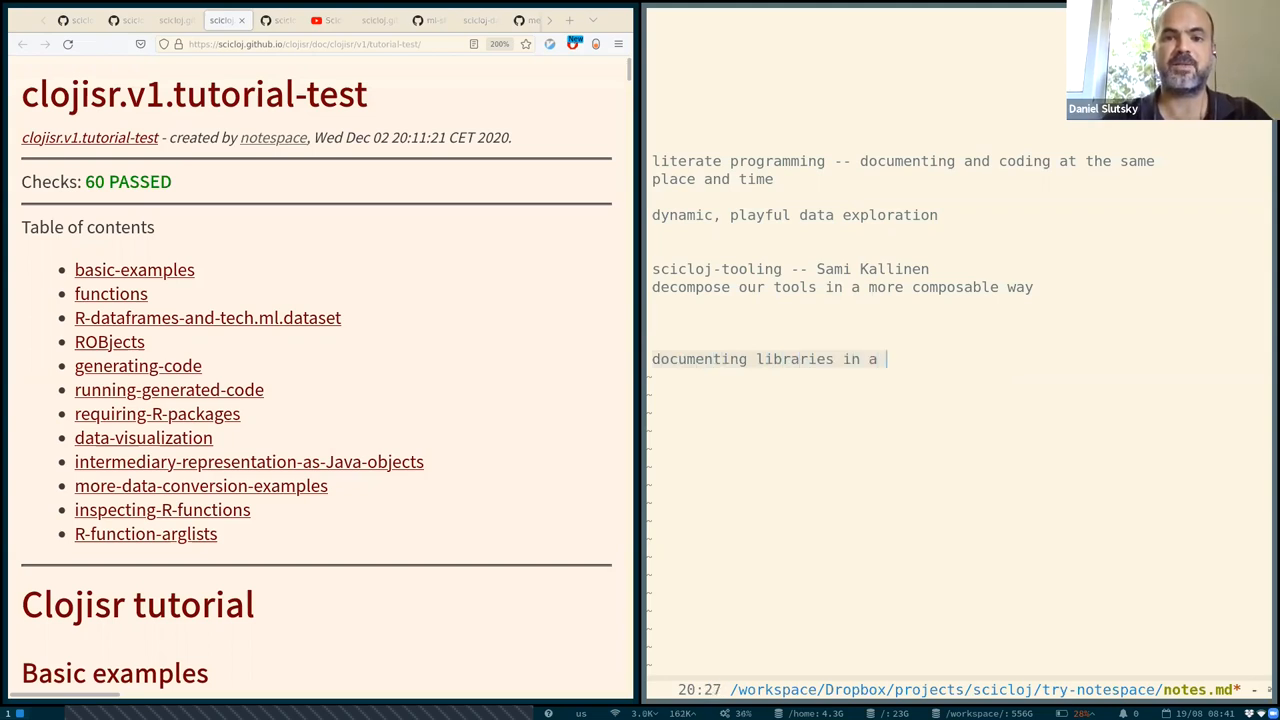
type("testable way")
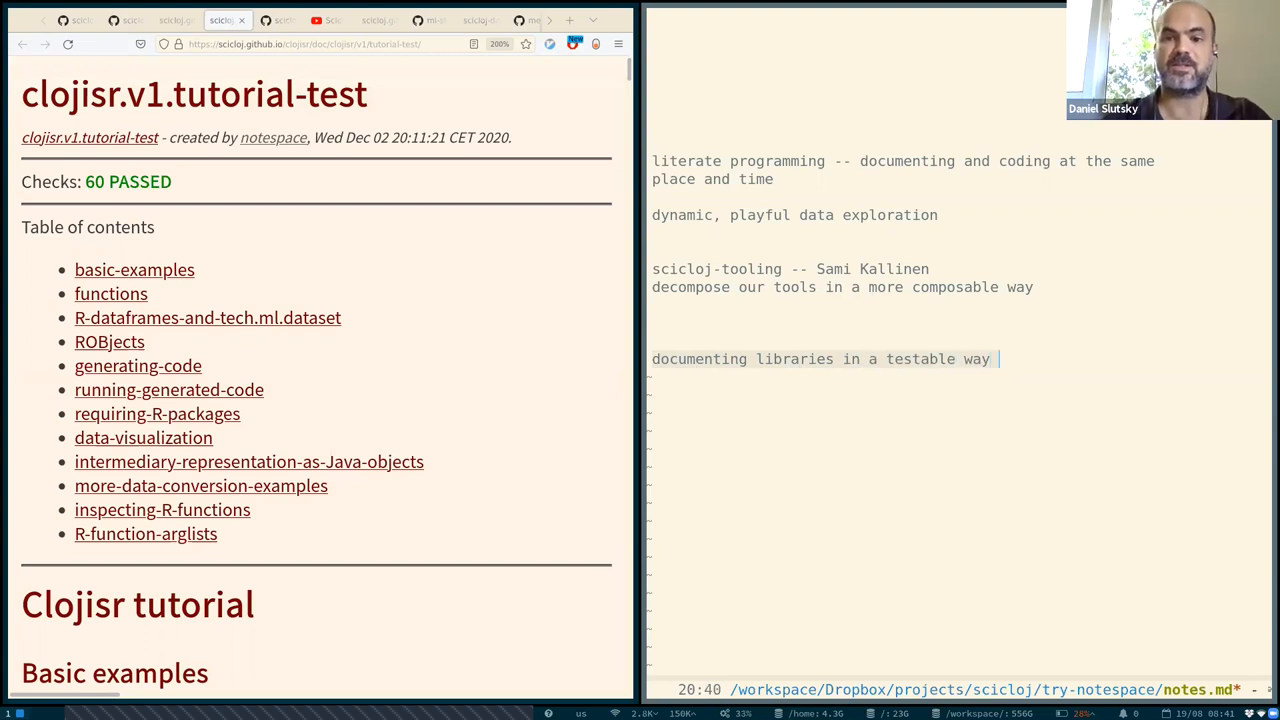
type("()")
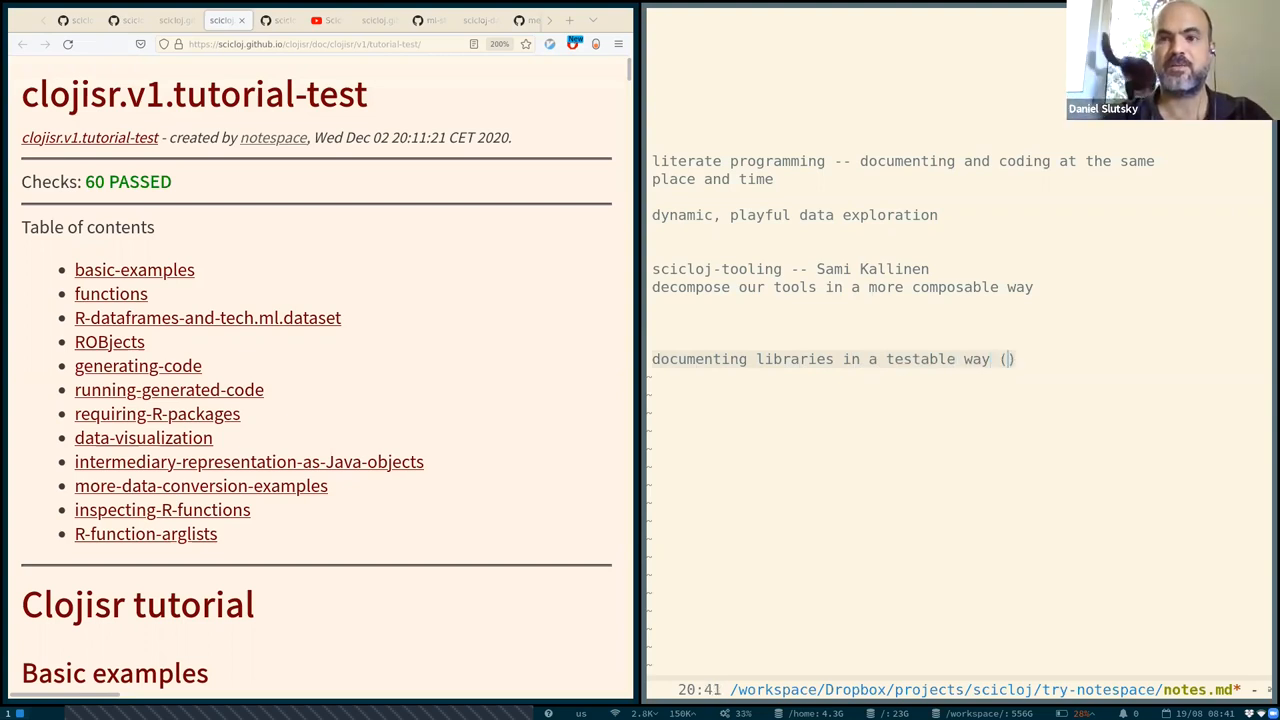
type("l")
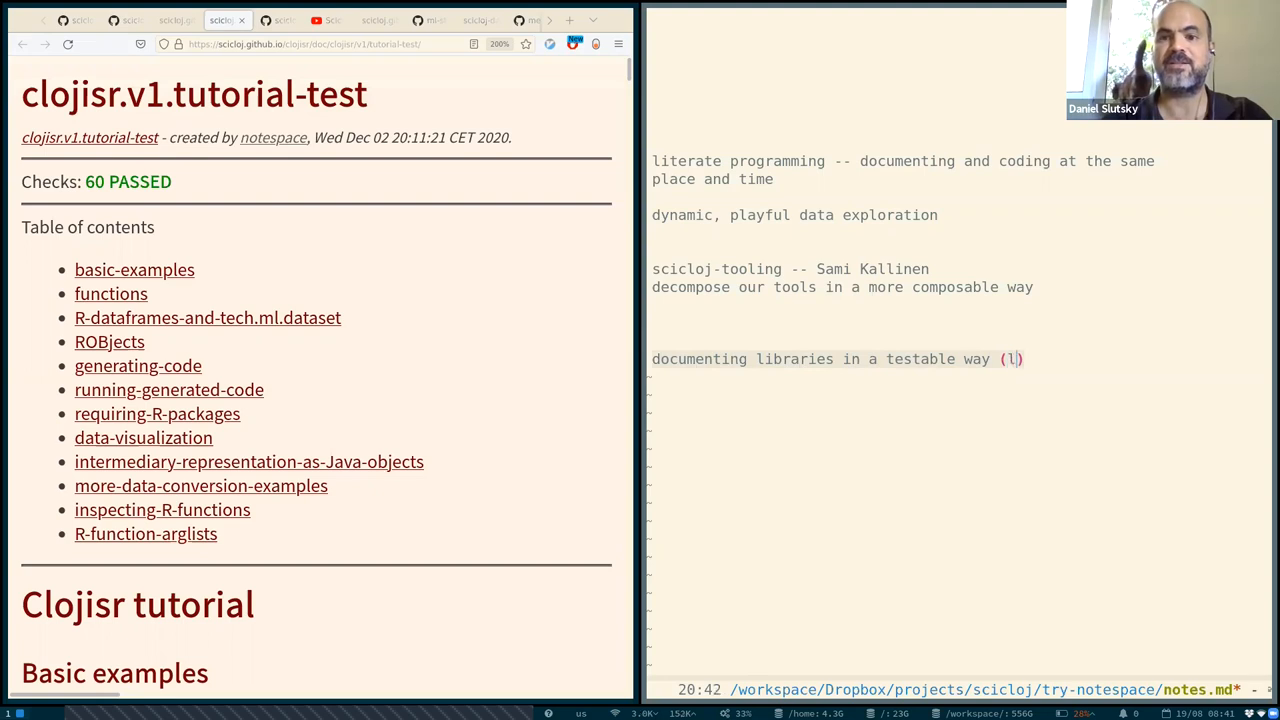
type("tr")
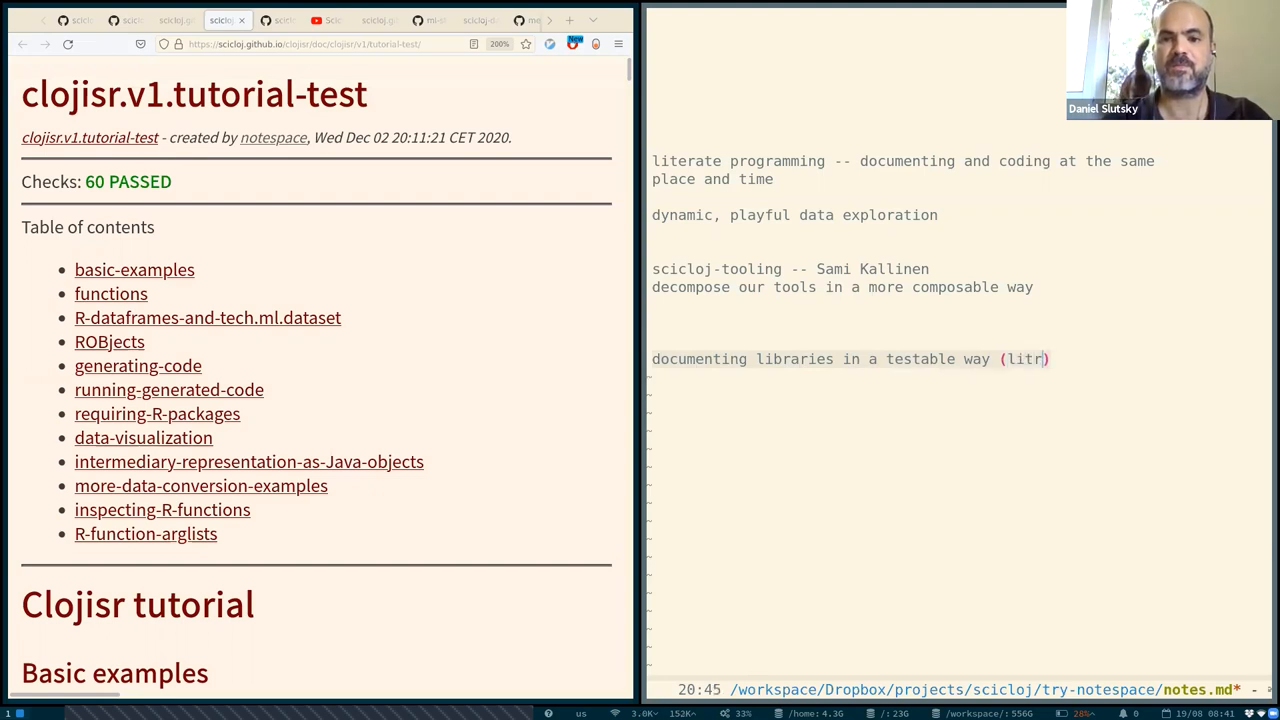
type("erate test")
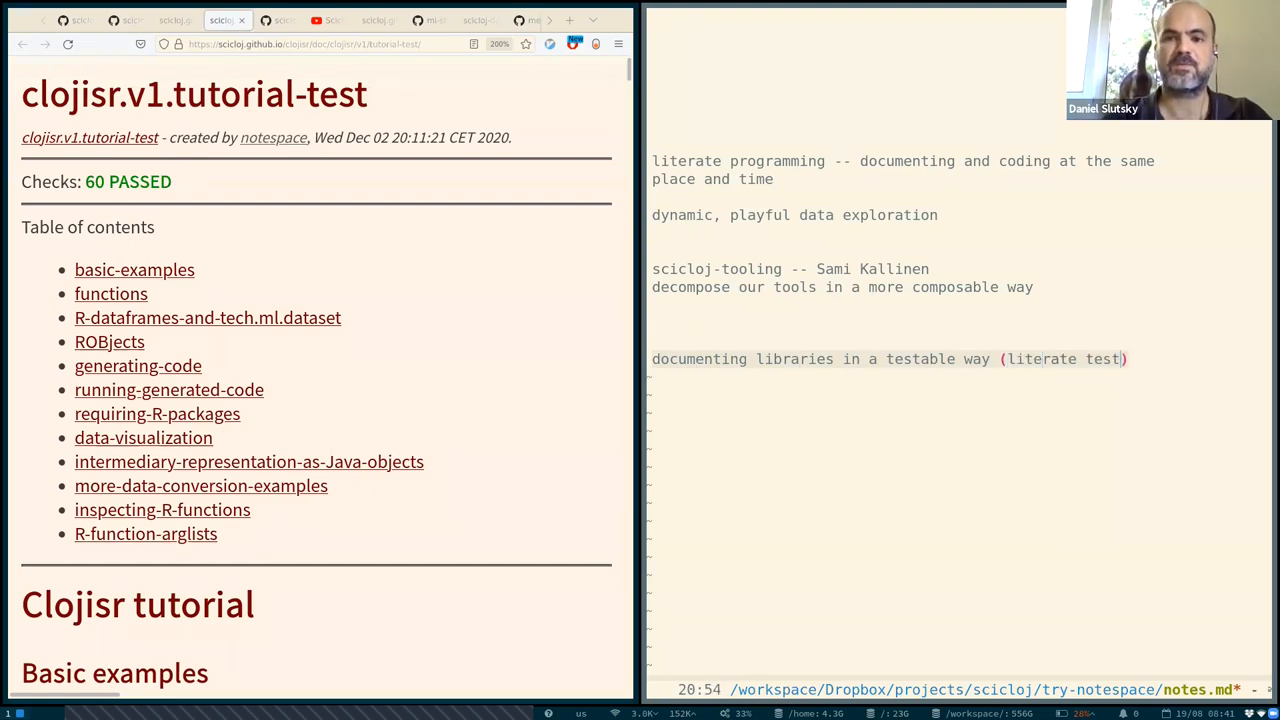
type("ing")
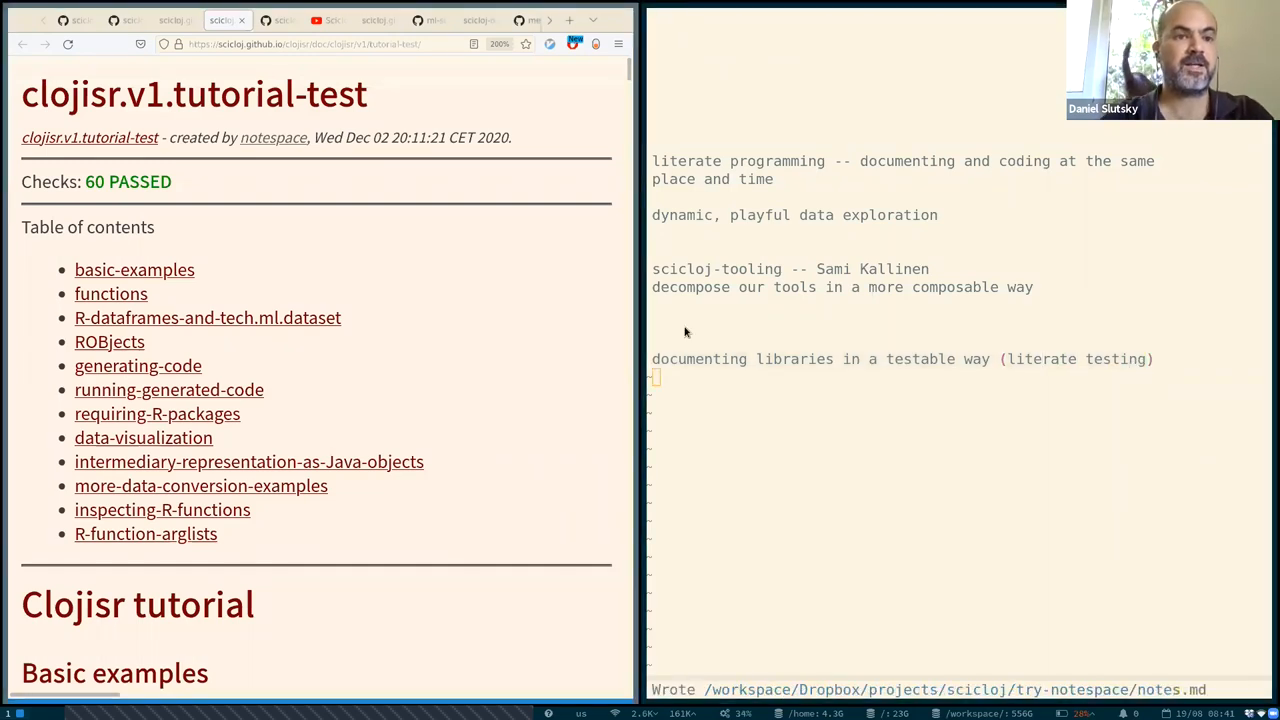
left_click(278, 19)
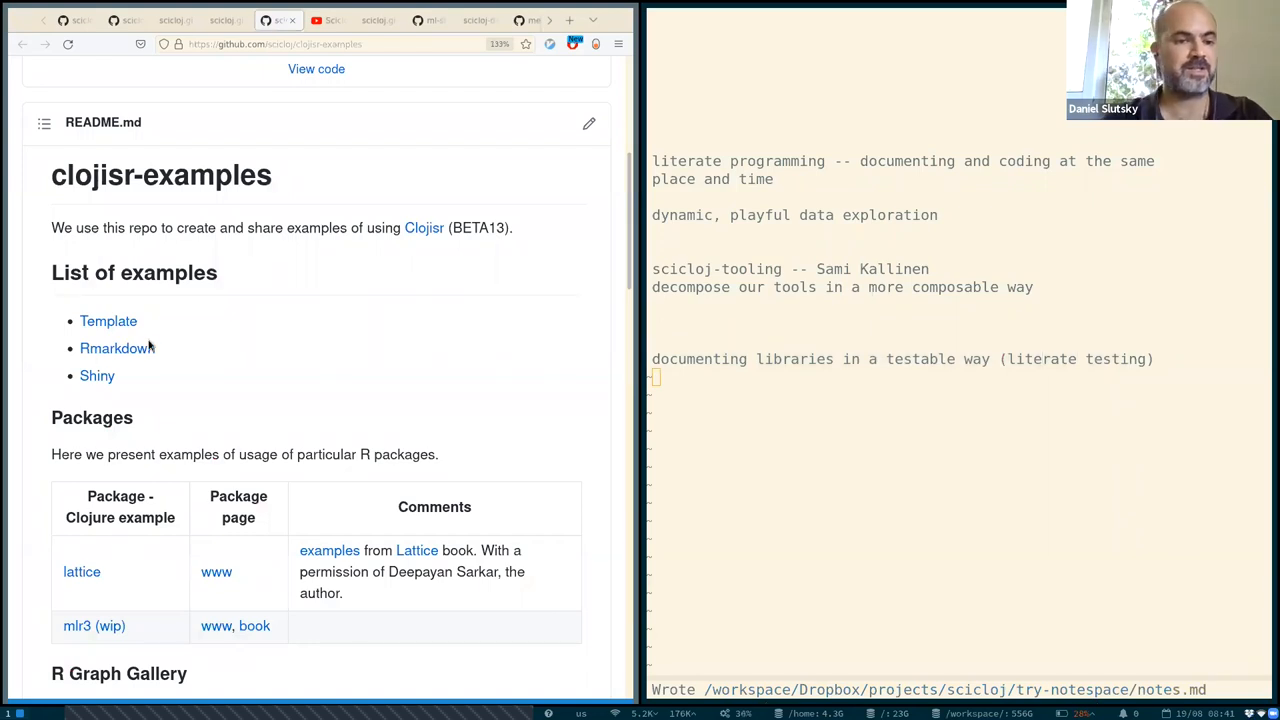
Browse the ridgeline gallery, then add 'visual' and a 'data visualization' line to the notes.
scroll("down", 3)
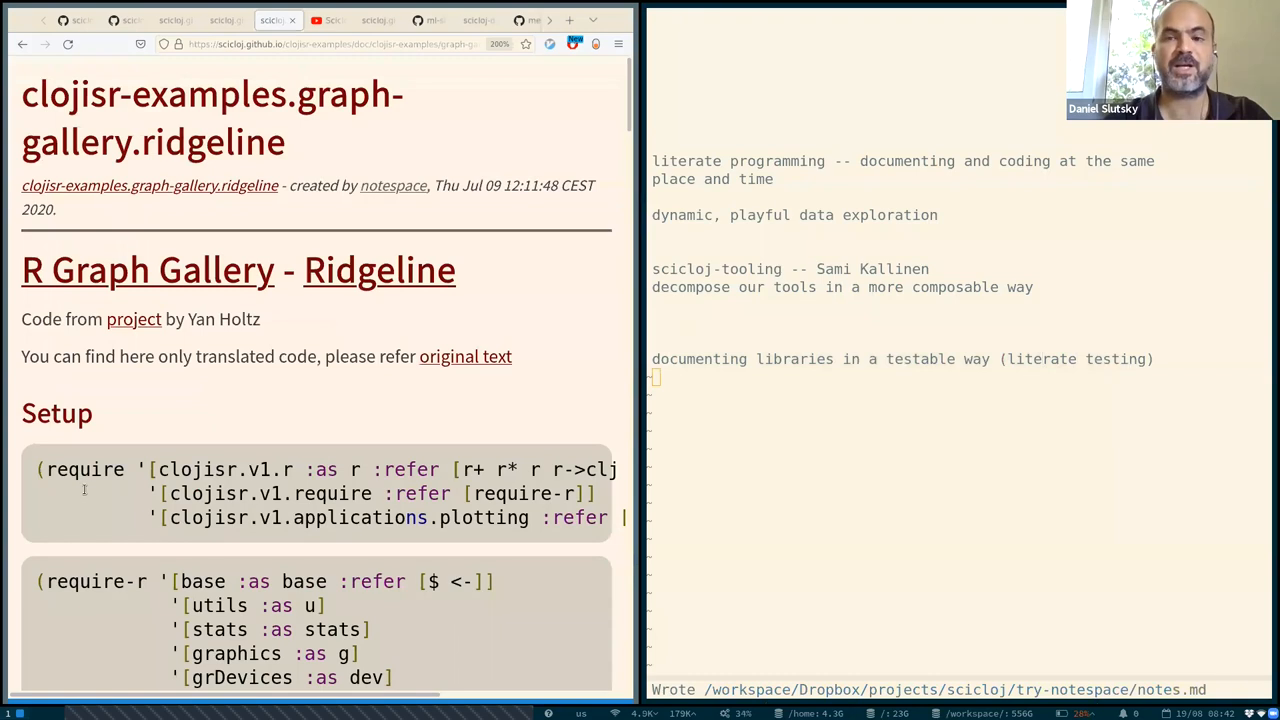
scroll("down", 3)
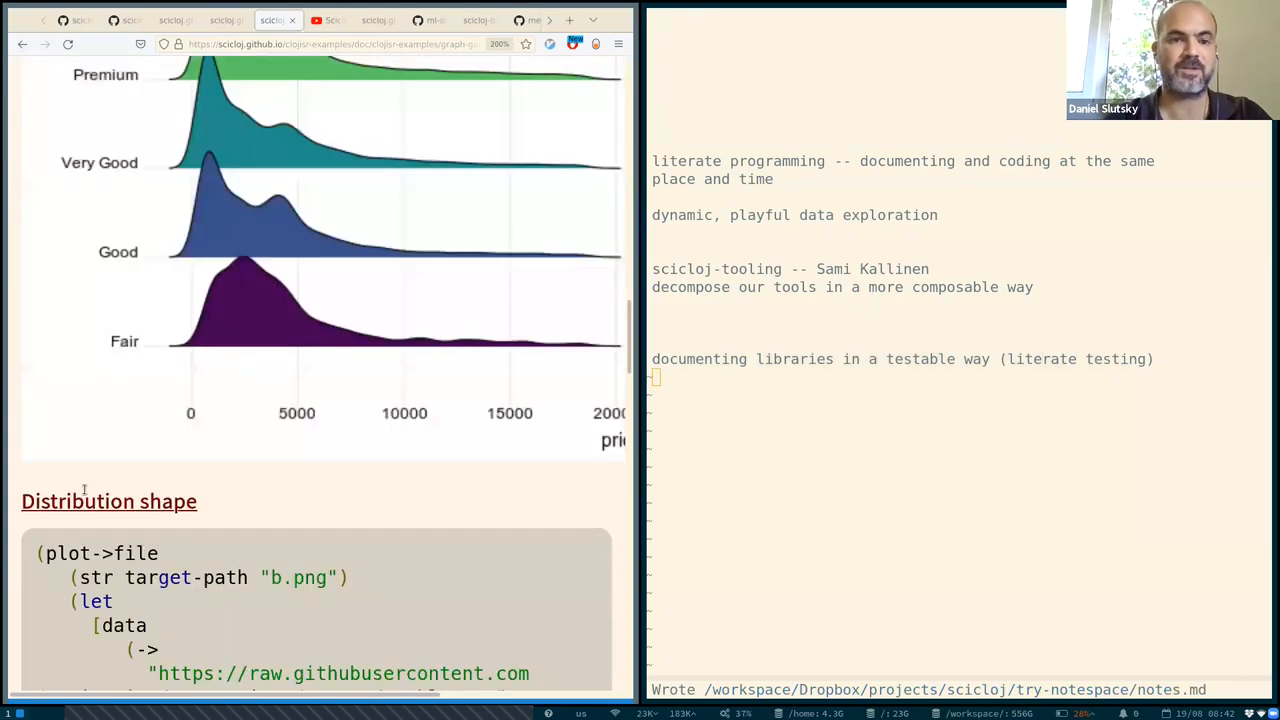
scroll("down", 3)
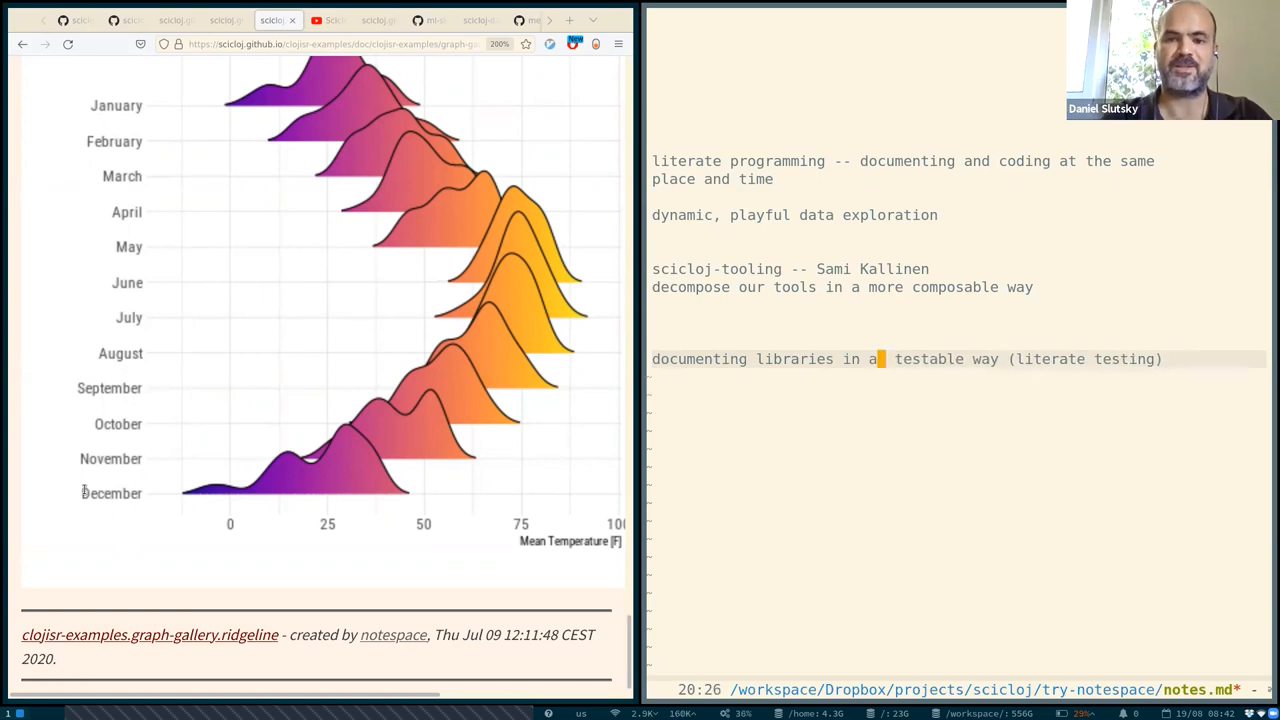
type("visual")
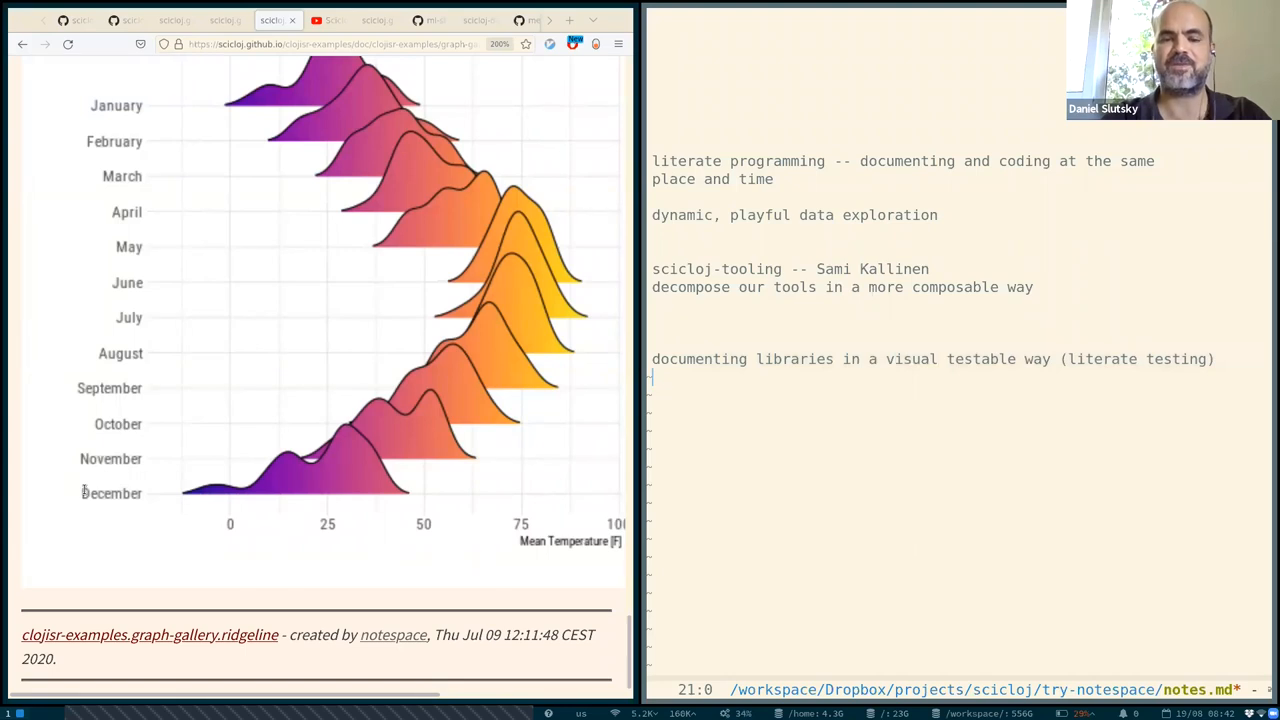
type("data visualization")
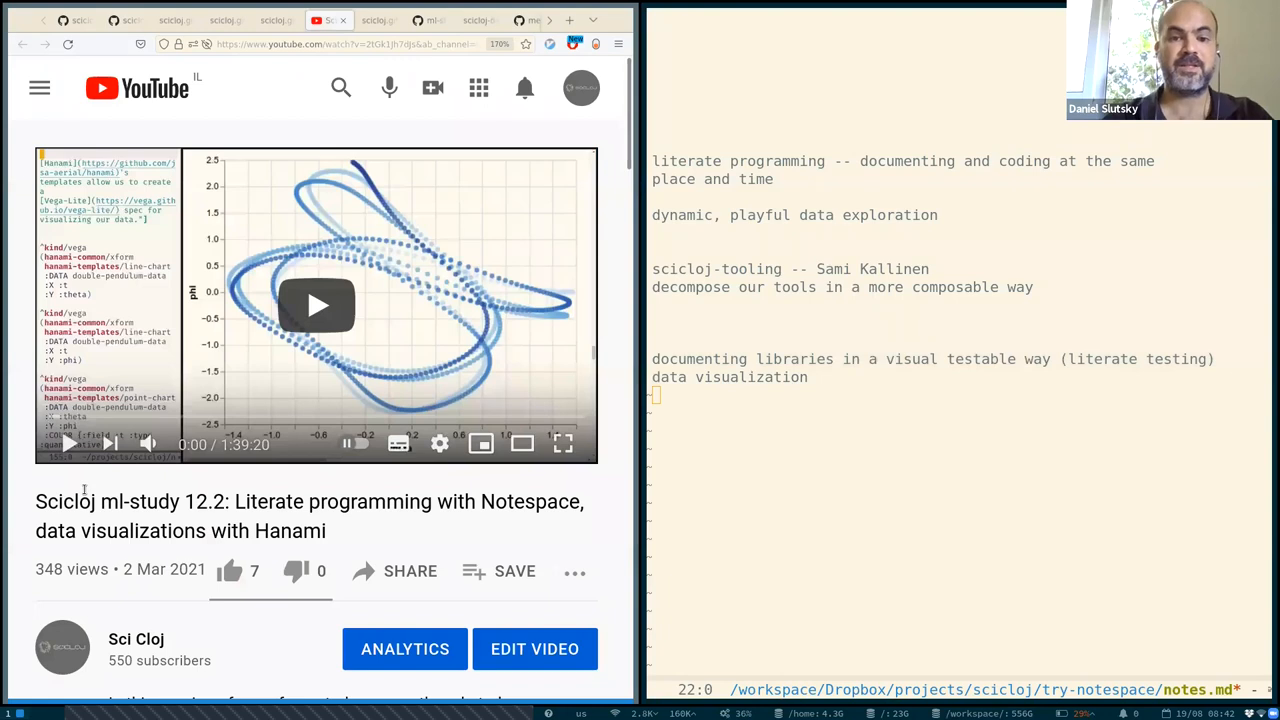
Add a 'study sessions' use-case line, then switch Firefox to the taxi example tab.
type("s")
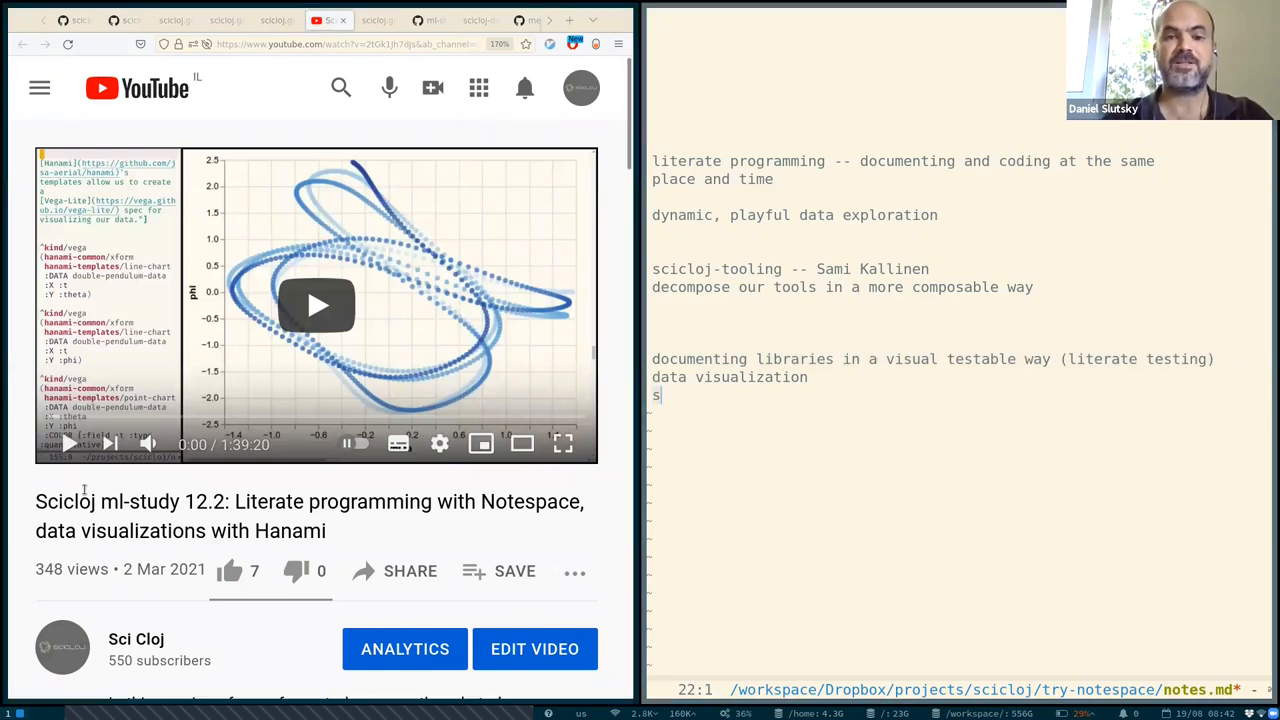
type("tudy sessions")
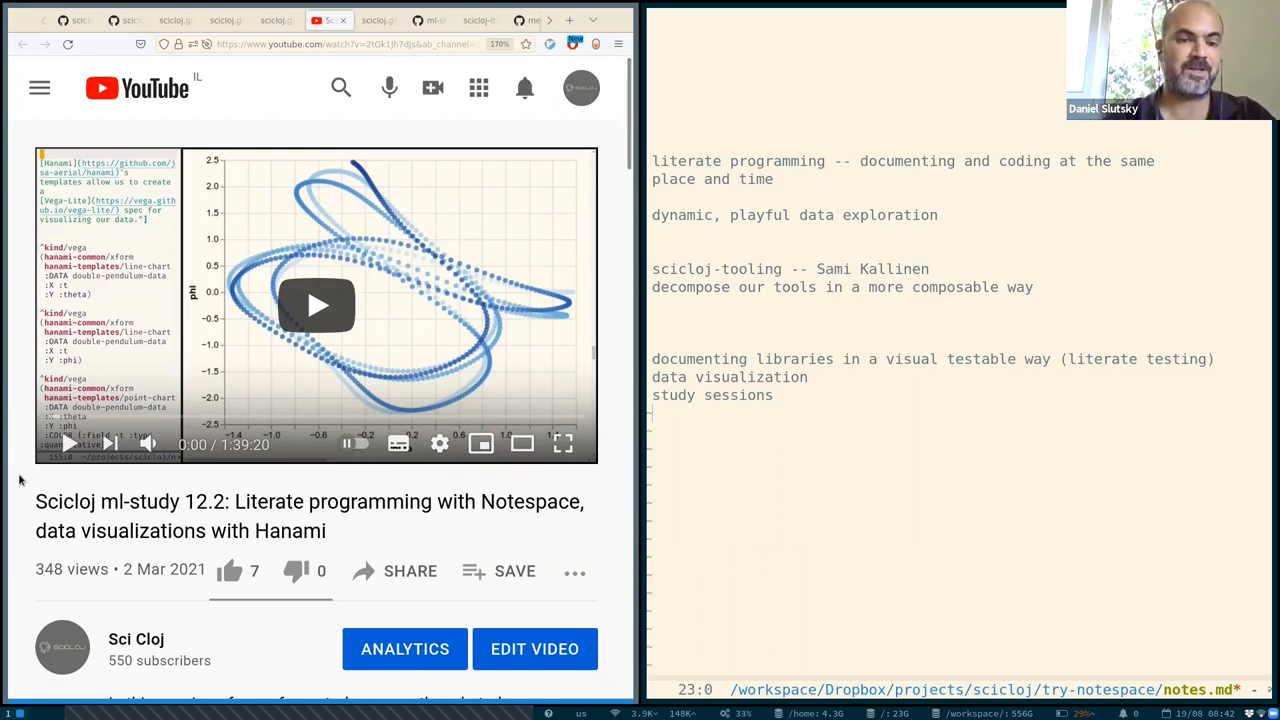
mouse_move(155, 301)
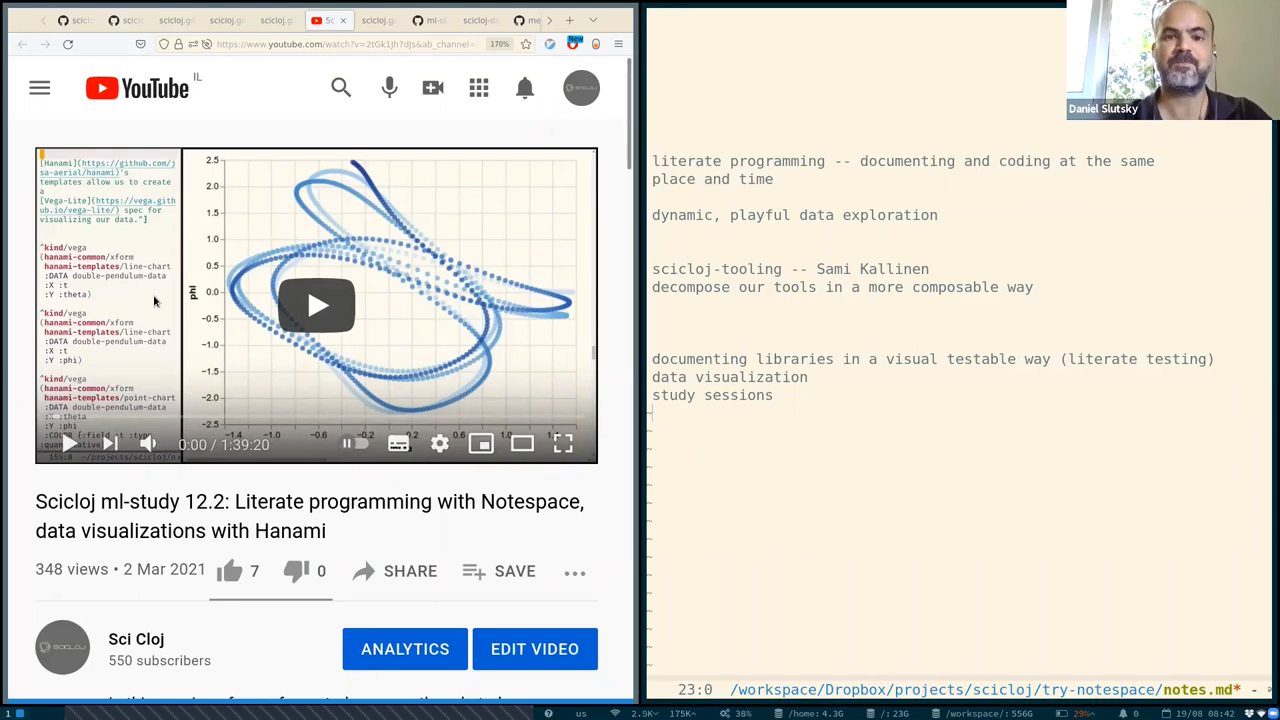
left_click(378, 20)
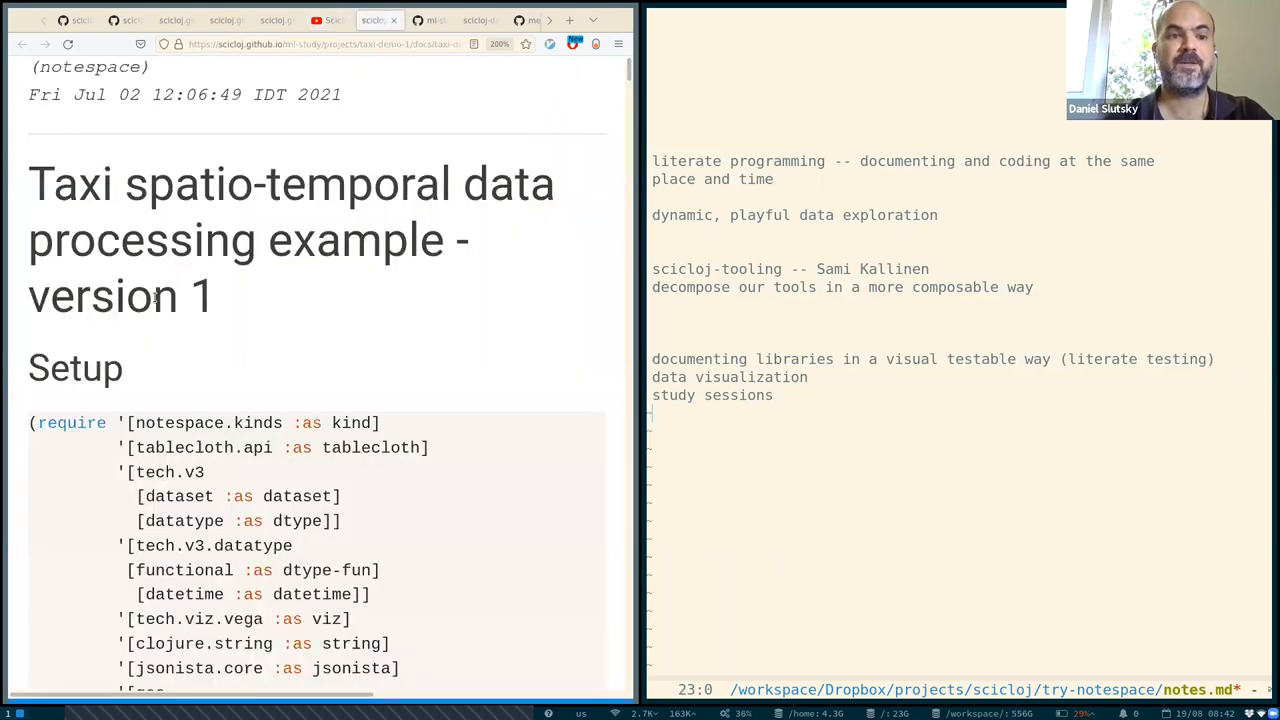
mouse_move(727, 479)
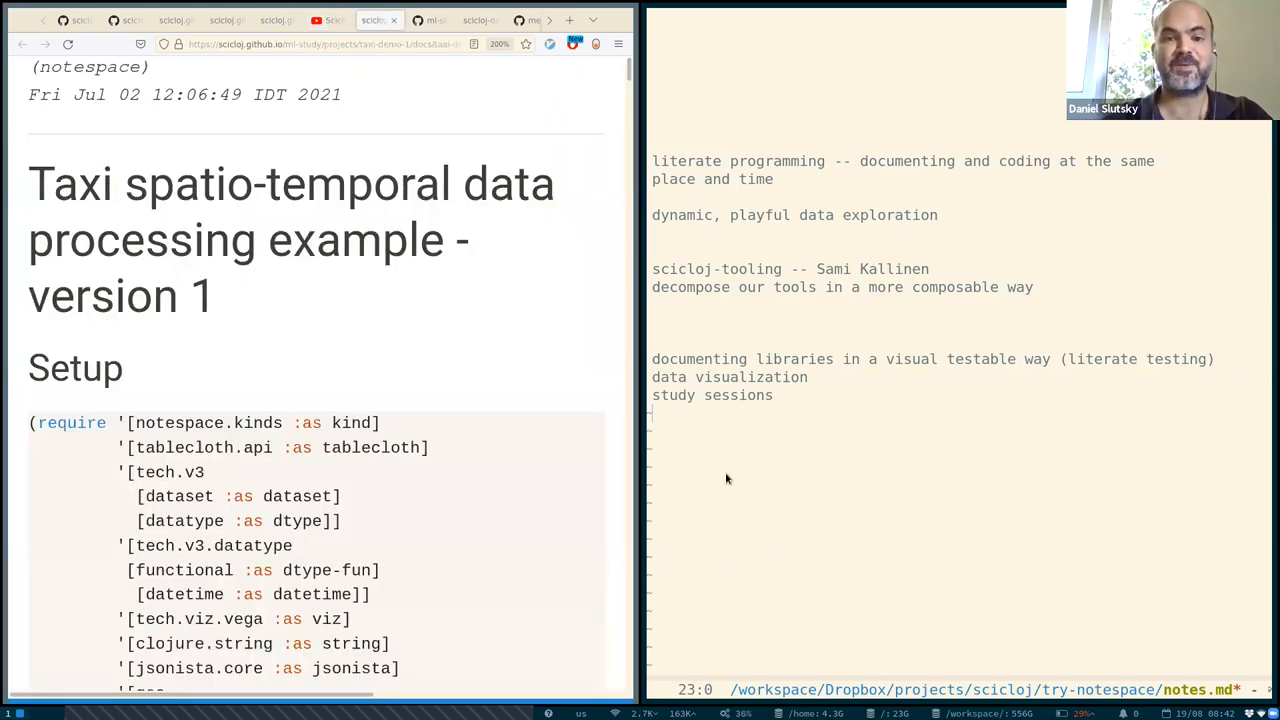
Add 'data exploration' and 'sharing explorations' lines to notes.md while browsing the taxi page.
type("data e")
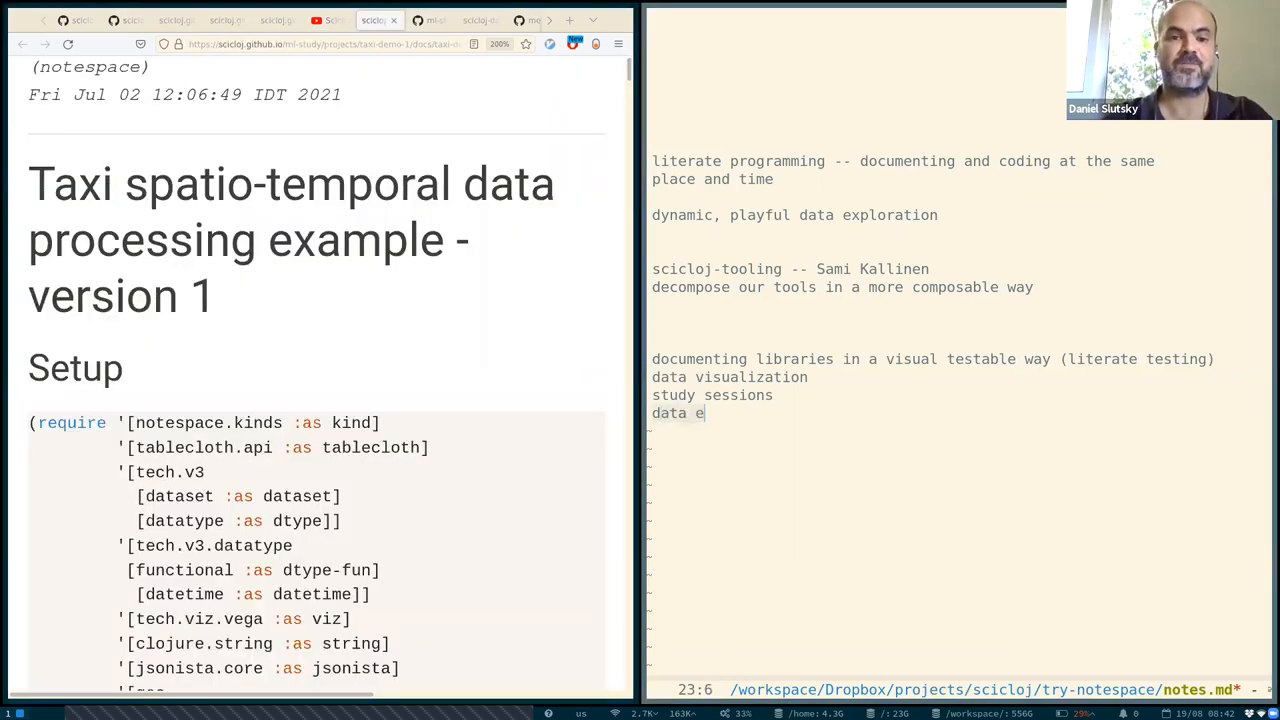
type("xploration")
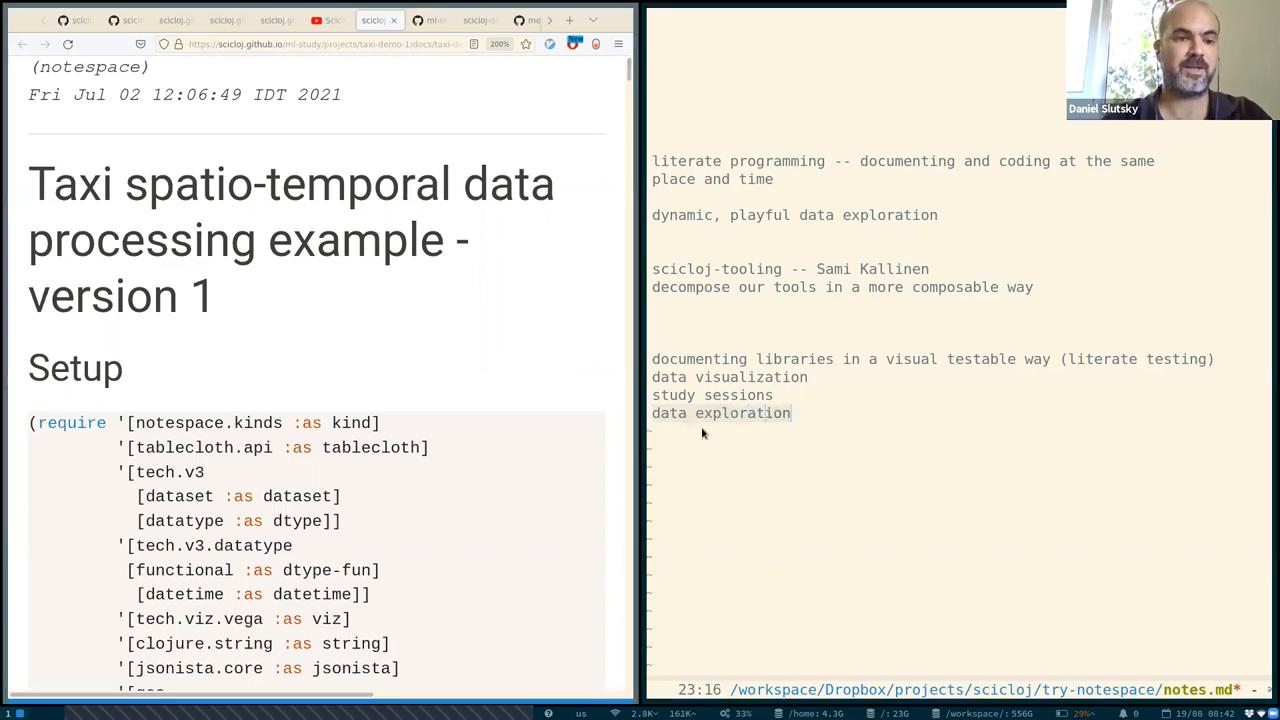
scroll("down", 3)
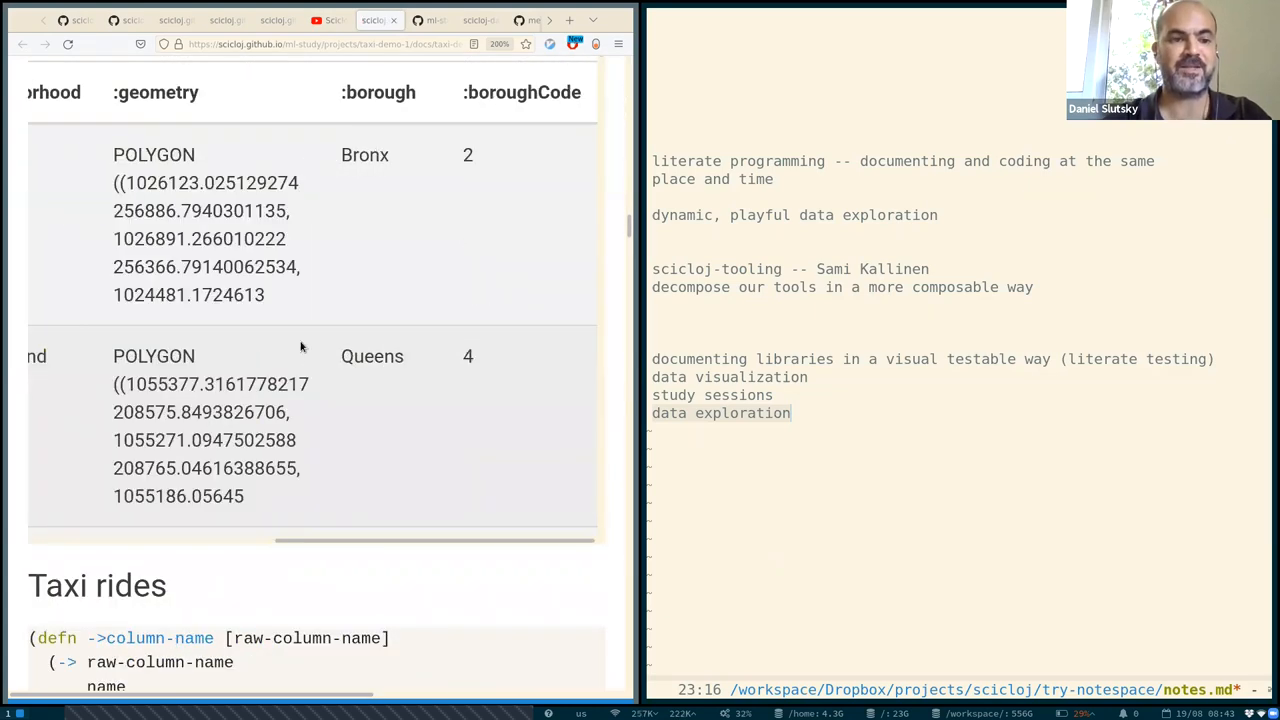
scroll("down", 3)
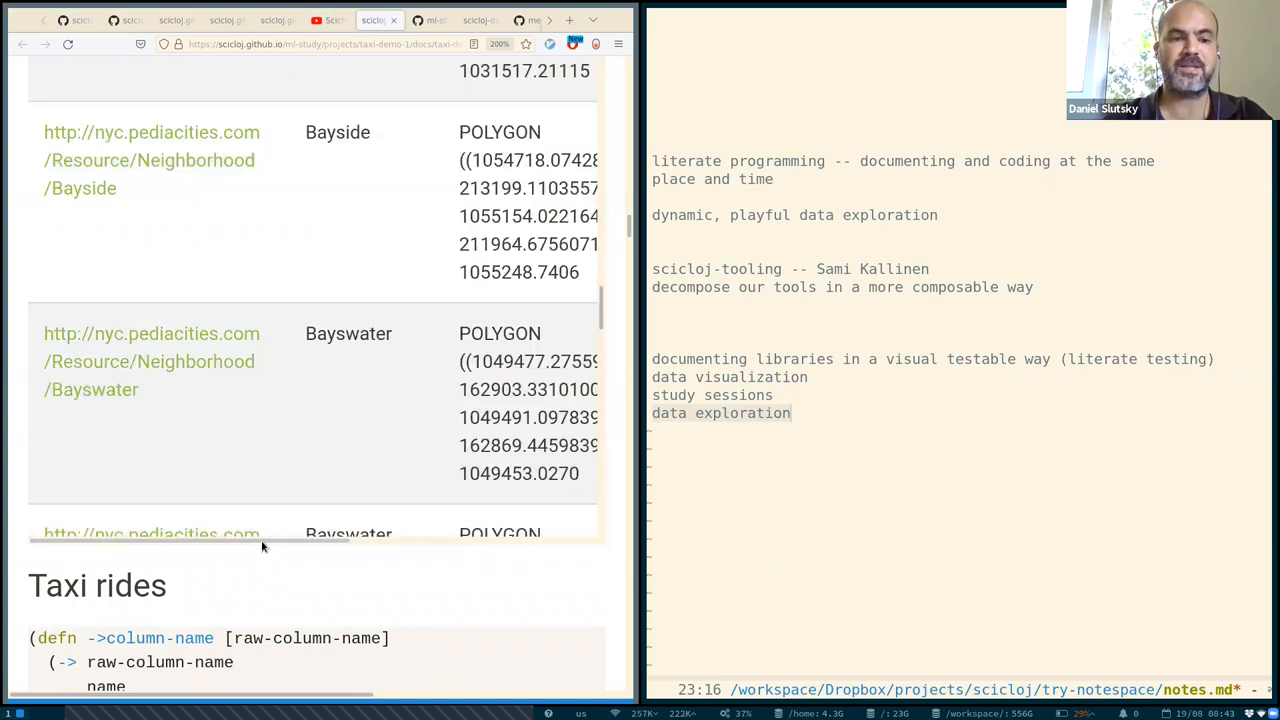
scroll("down", 3)
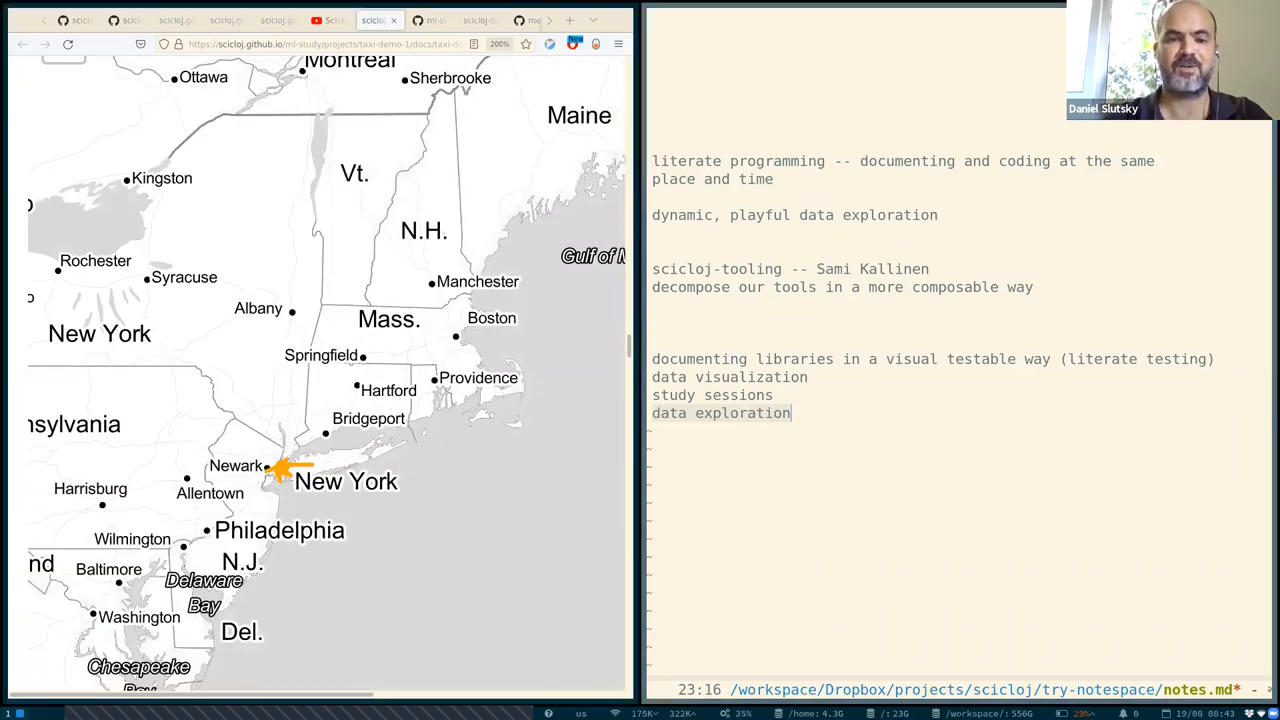
type("shar")
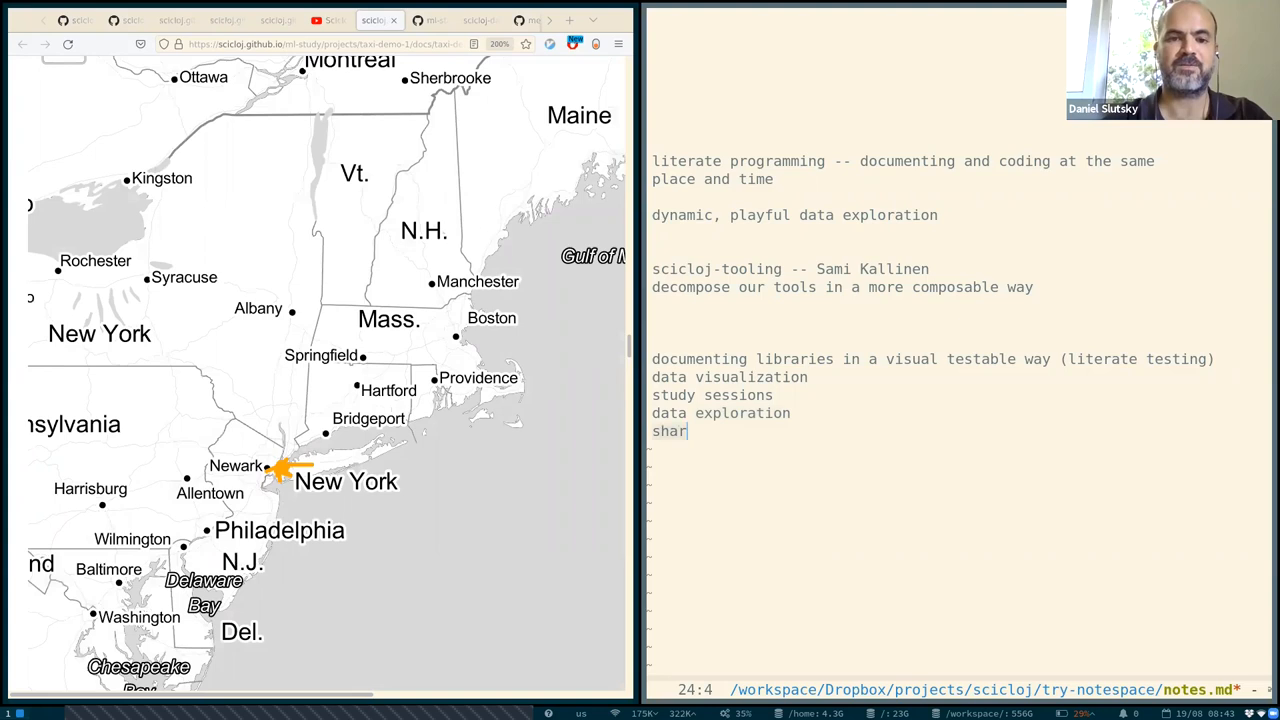
type("ing eplor")
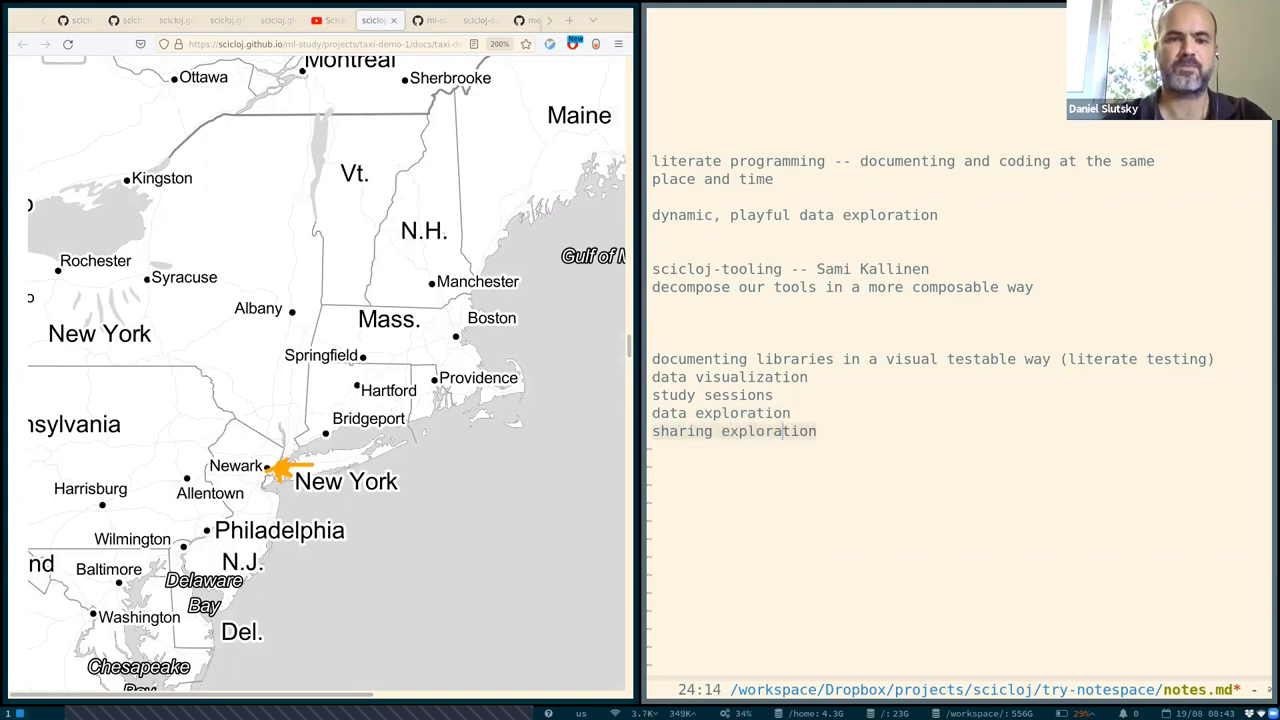
type("s")
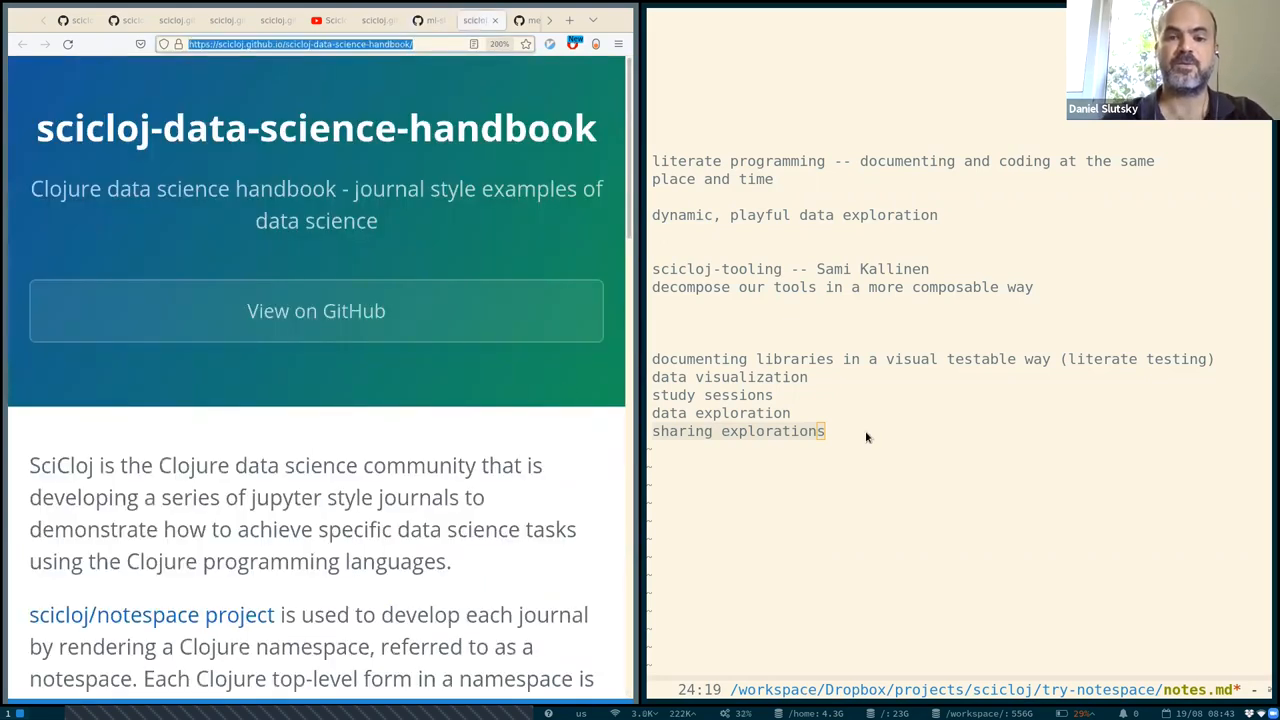
Add a 'handbook' line after 'sharing explorations' and save notes.md.
type("handbook")
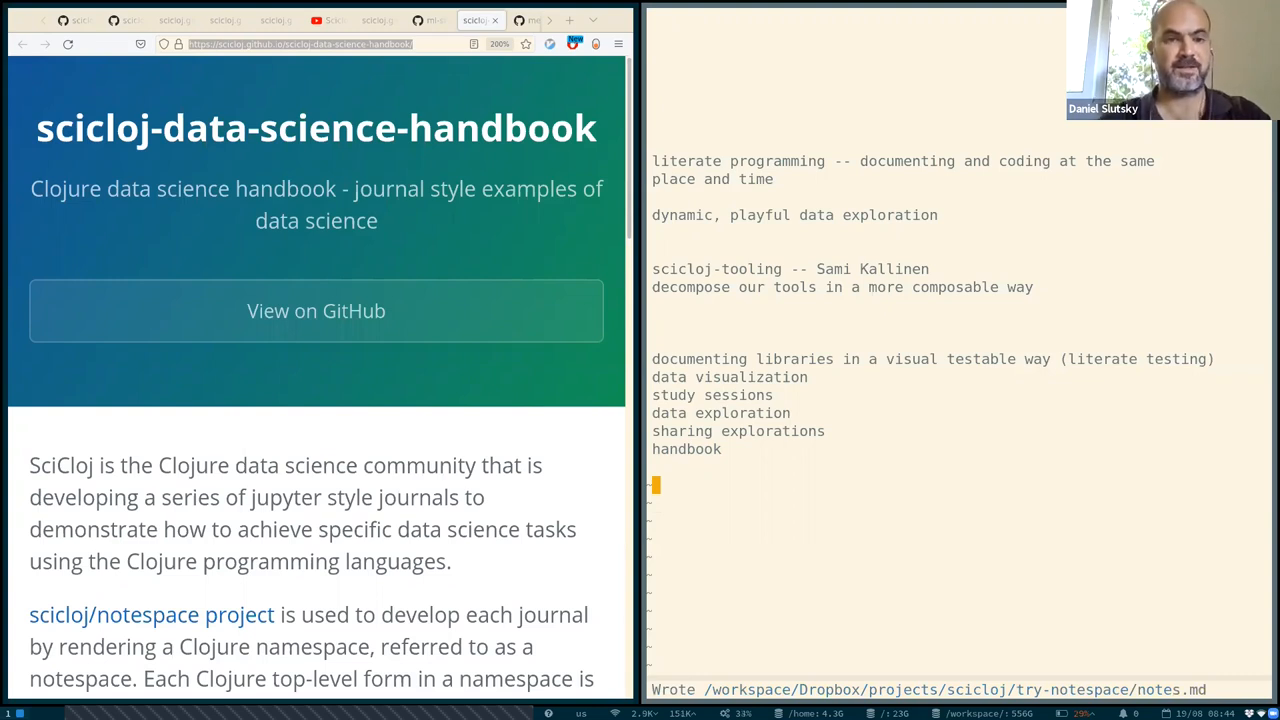
mouse_move(863, 438)
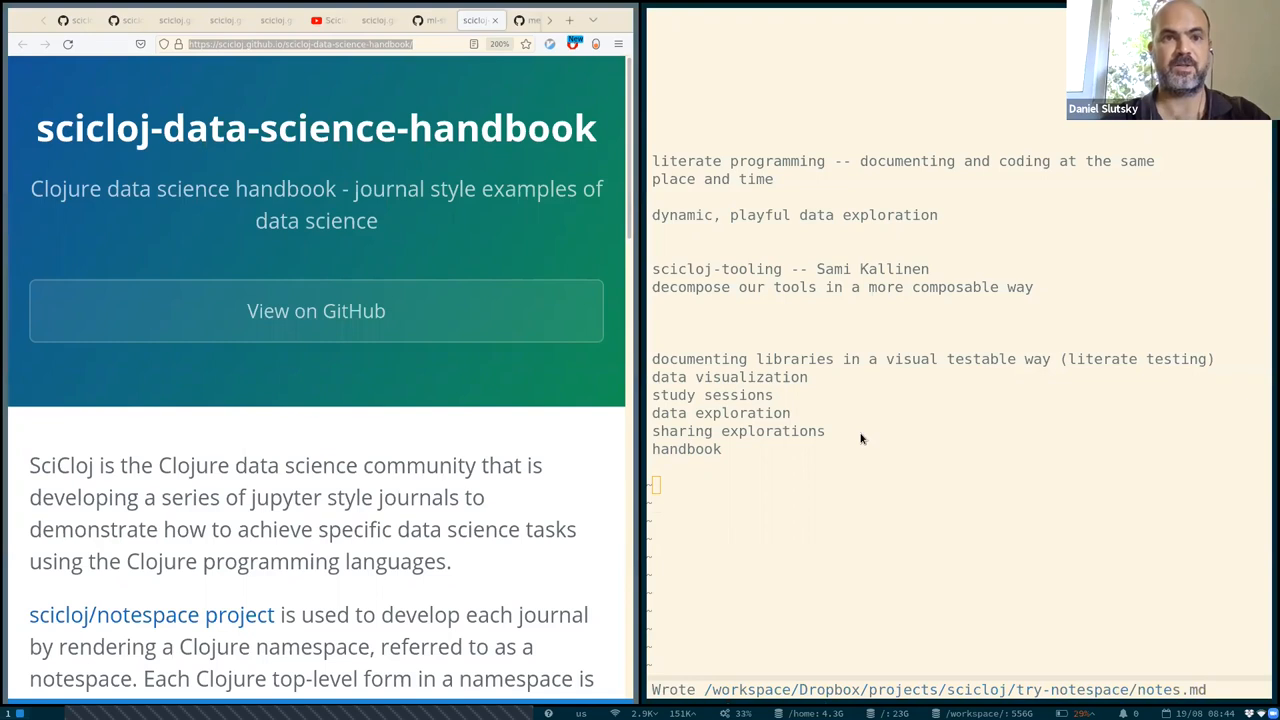
left_click(300, 43)
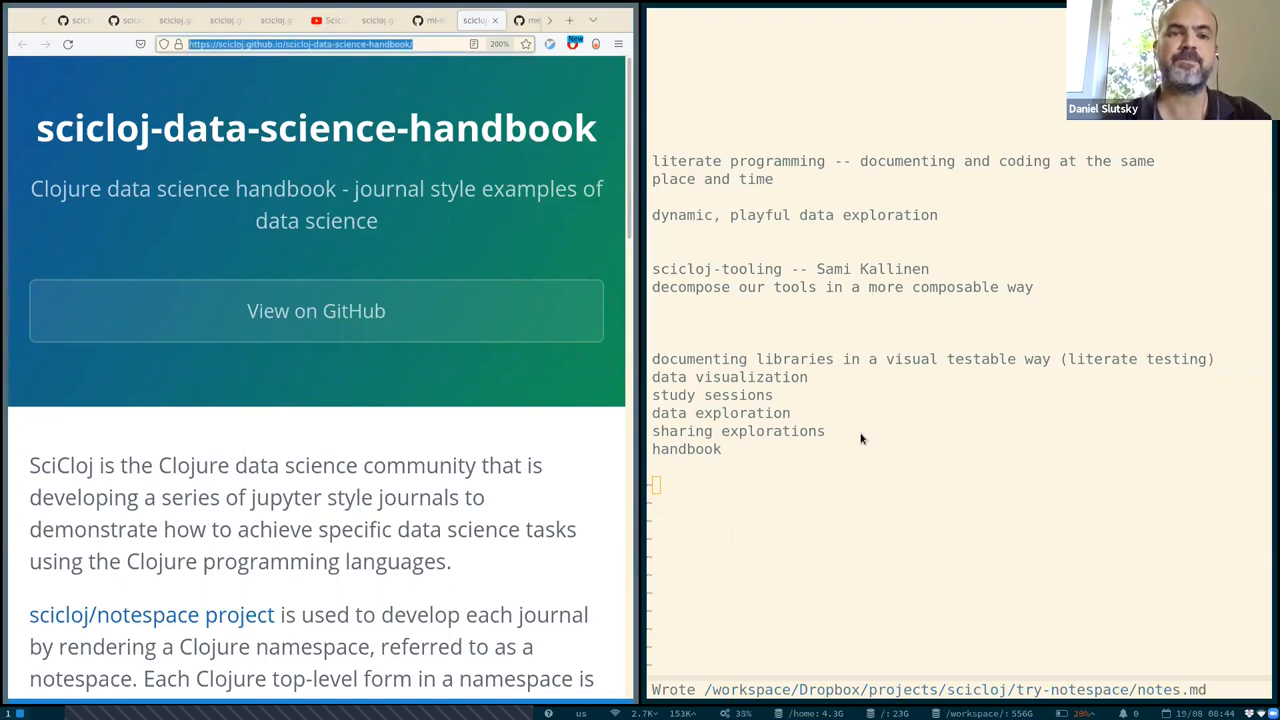
mouse_move(873, 457)
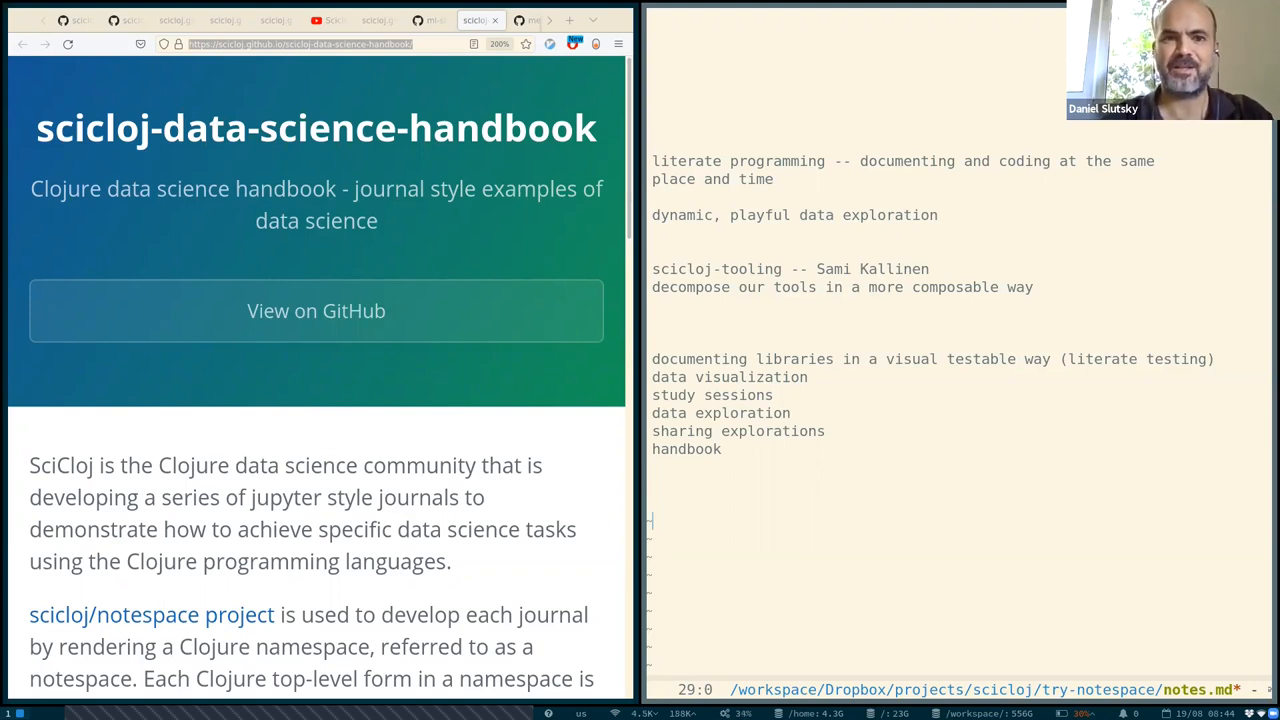
Begin a new notes section with the line 'a namespace as a notebook'.
type("no")
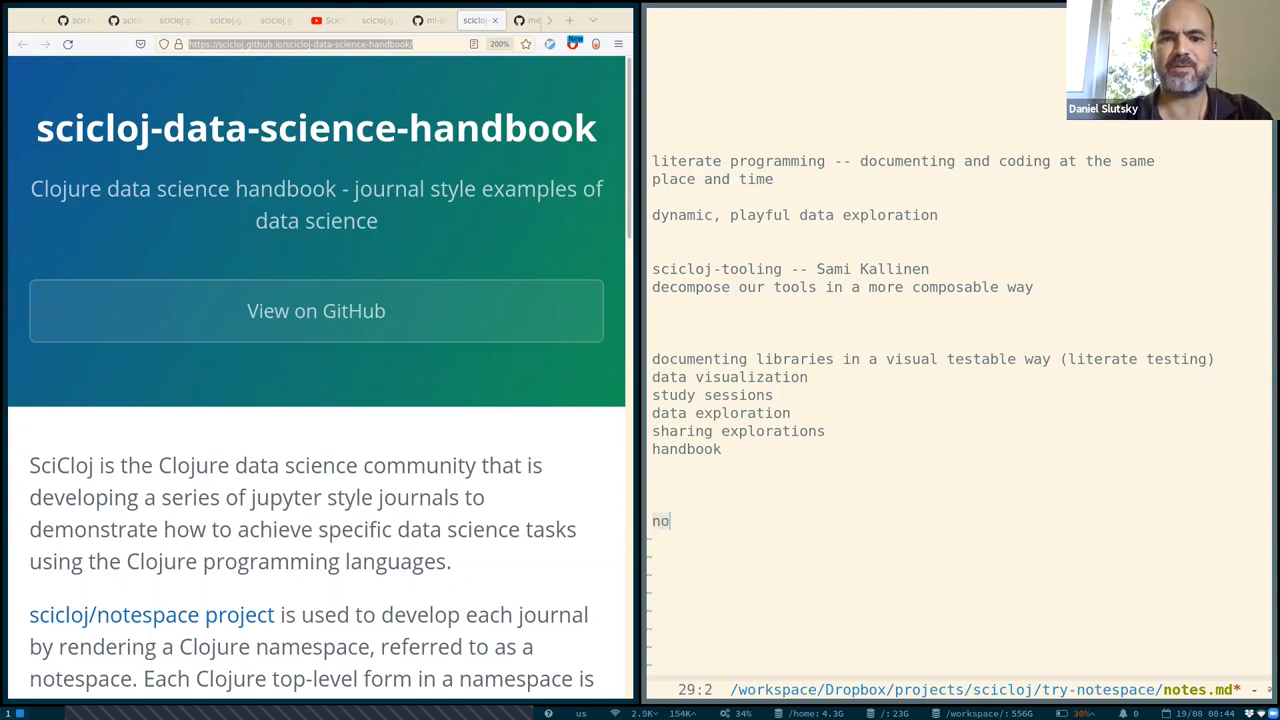
type("a namespace as a")
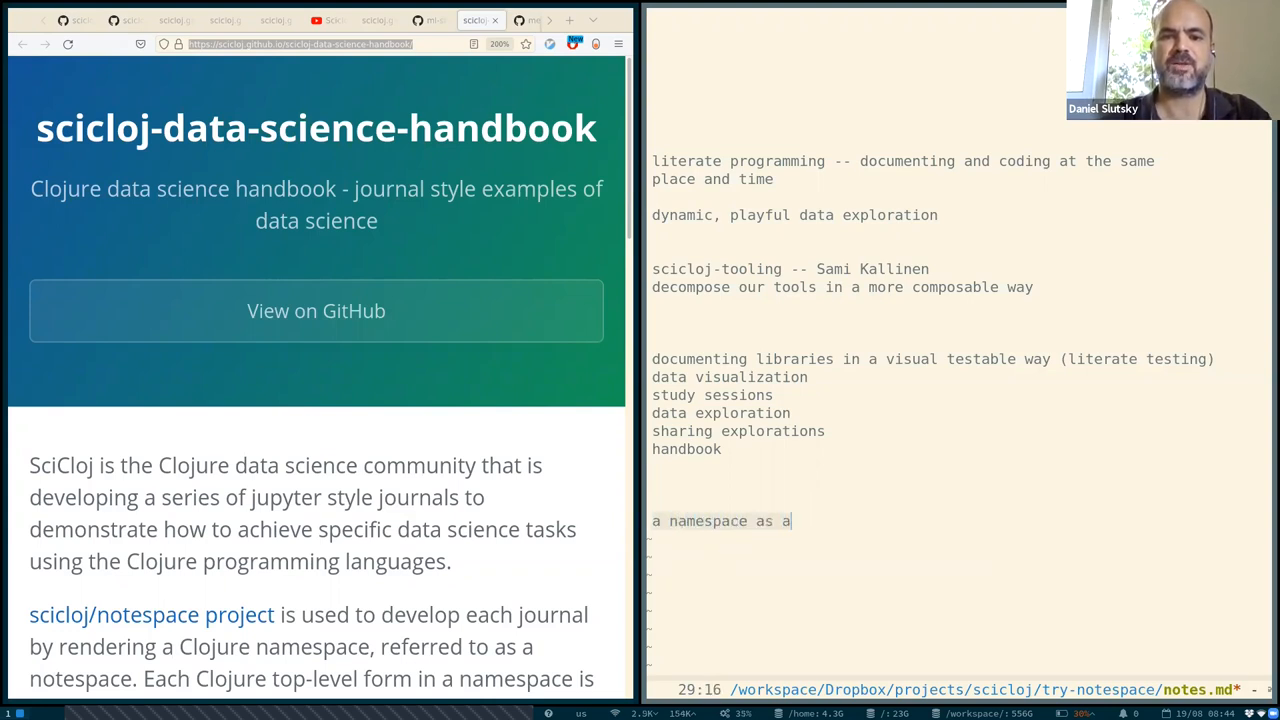
type("notebooks")
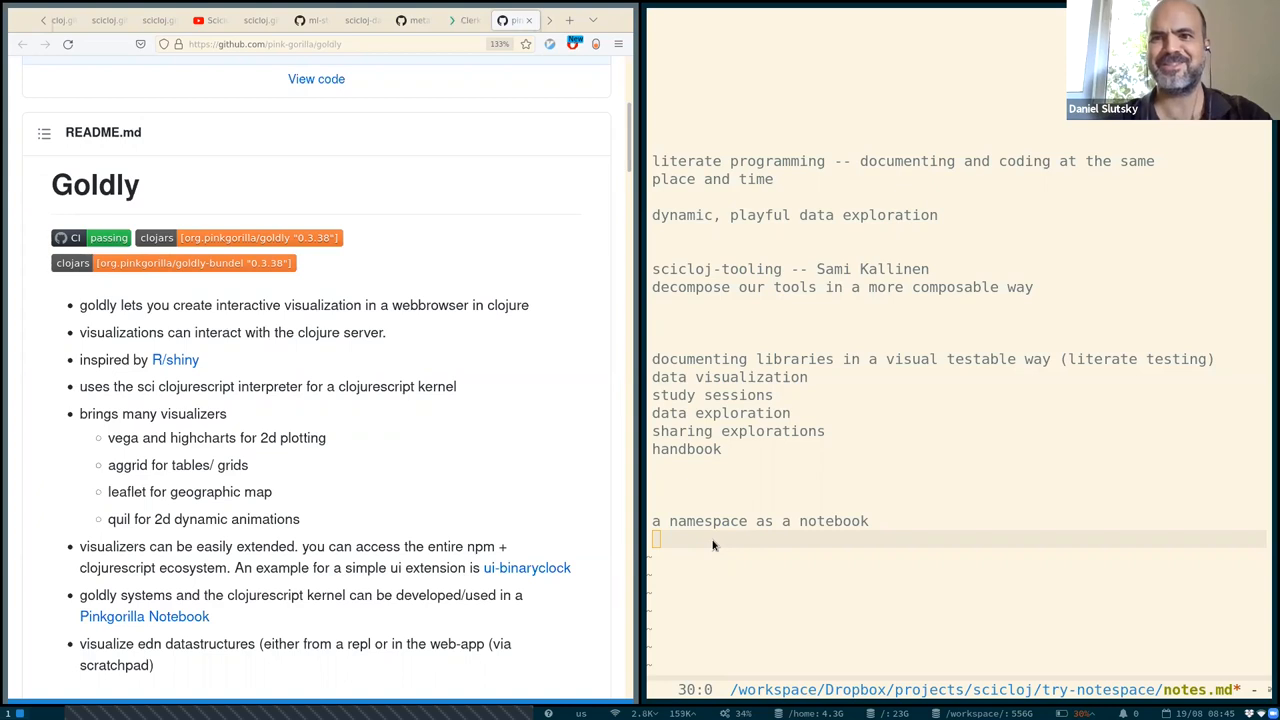
mouse_move(460, 540)
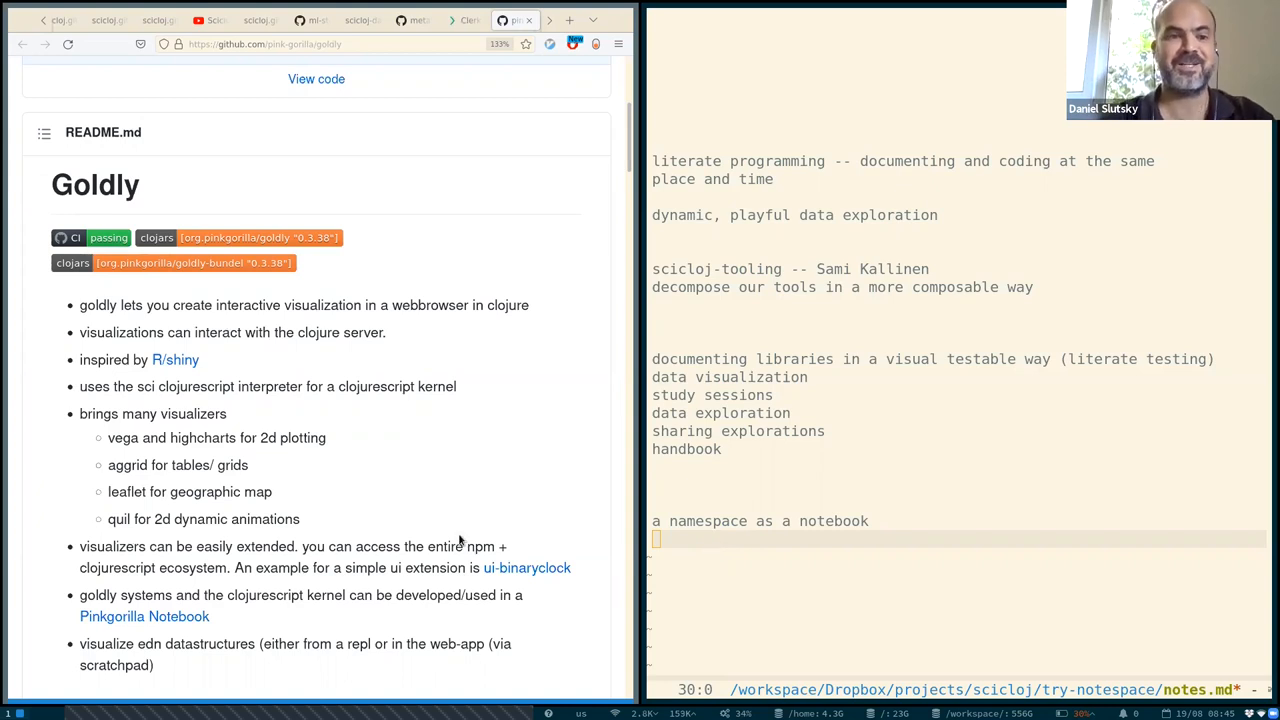
mouse_move(485, 483)
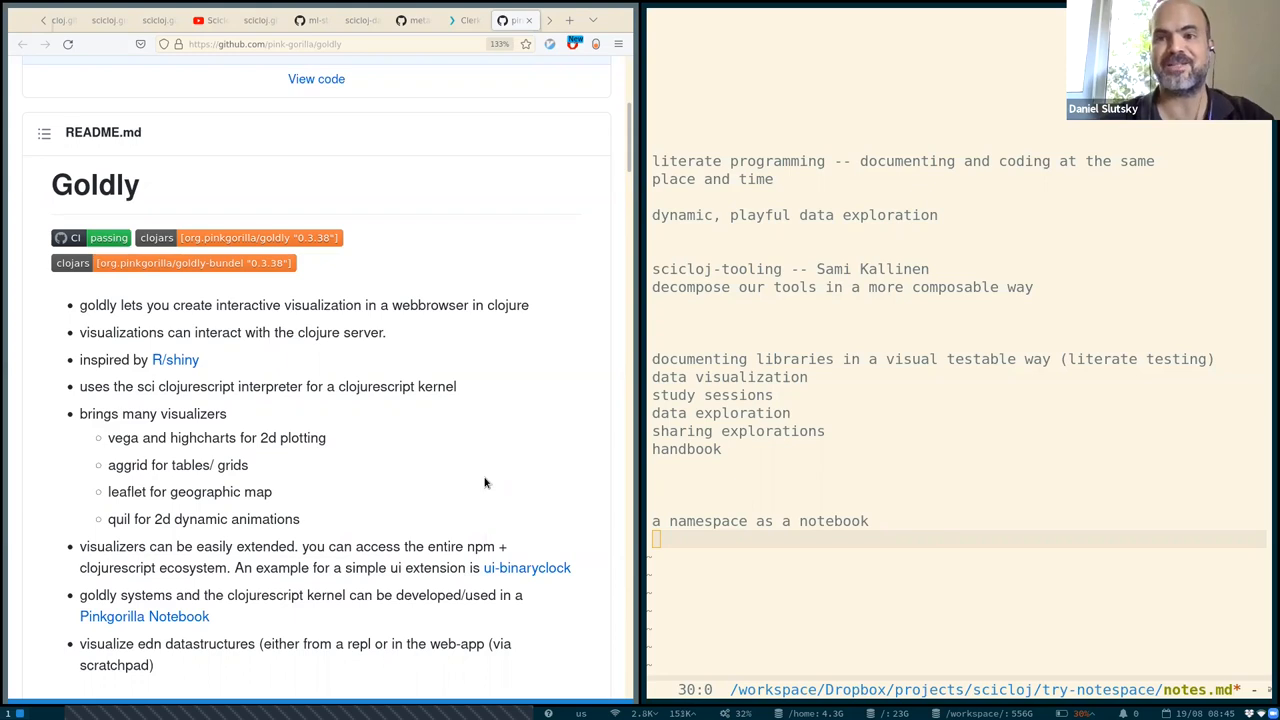
mouse_move(490, 481)
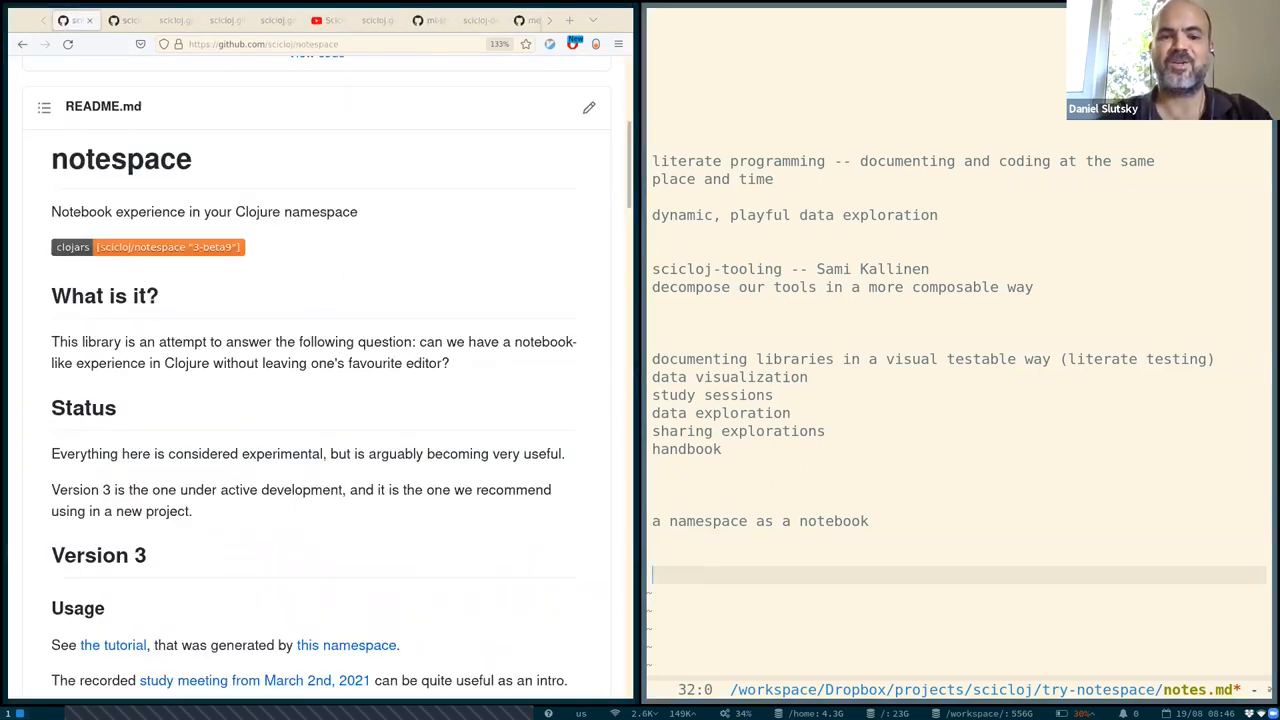
Add 'compatibility', 'dialogue' and 'easy sharing explorations' lines below the notebook note.
type("compatibi")
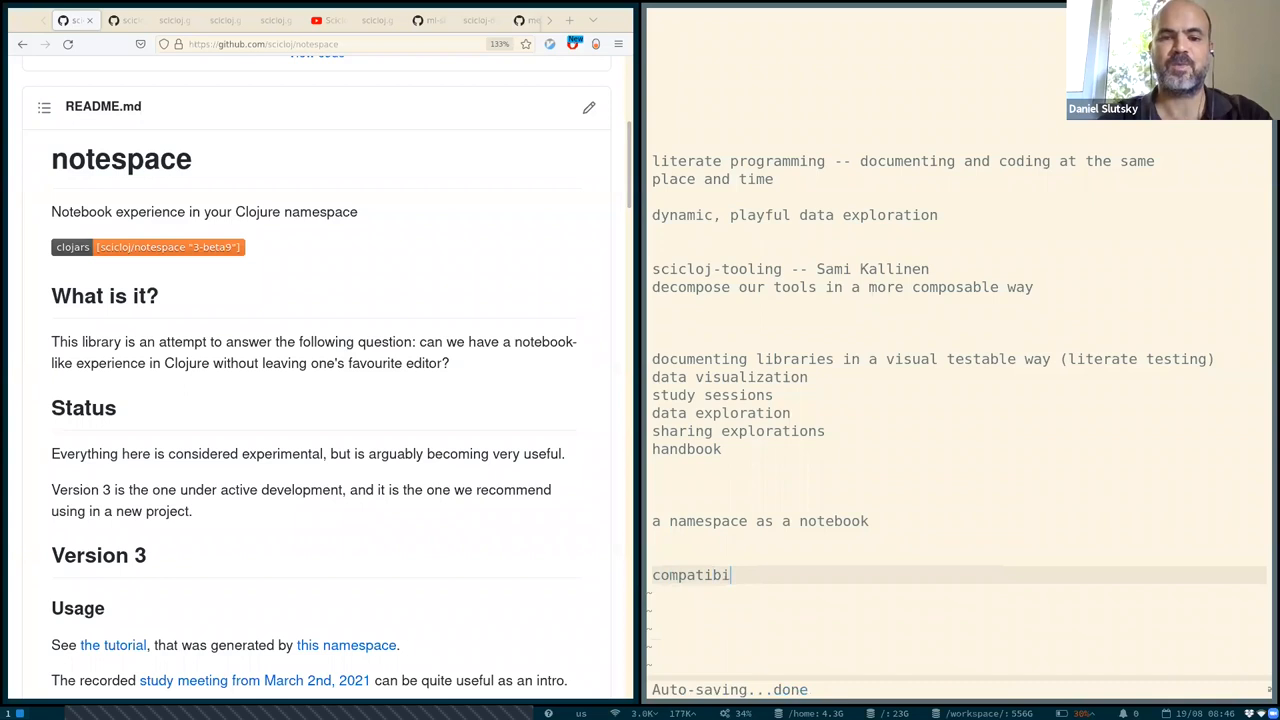
type("lity")
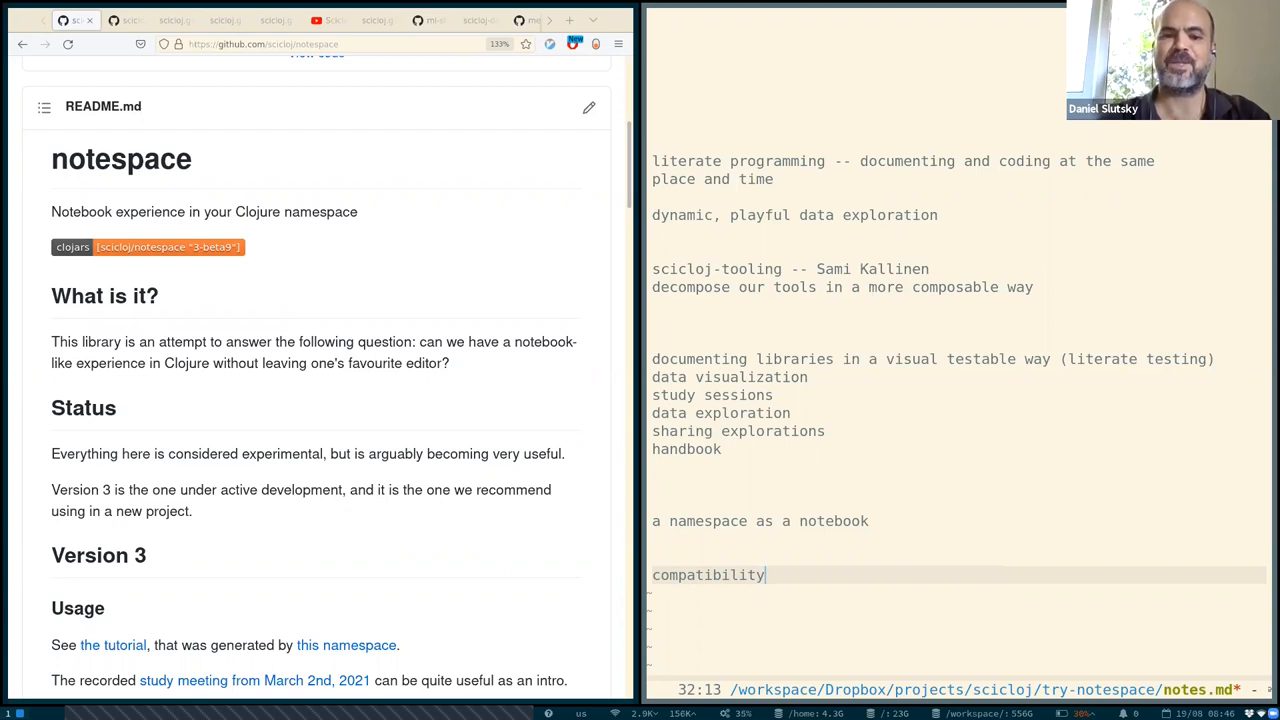
type("discussed")
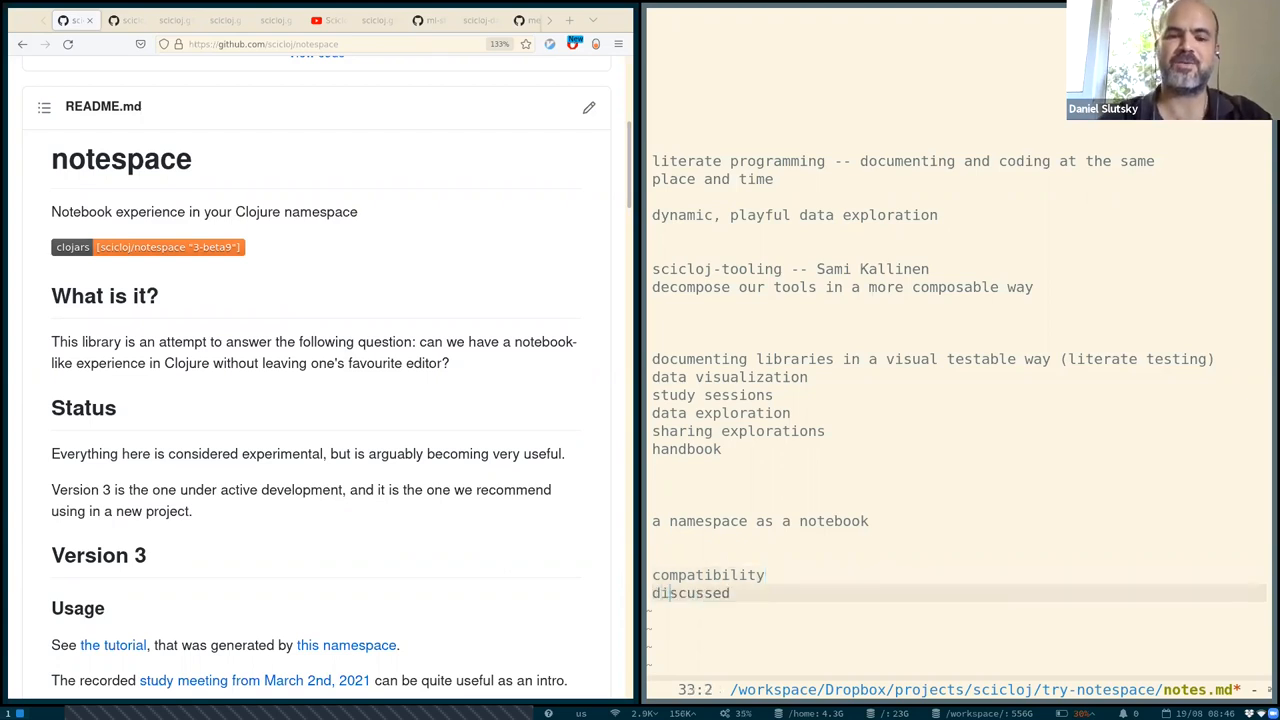
type("dialogue")
type("easy sharing")
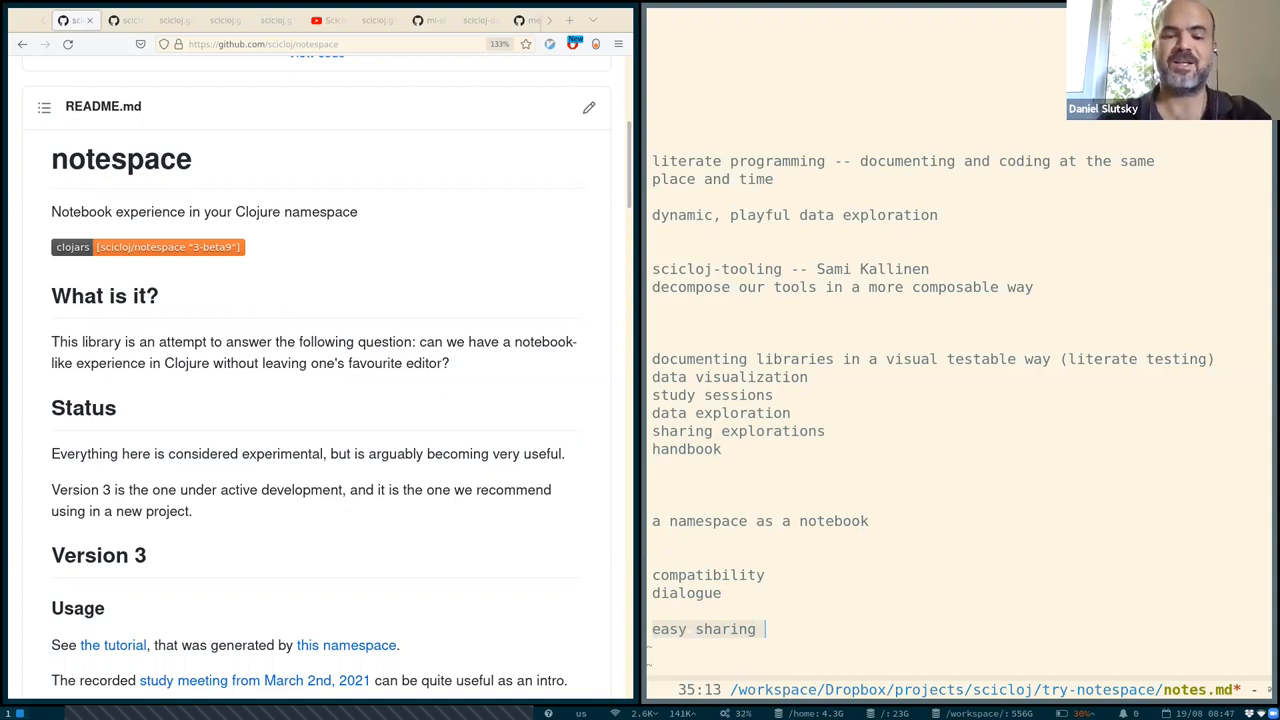
type("explorations")
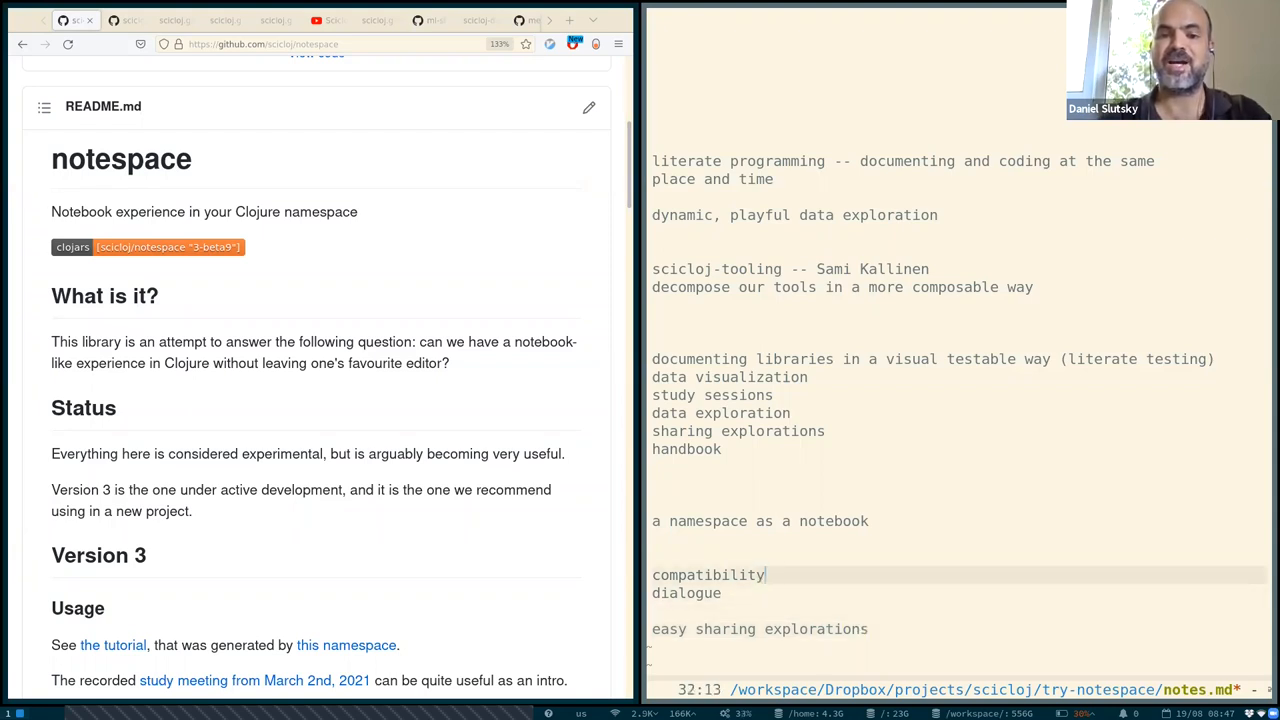
Give 'compatibility:' sub-points 'specifying kinds of rendering' and 'specifying visual, interactive components'.
type(": specifying kinds of rende")
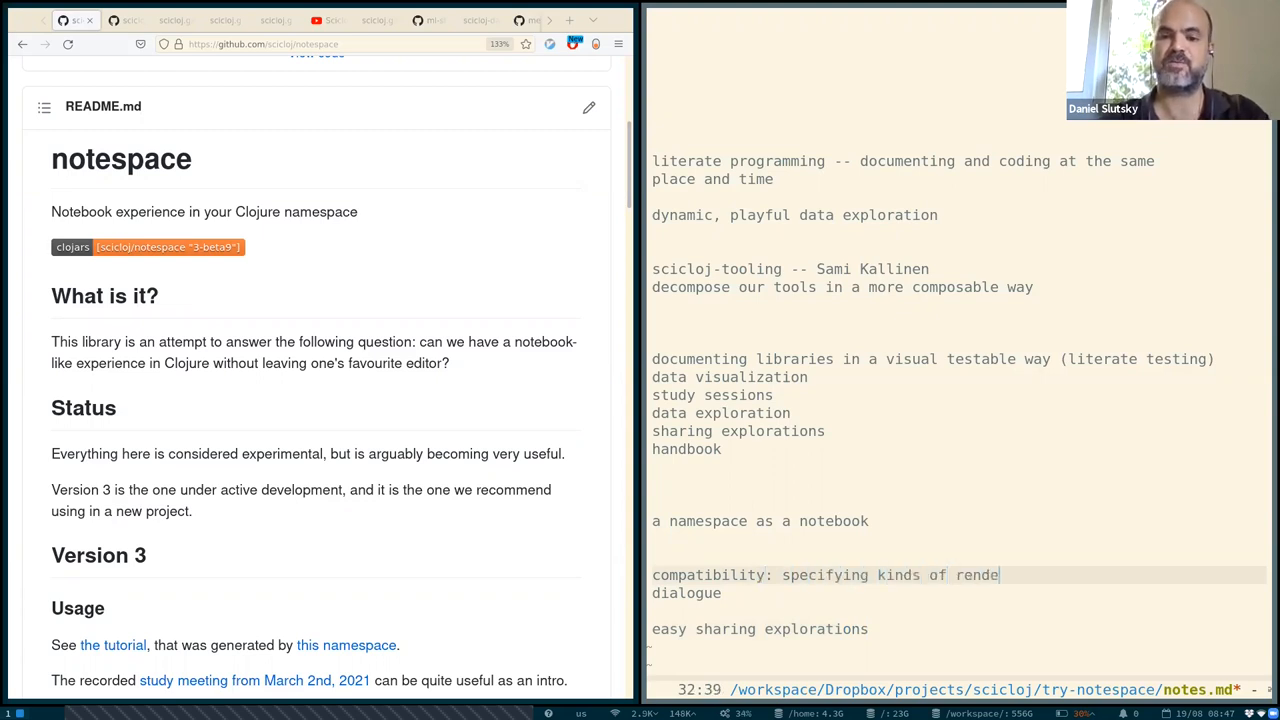
type("ring,")
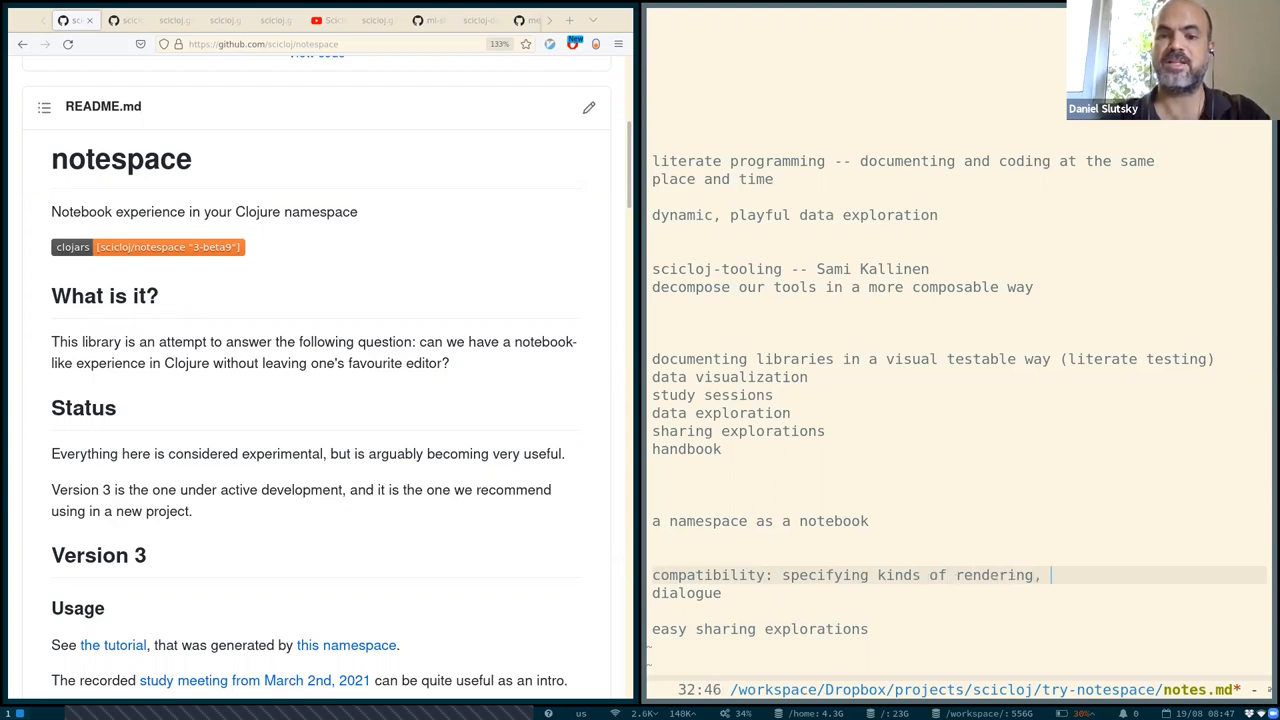
type("specifying")
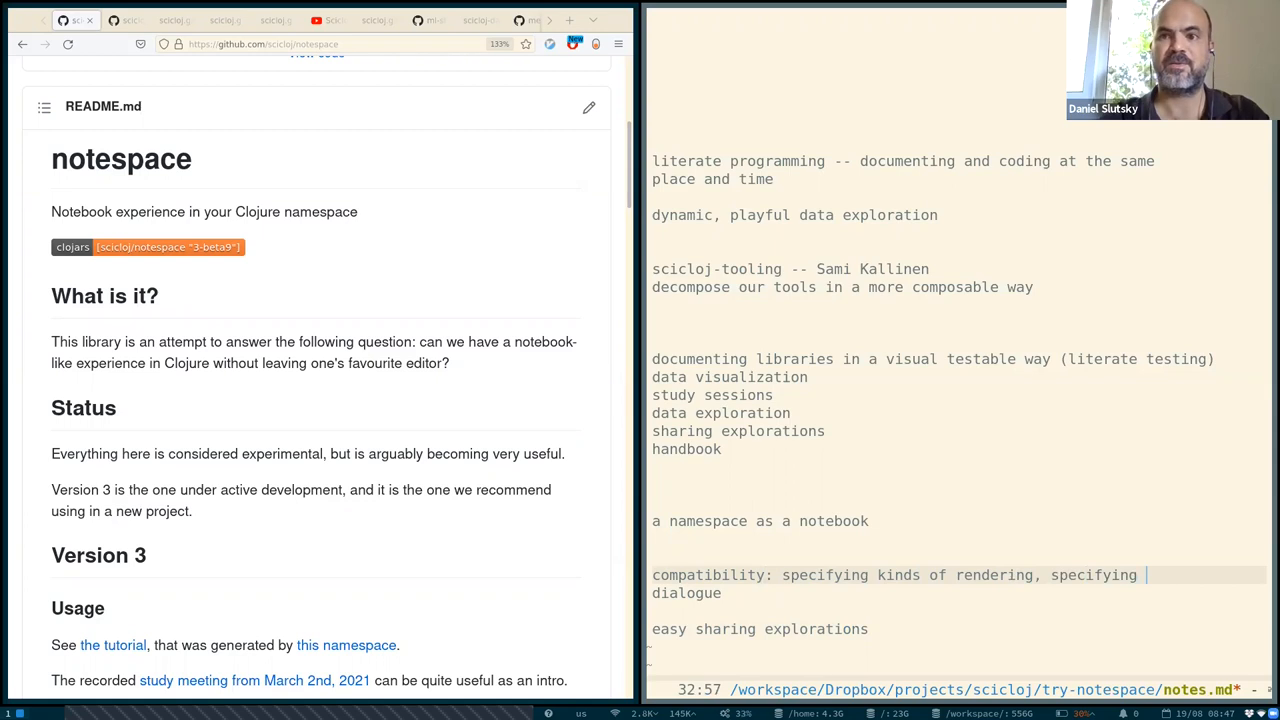
type("visu")
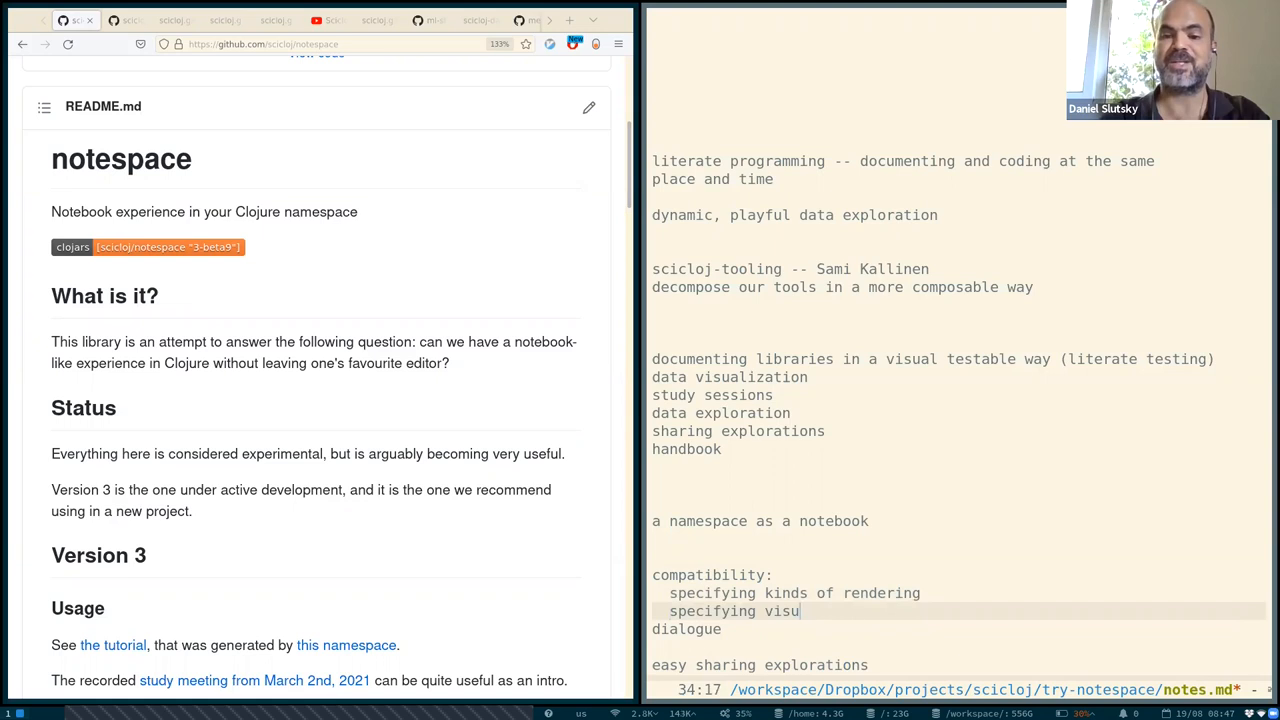
type("al")
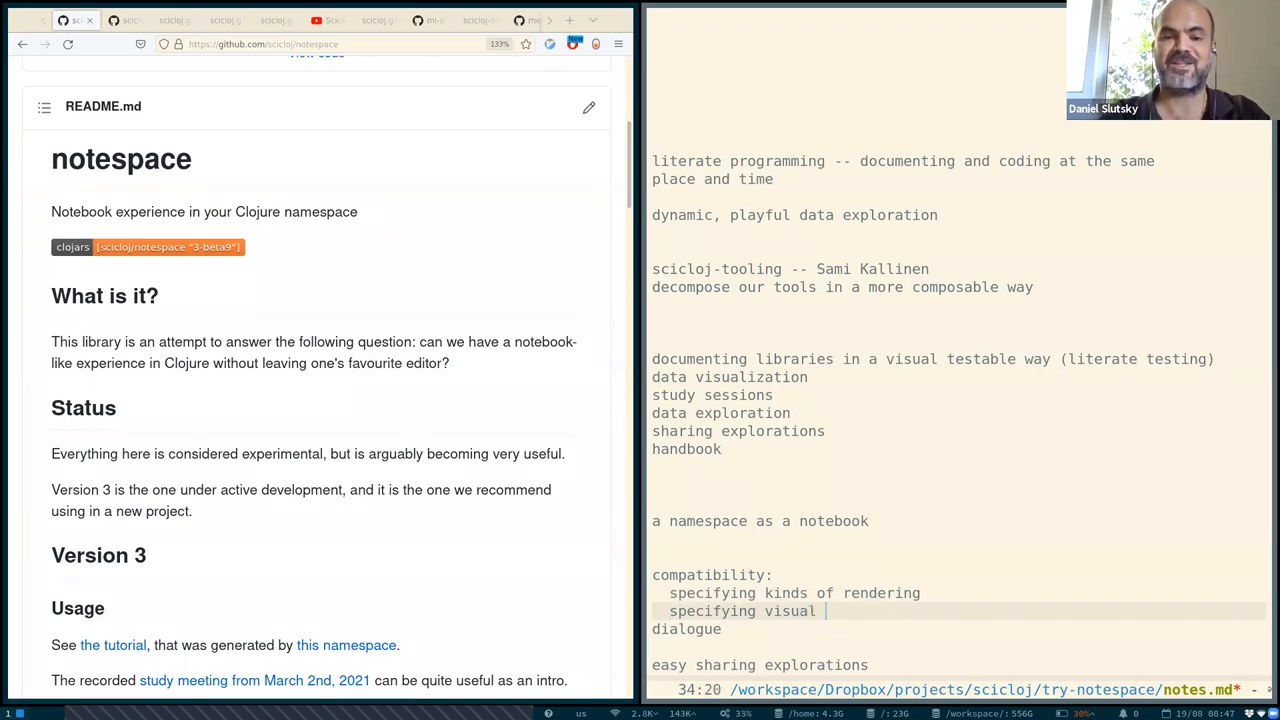
type(",")
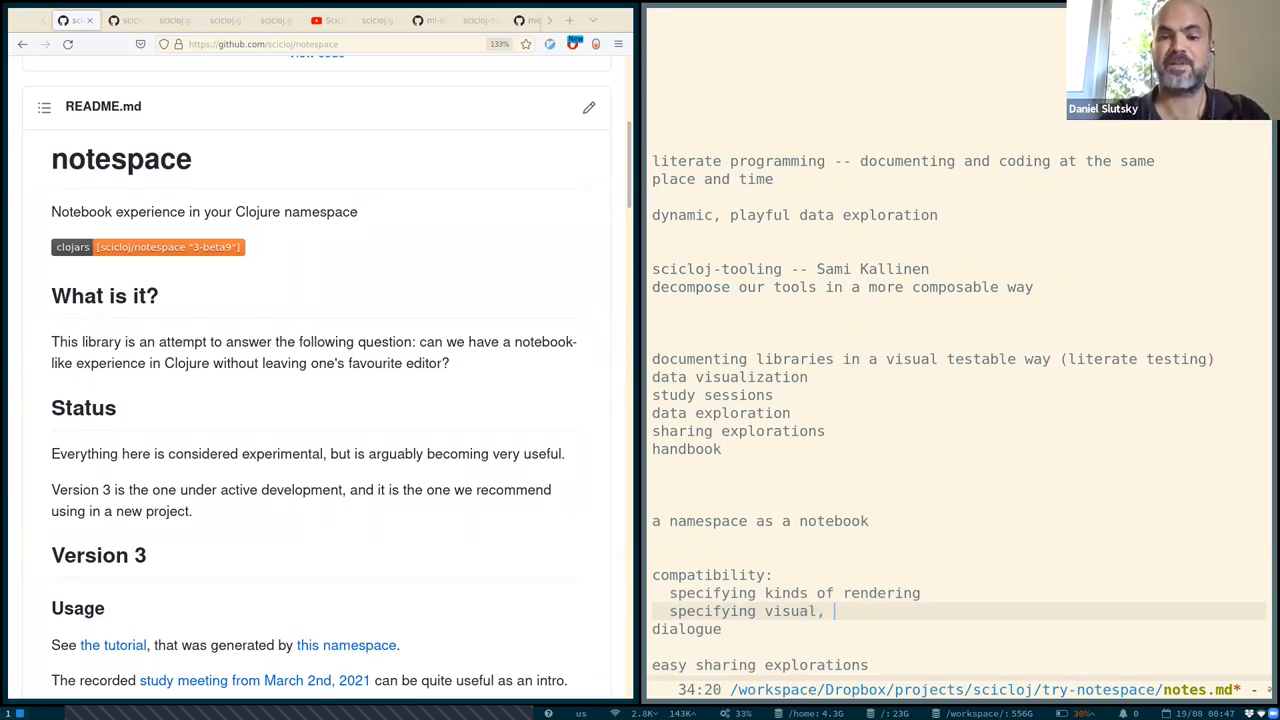
type("interactive")
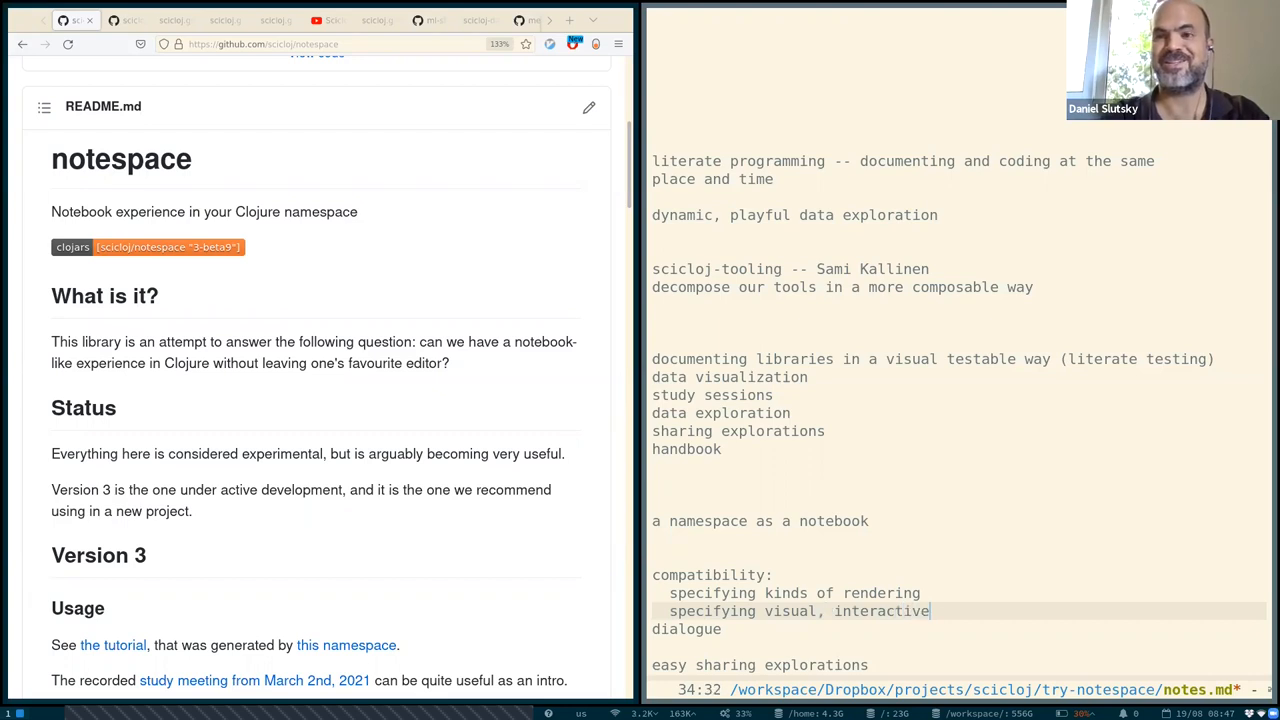
type("co")
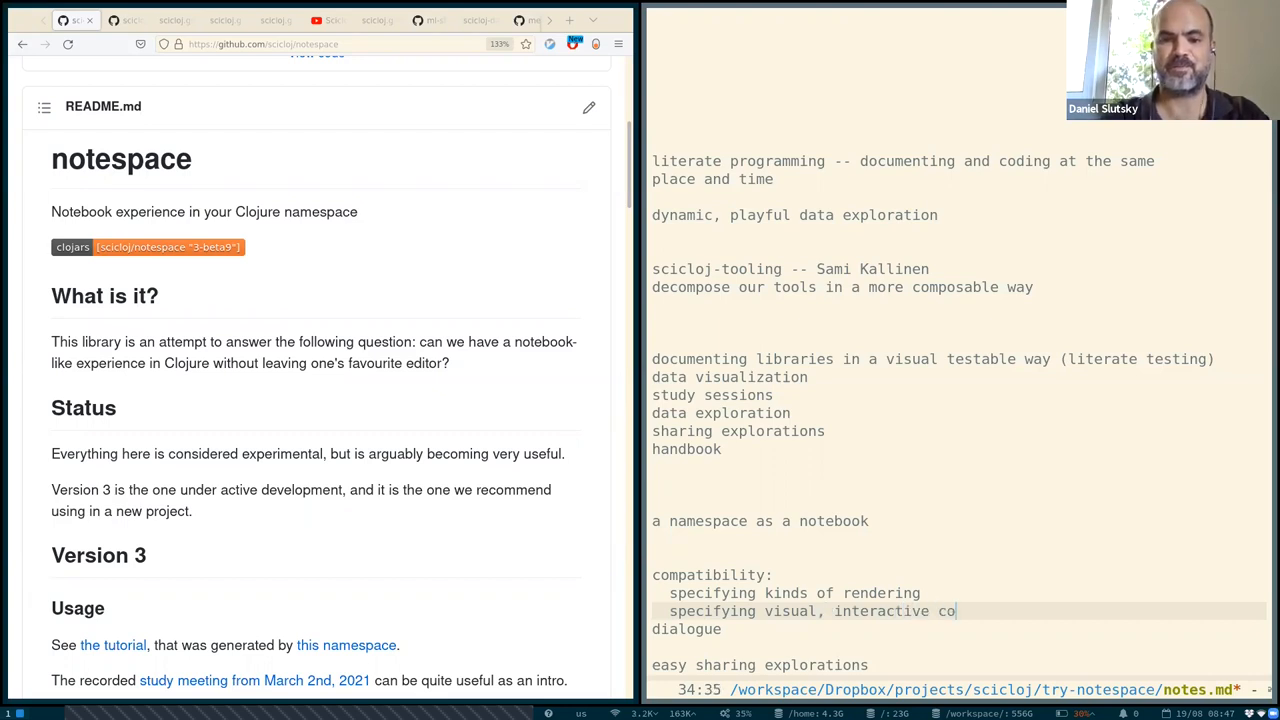
type("mponents")
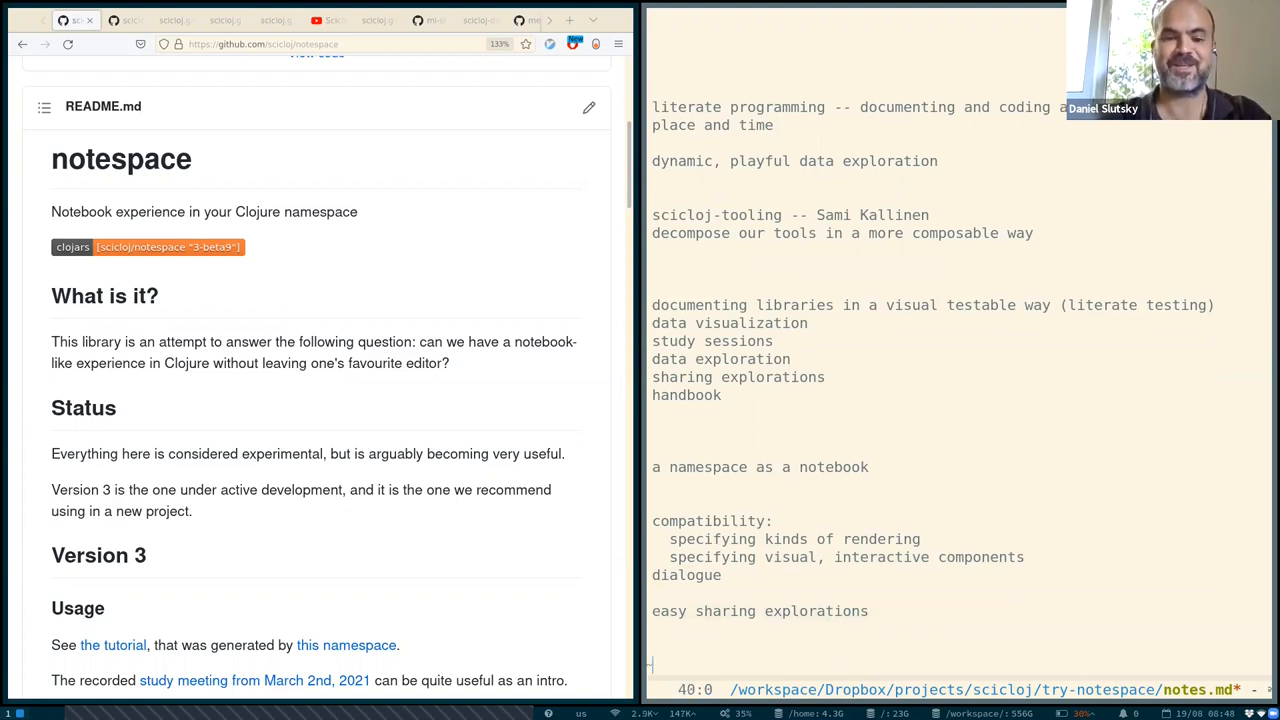
Return to the blank line and add 'easy creation of literate tests for libraries'.
key("Up")
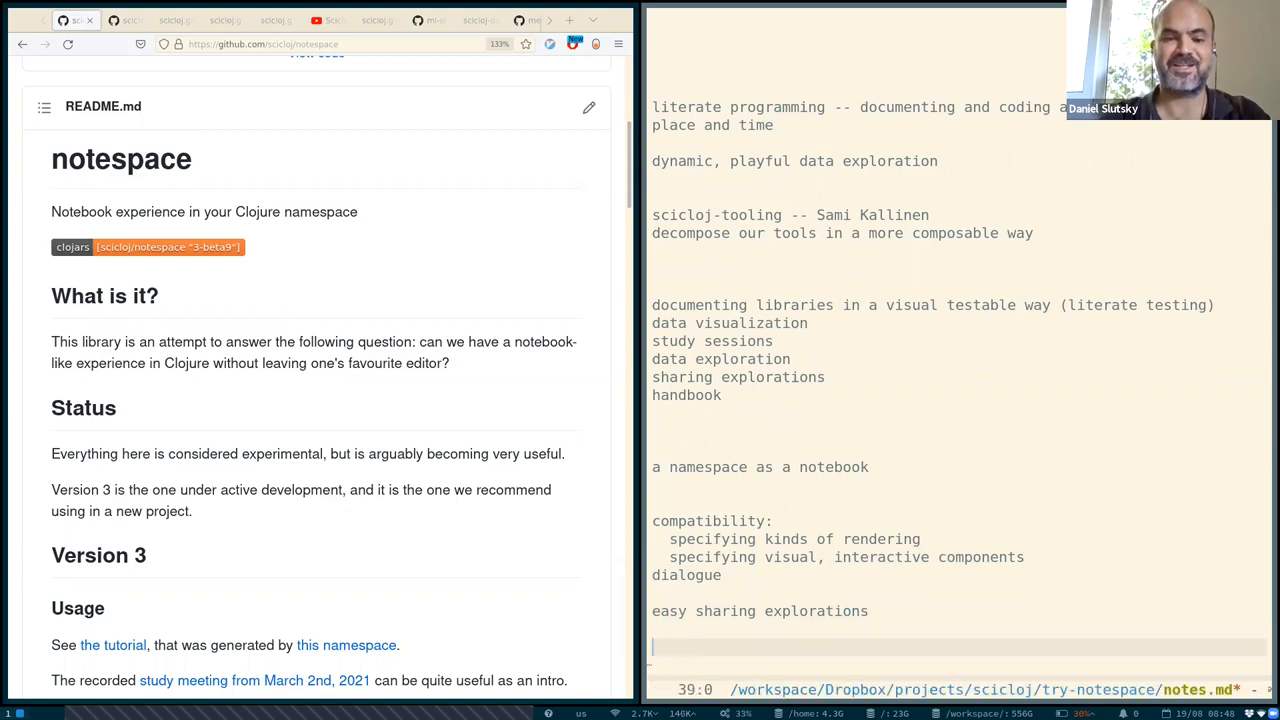
type("easy creation of")
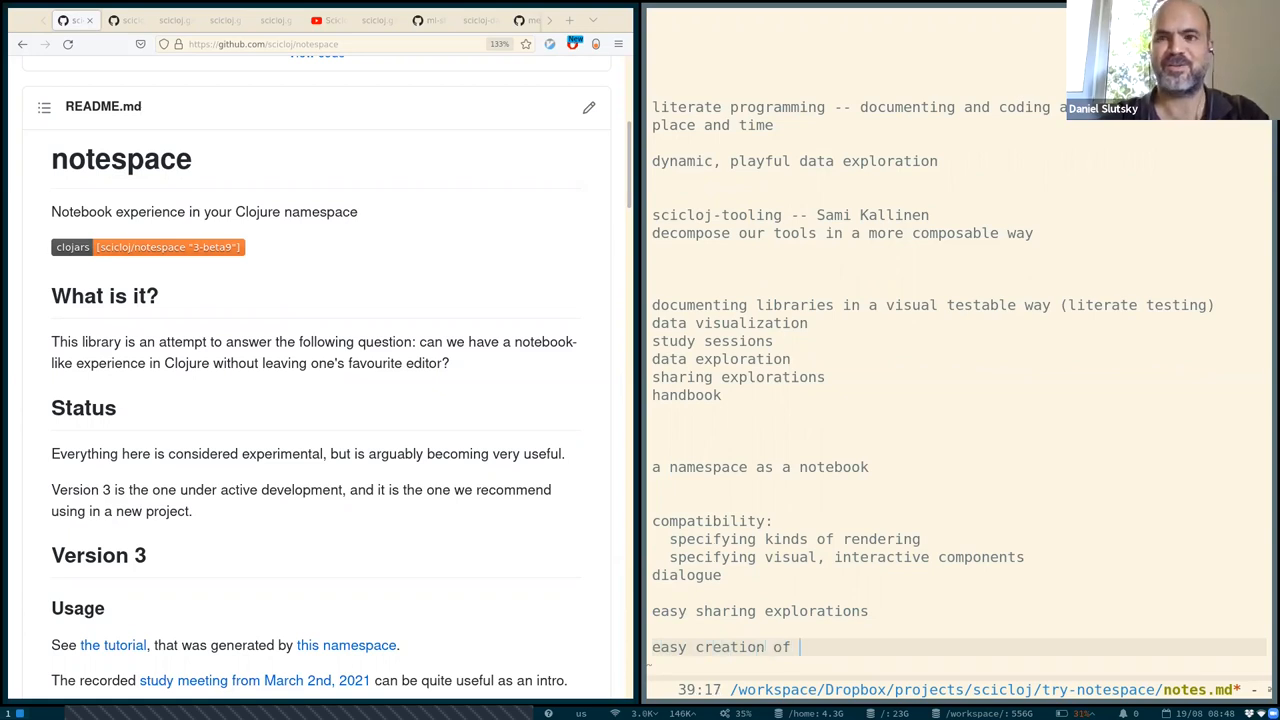
type("literate tests for libraries")
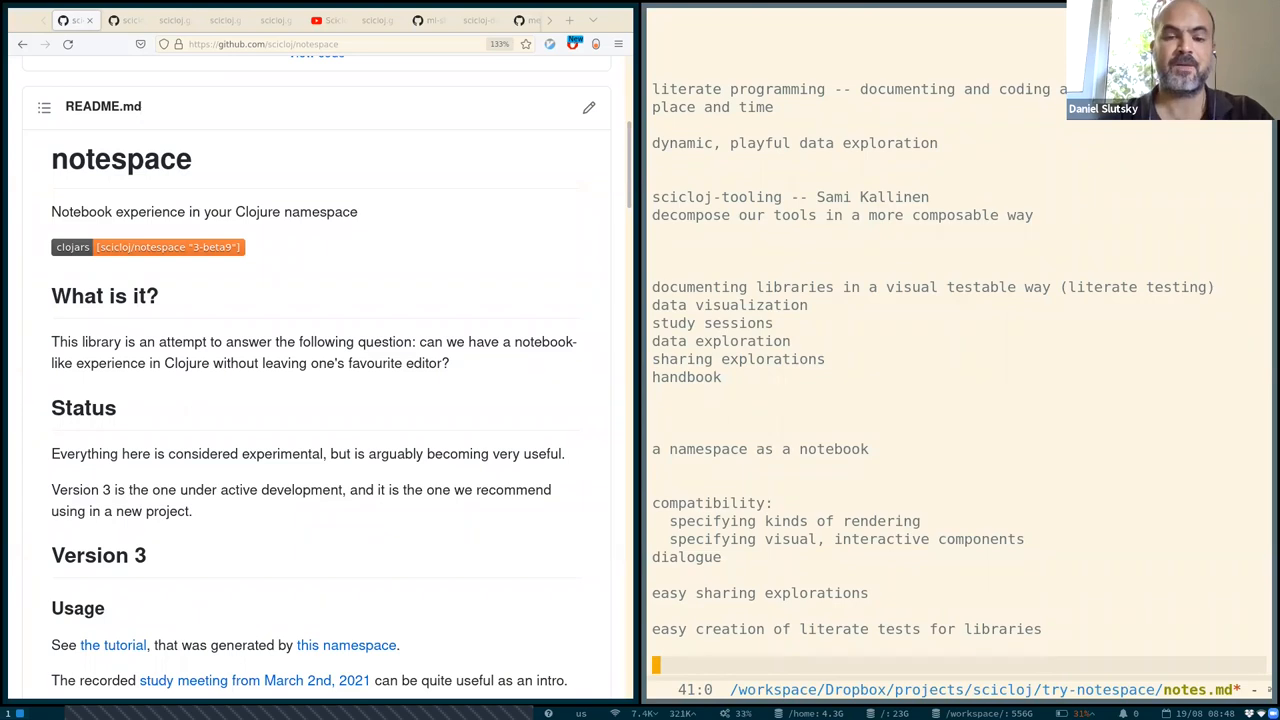
Add the line 'make thing seamless to use: editor agnostic, etc.' below the literate tests note.
type("m")
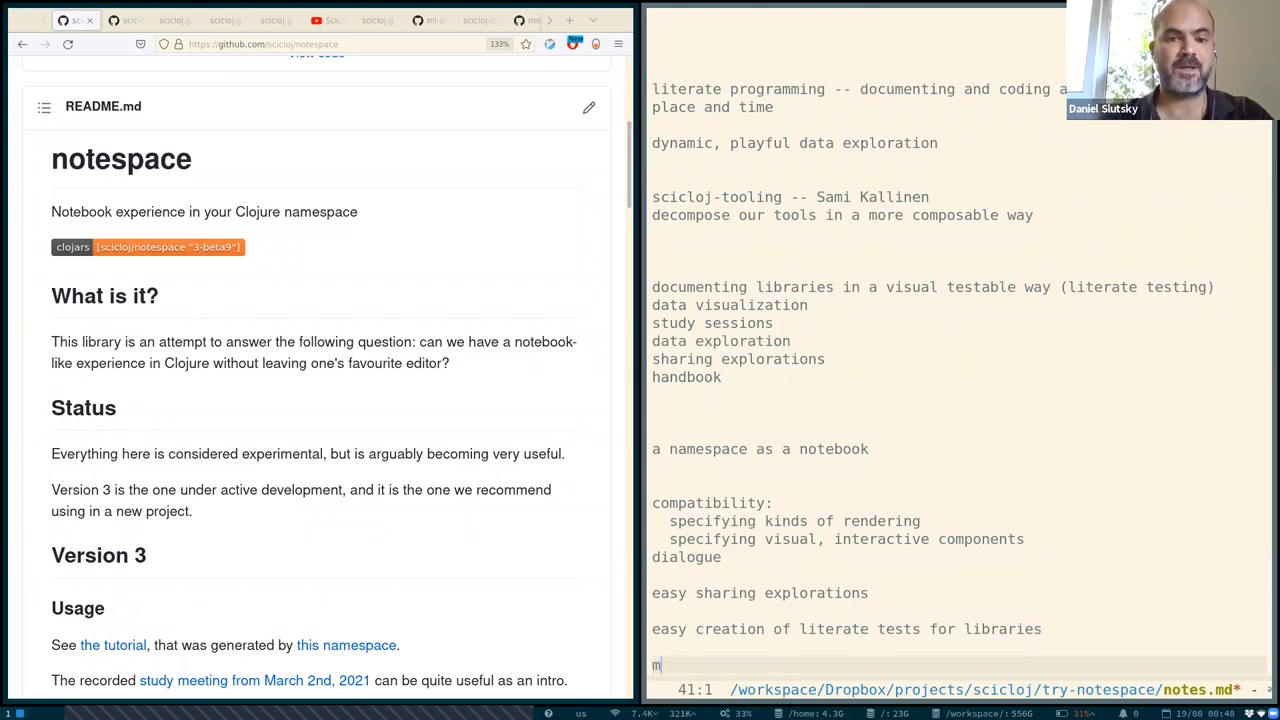
type("ake thing seamless to use:")
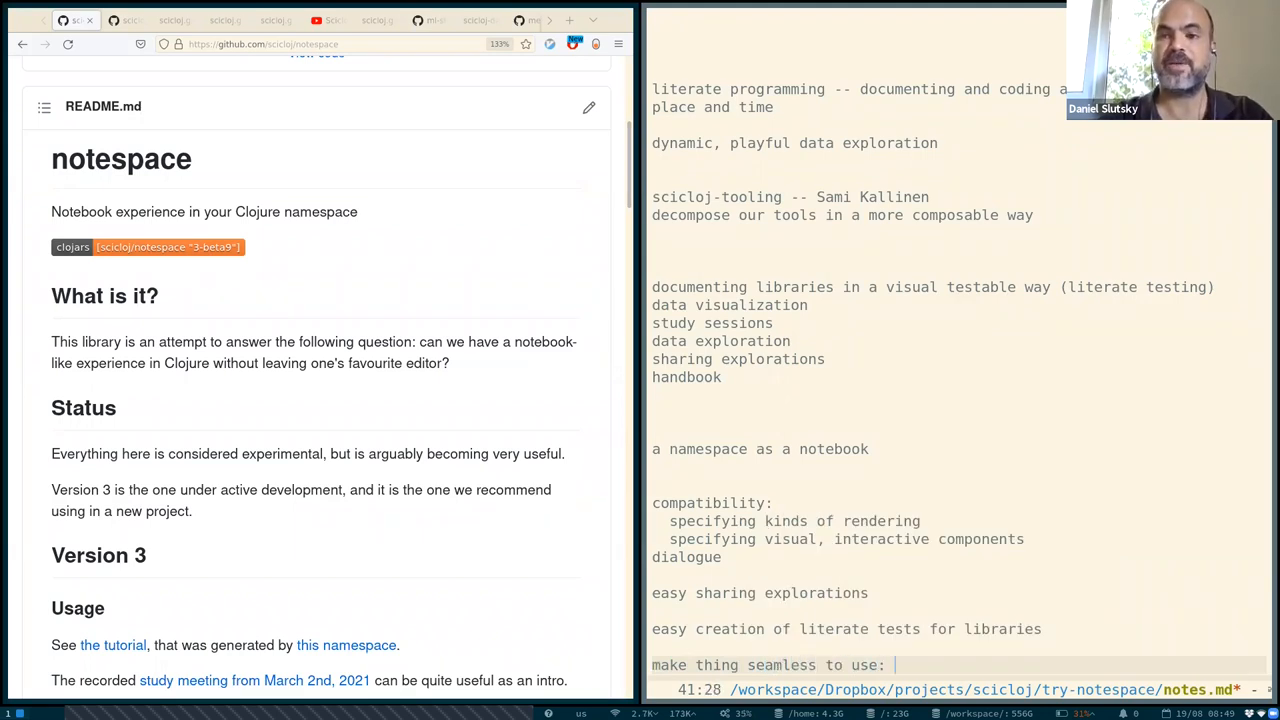
type("editor agnosti")
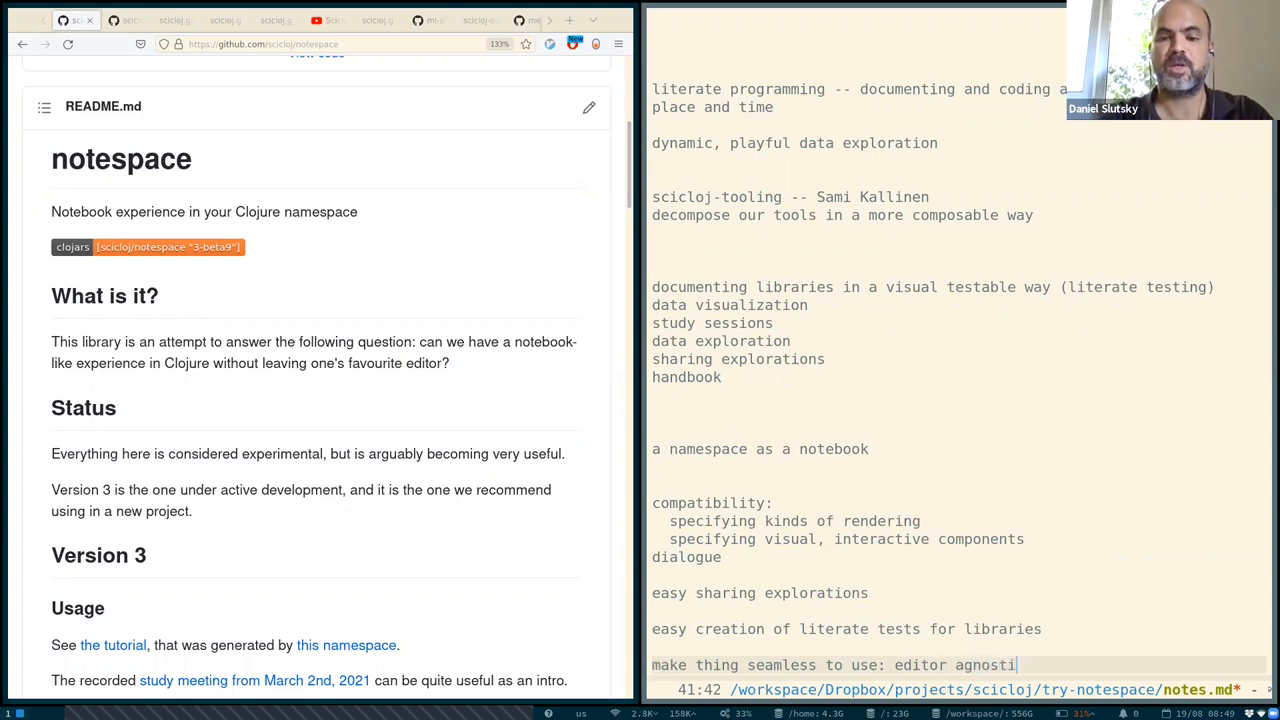
type("c, etc.")
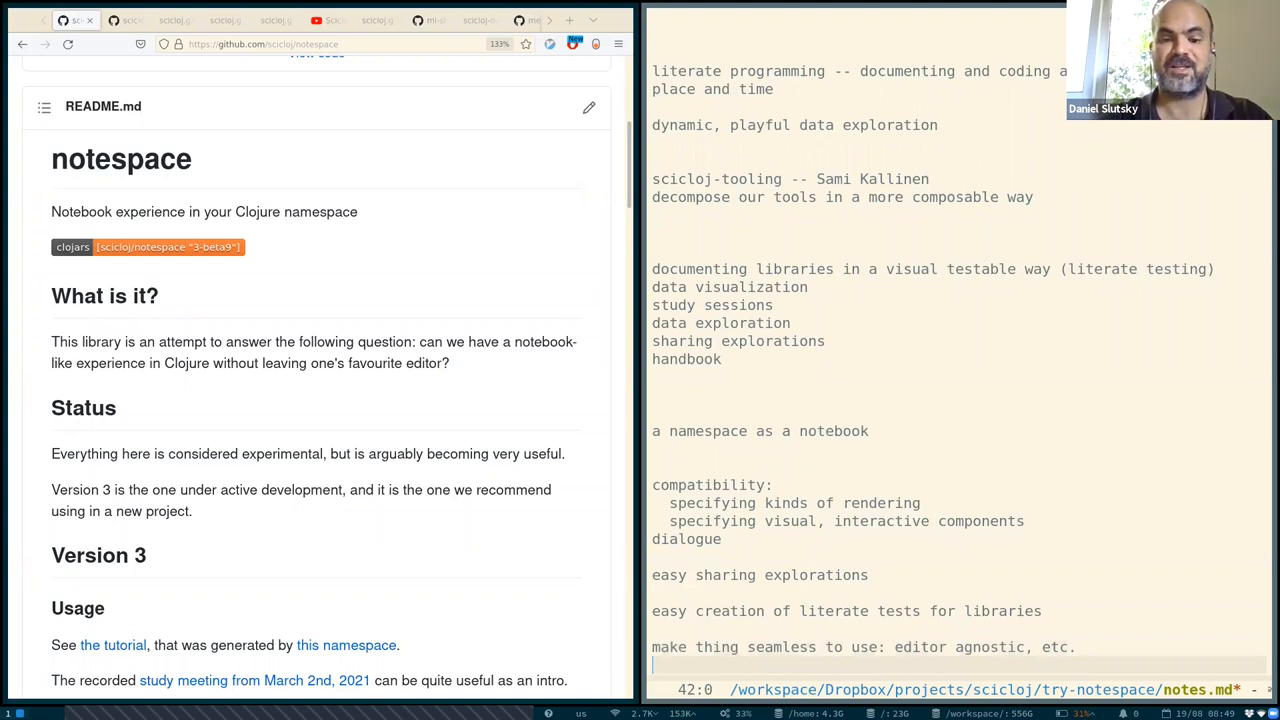
Add the point 'making the flow as similar as possible to the ususal flow of editor+REPL'.
type("making the flow as similar as")
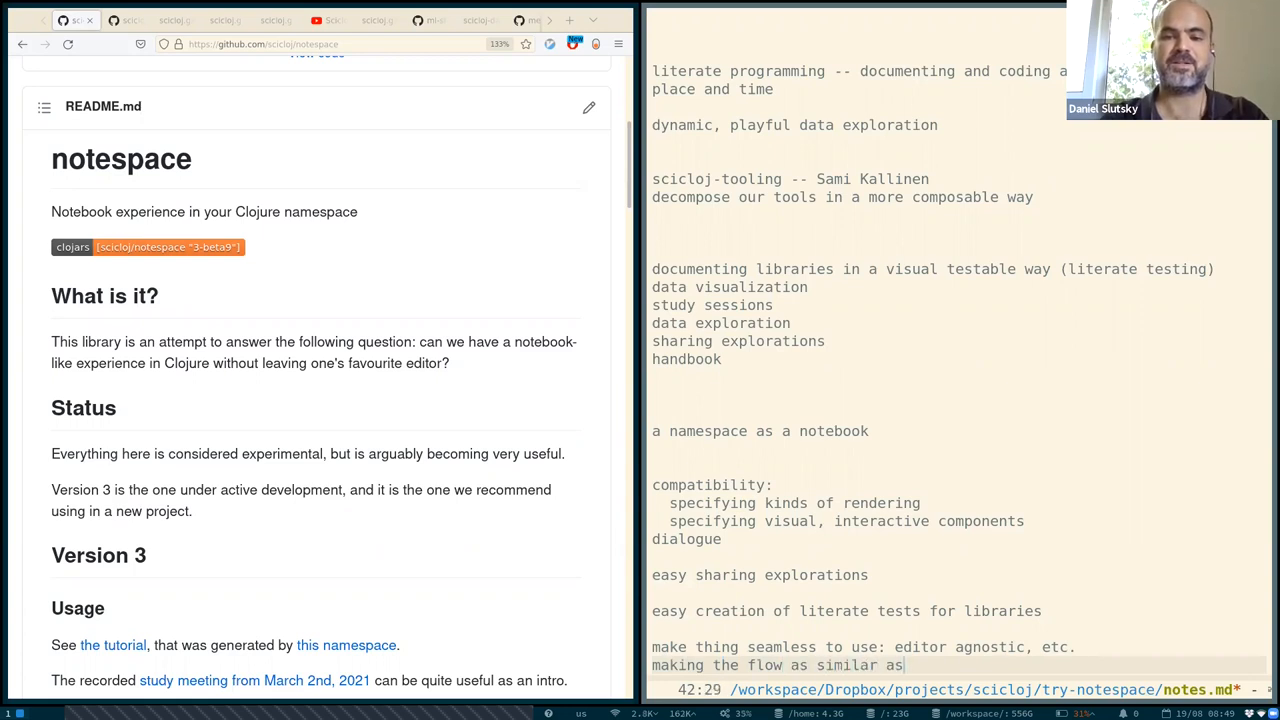
type("possible")
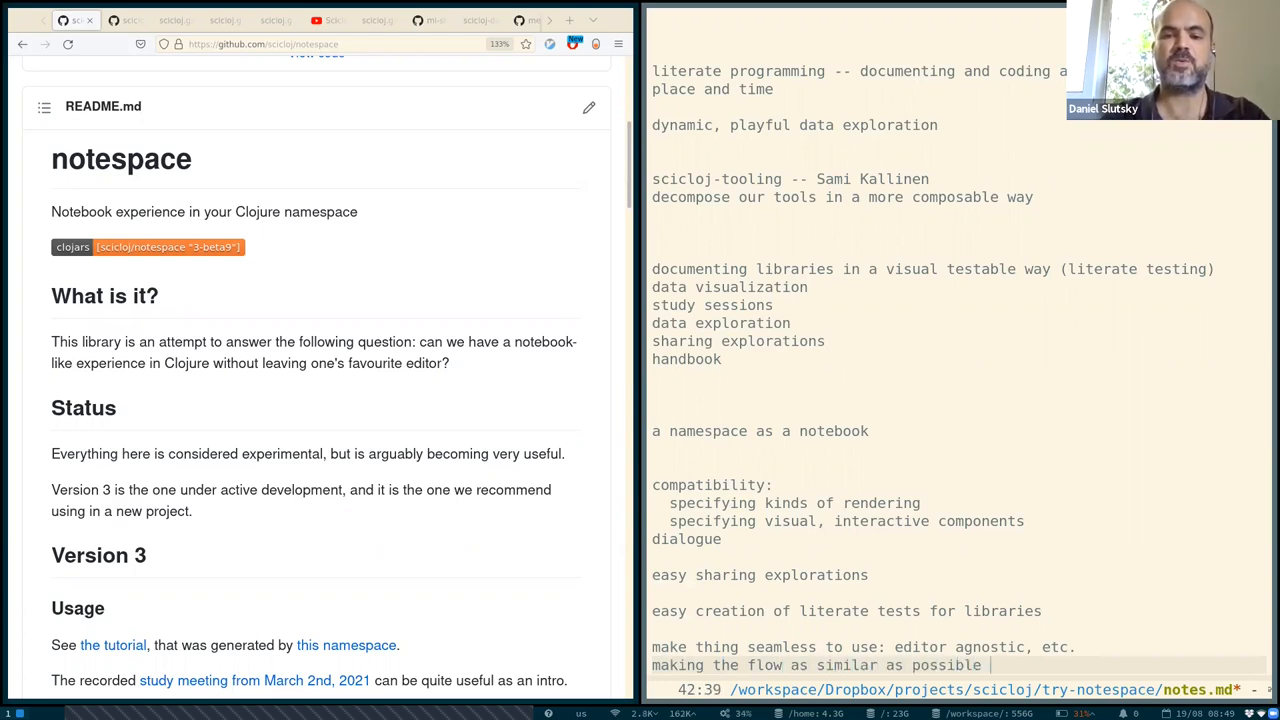
type("to the ususal flow")
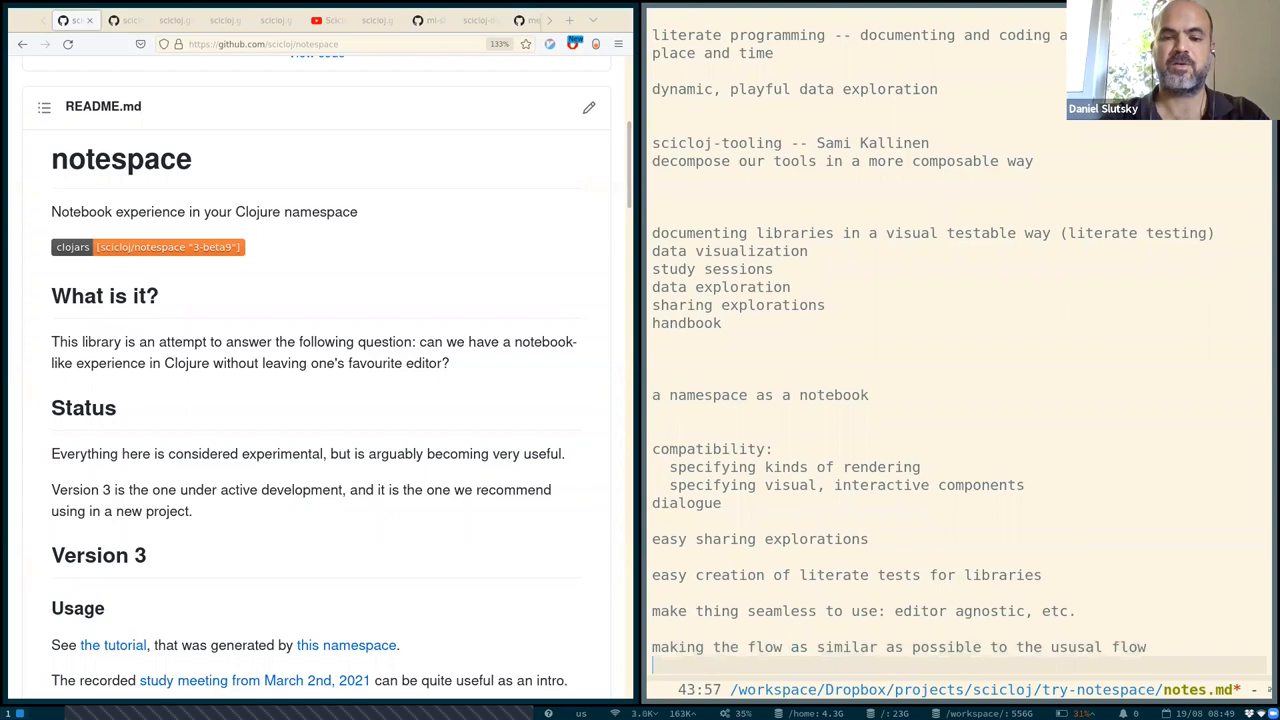
type("of editor+REPL")
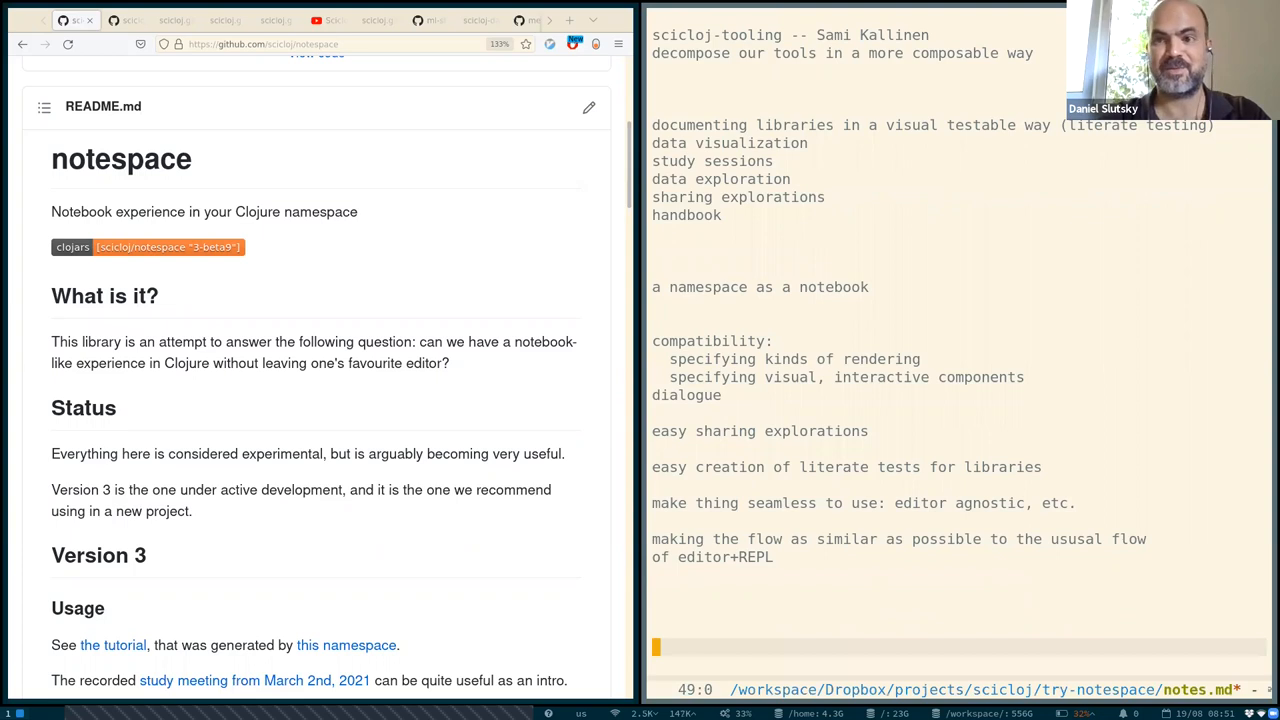
Type the 'scicloj-tooling' heading at the bottom and start a 'scicloj' line below it.
type("sci")
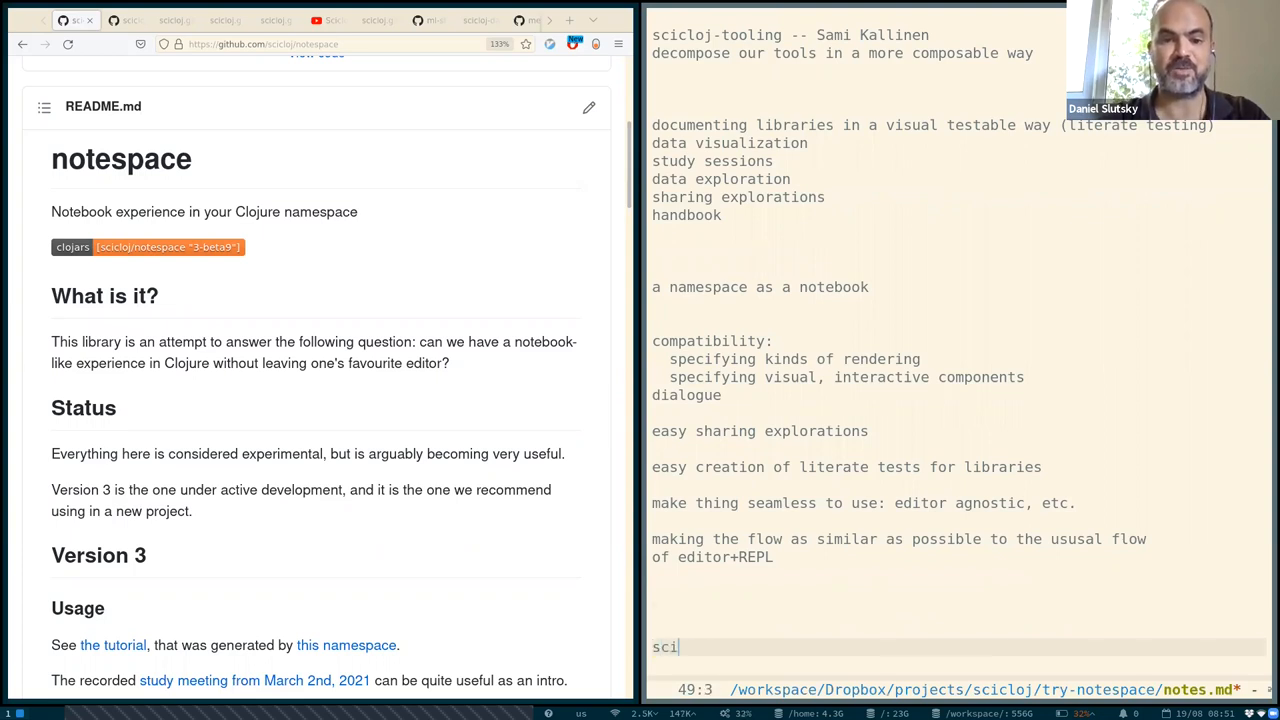
type("cloj")
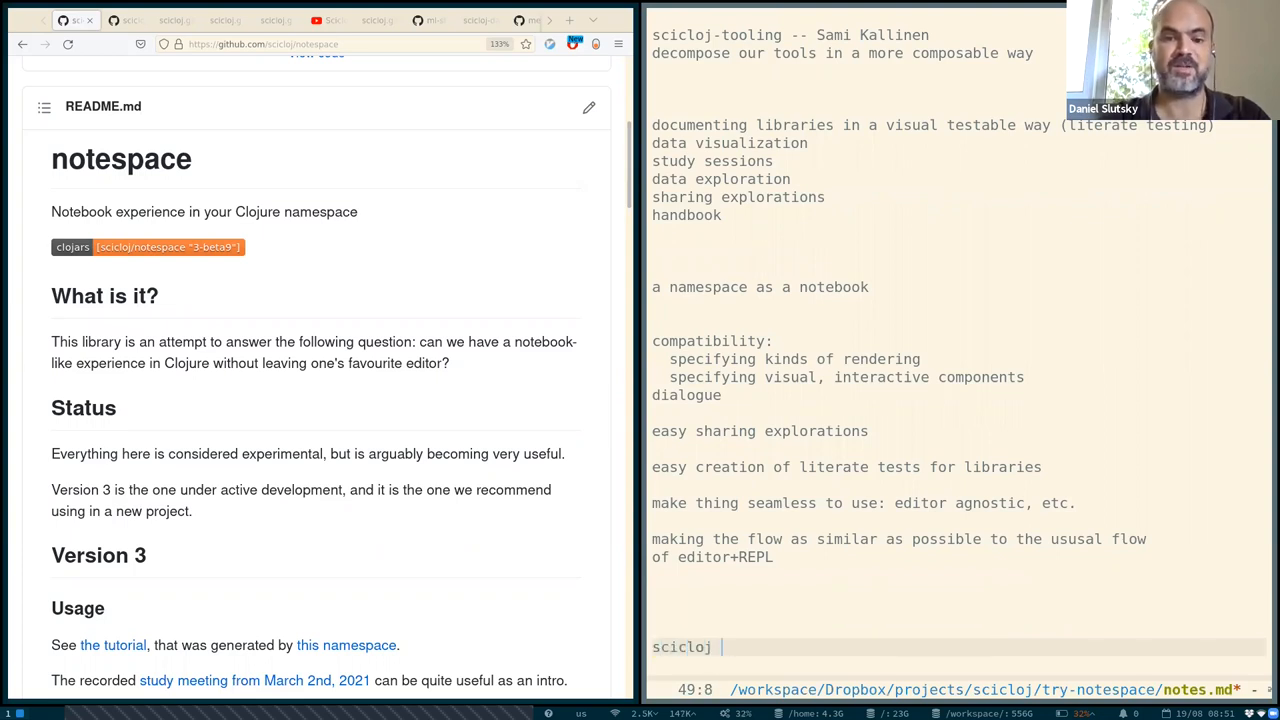
type("-tooling")
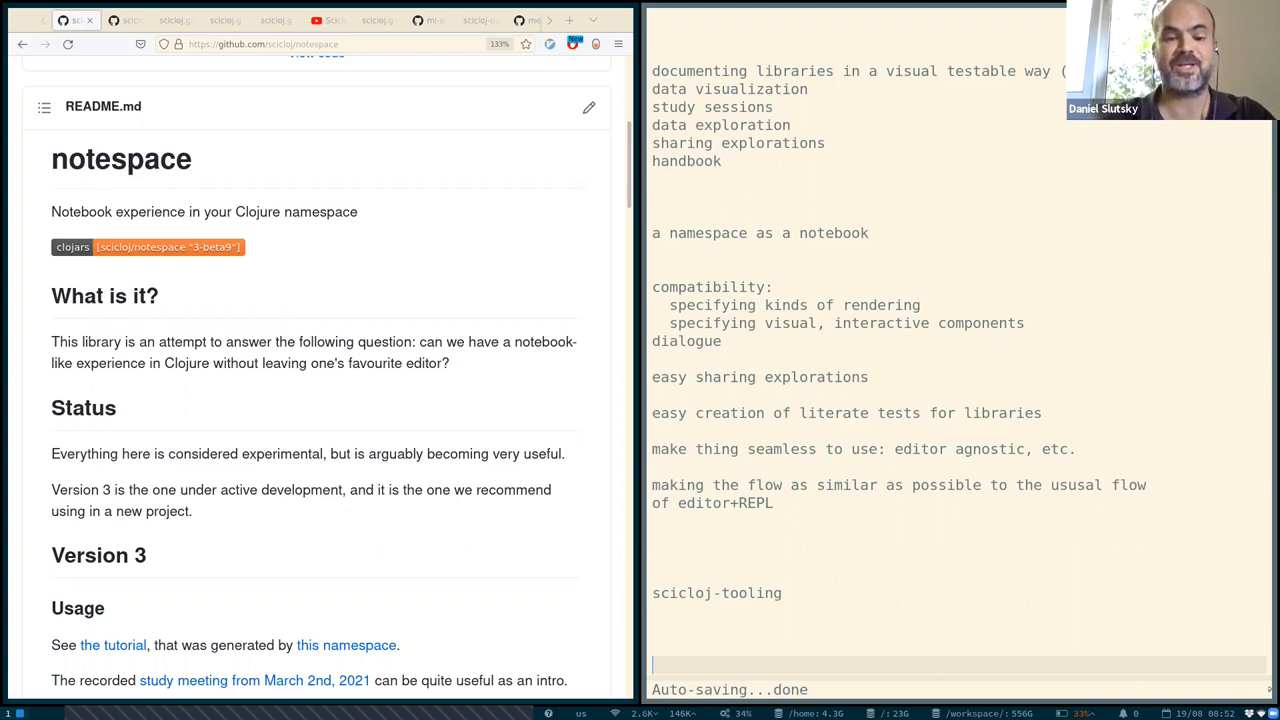
type("scicloj")
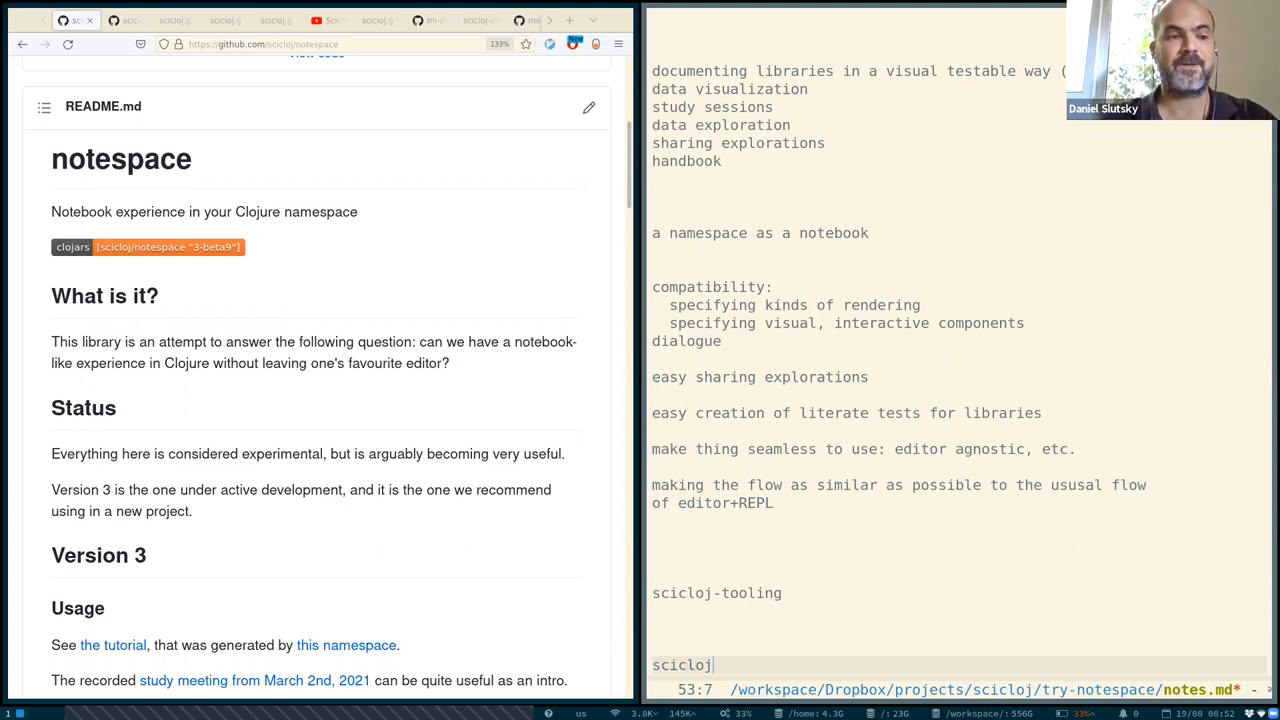